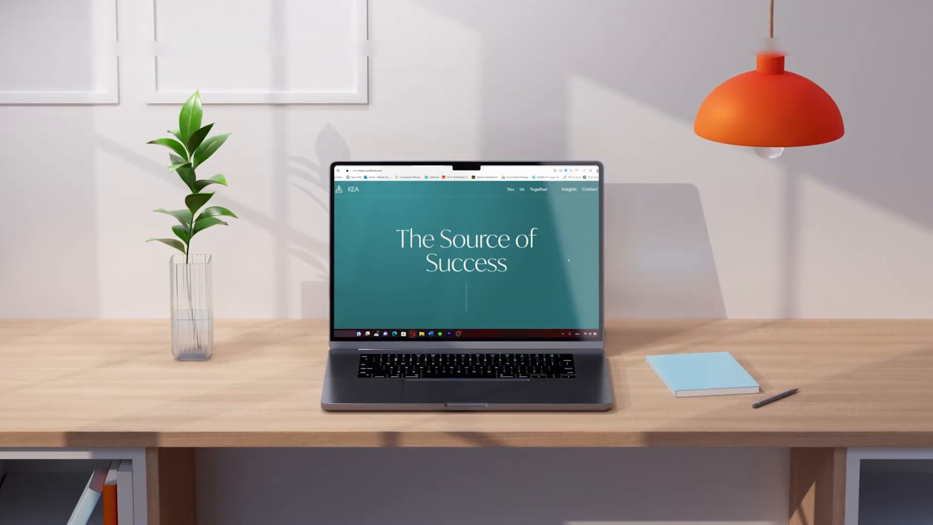
Scroll past Bluehost's Basic, Plus and Choice Plus pricing cards to Why Bluehost.
scroll(down, 3)
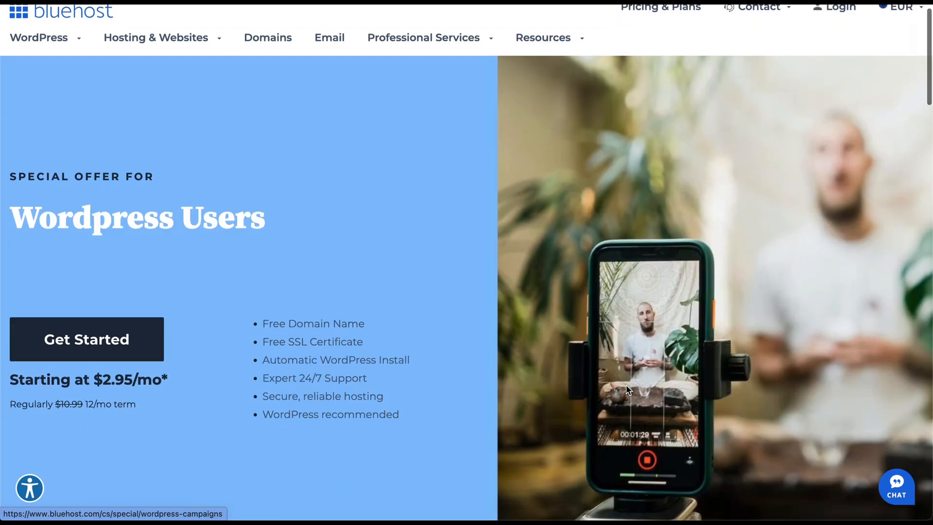
scroll(down, 3)
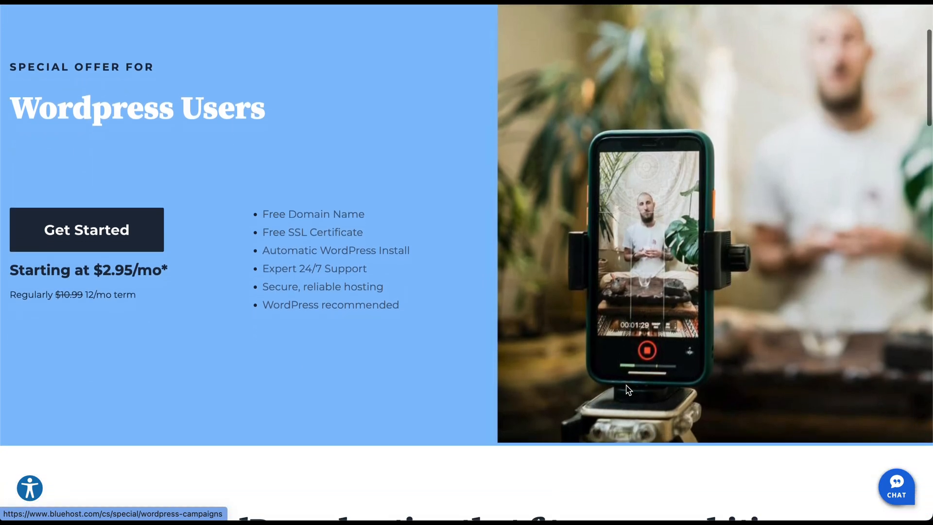
scroll(down, 3)
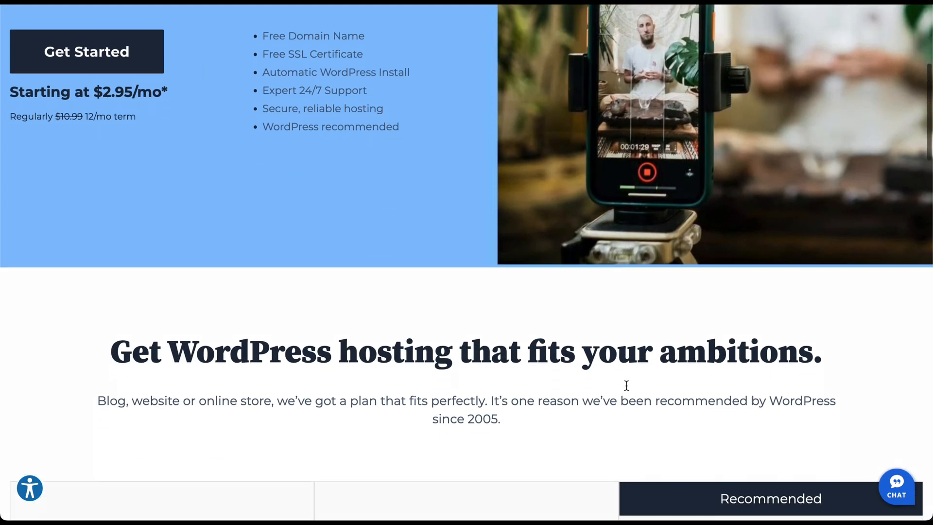
scroll(down, 3)
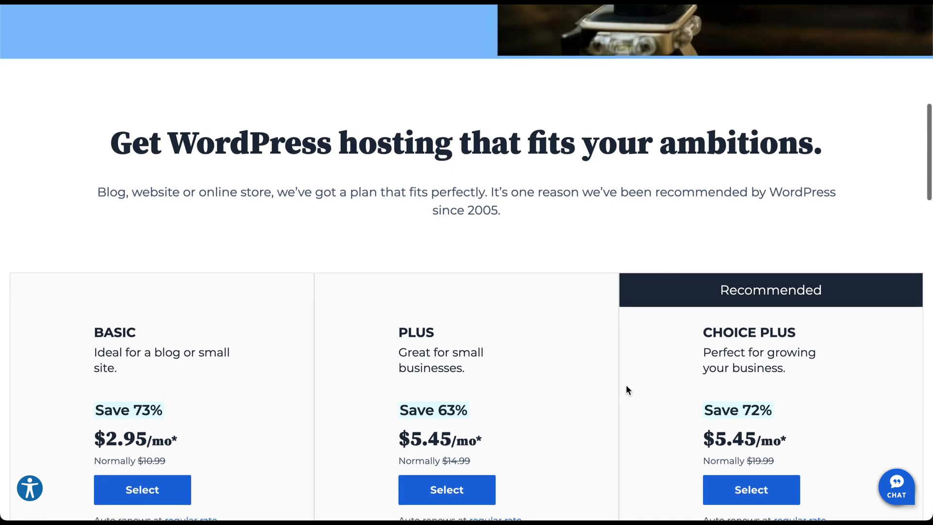
scroll(down, 3)
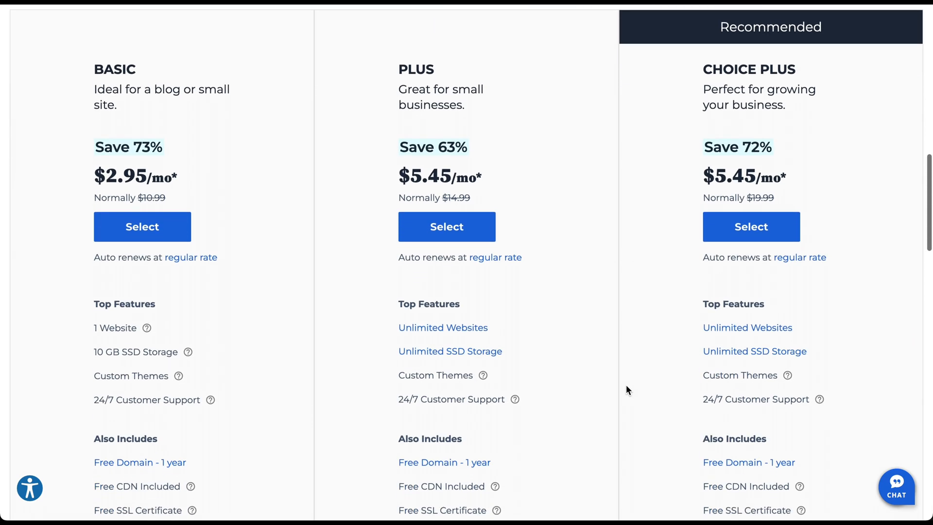
scroll(down, 3)
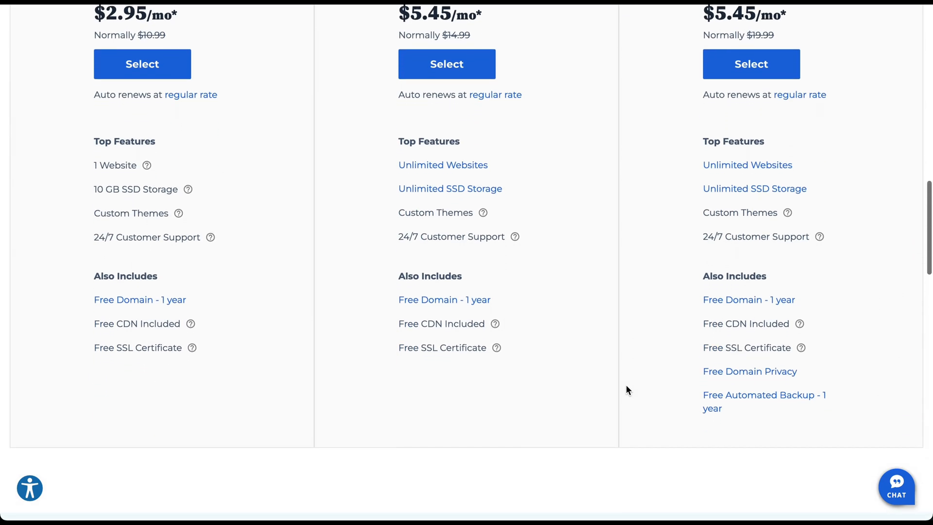
scroll(down, 3)
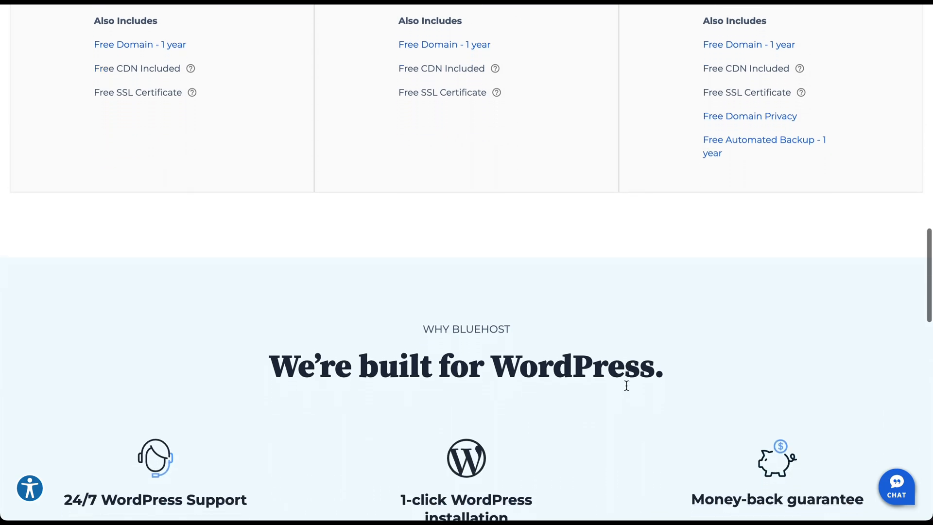
scroll(down, 3)
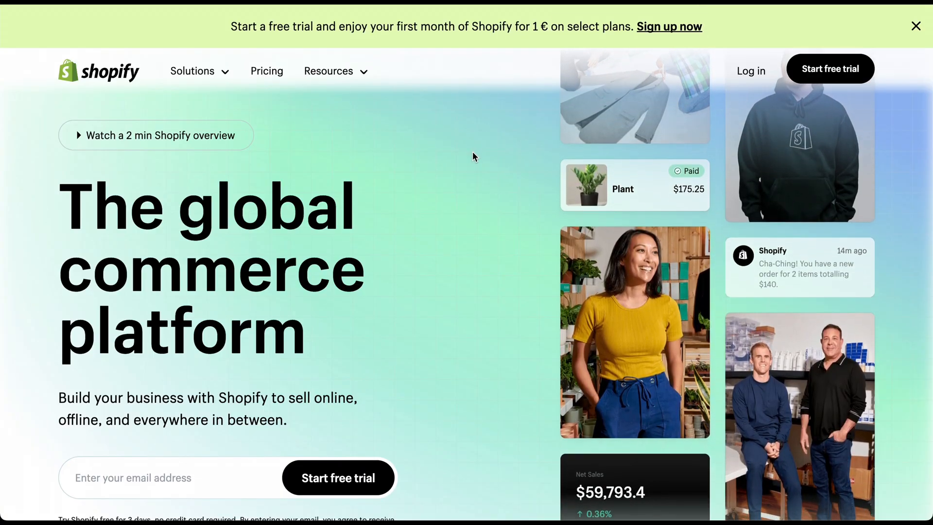
Scroll the Shopify homepage through storefront, checkout, point of sale and marketing sections.
scroll(down, 3)
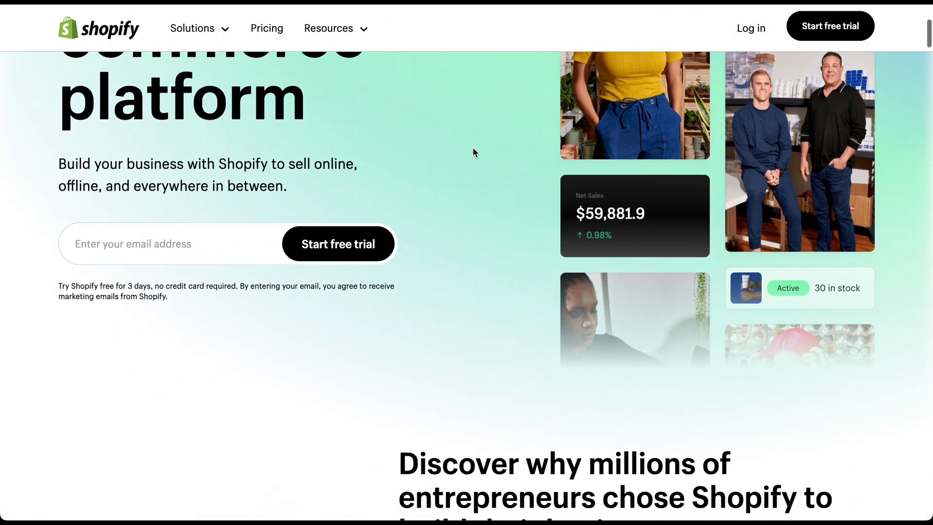
scroll(down, 3)
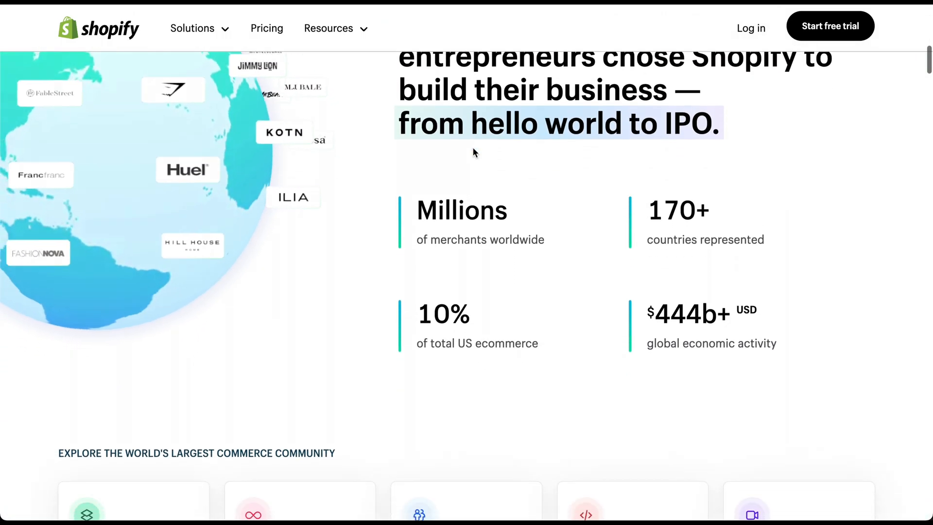
scroll(down, 3)
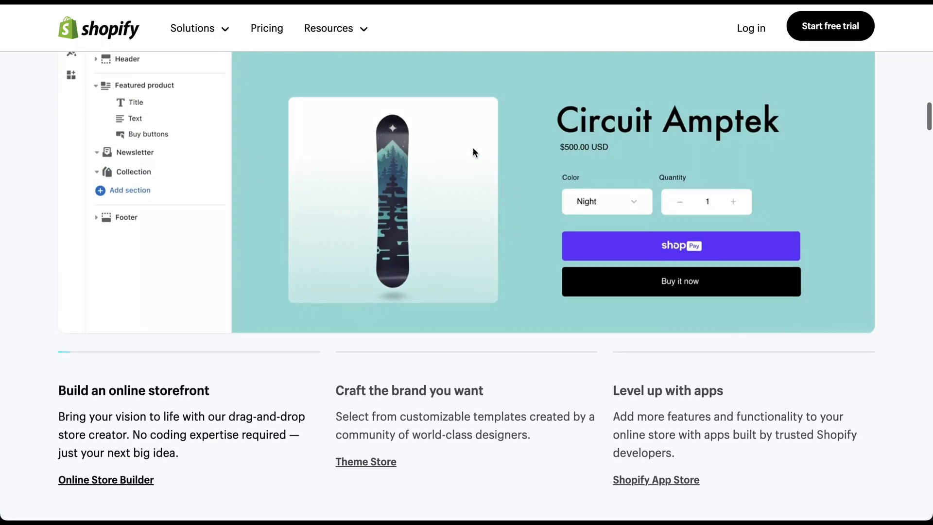
scroll(down, 3)
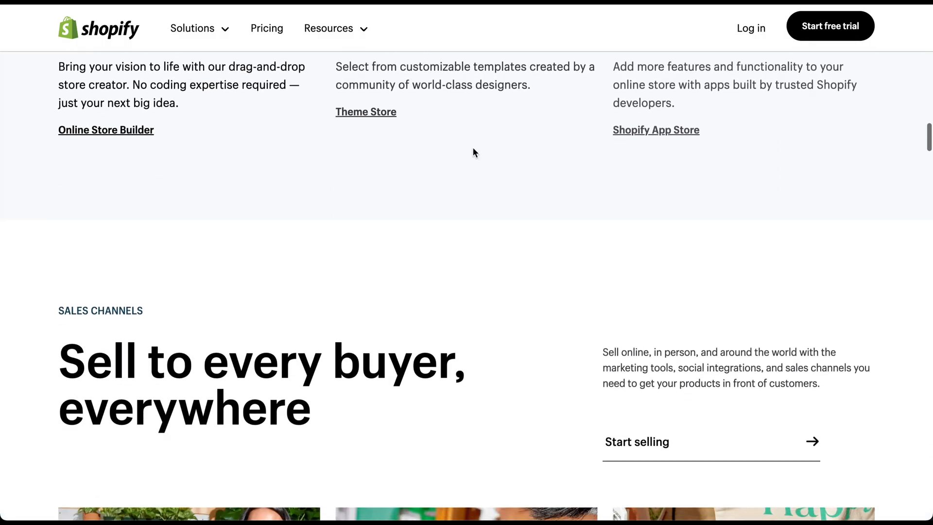
scroll(down, 3)
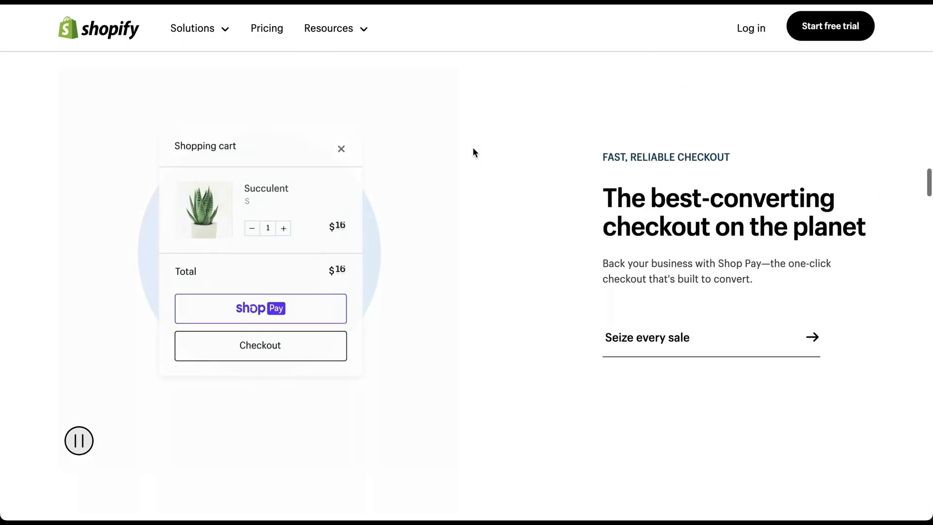
scroll(down, 3)
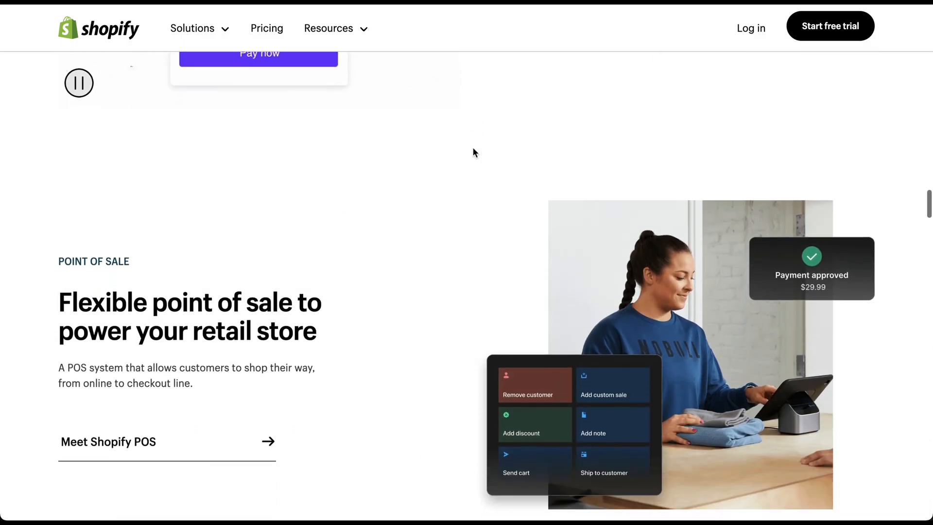
scroll(down, 3)
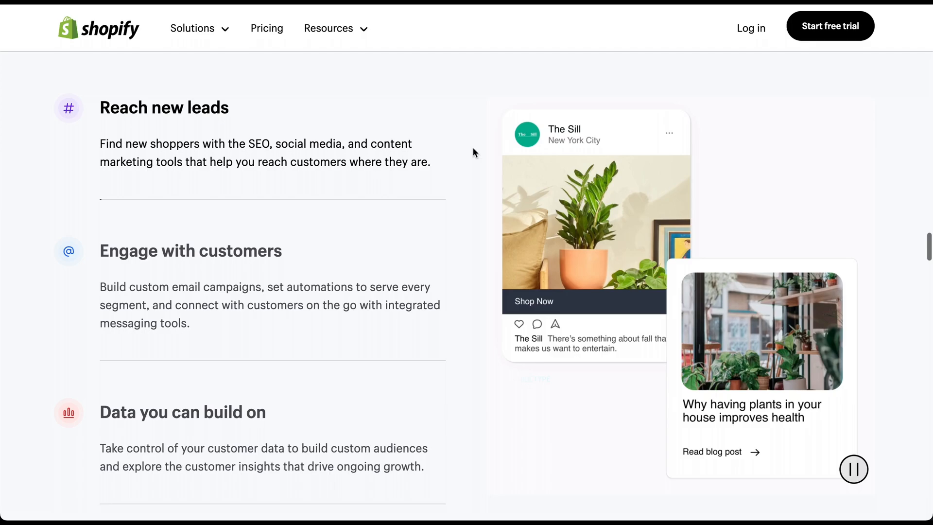
scroll(down, 3)
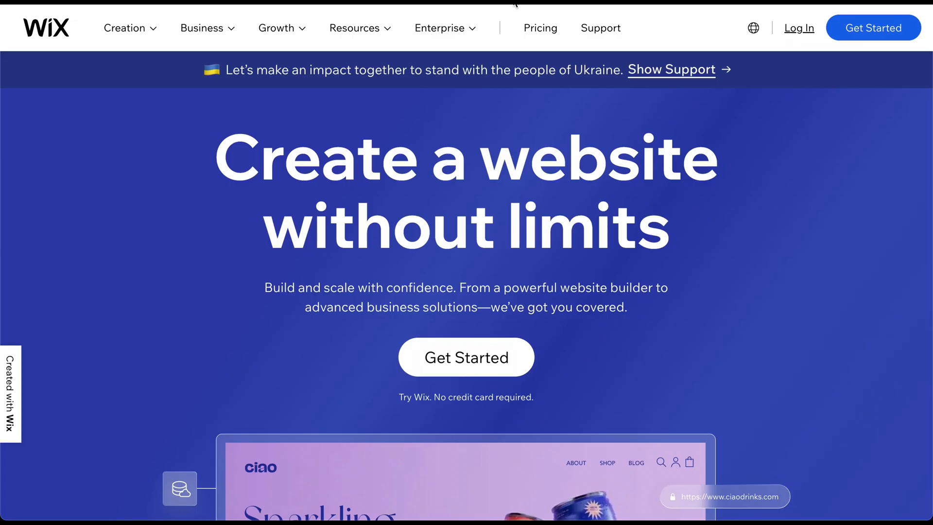
Scroll the Wix homepage past the templates carousel to 'Build more than a website'.
scroll(down, 3)
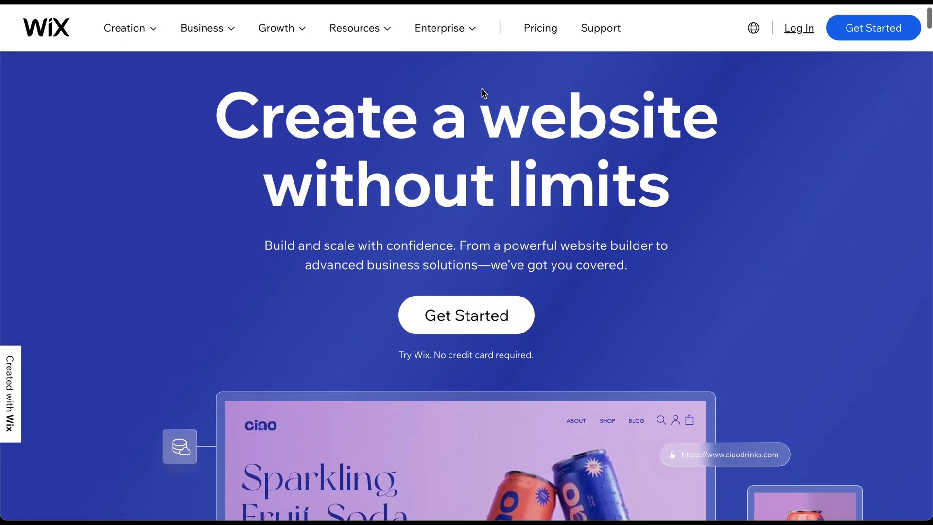
scroll(down, 3)
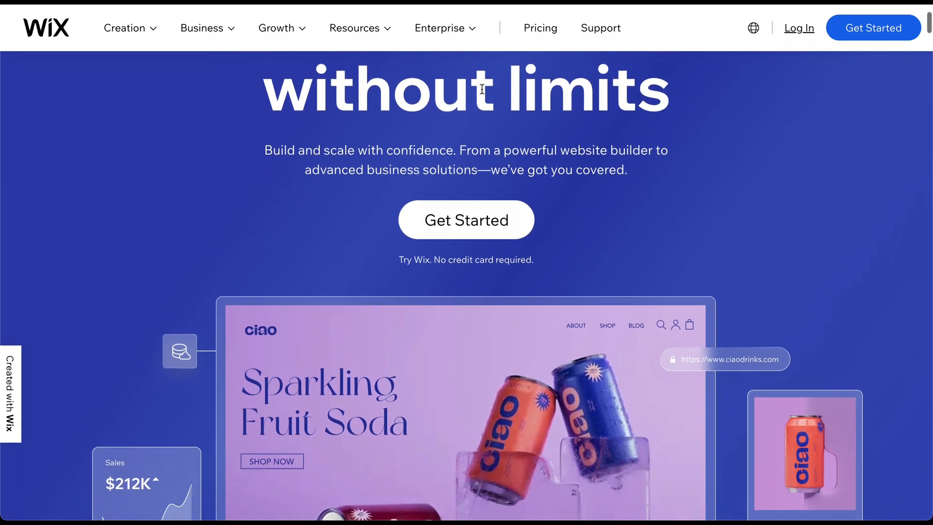
scroll(down, 3)
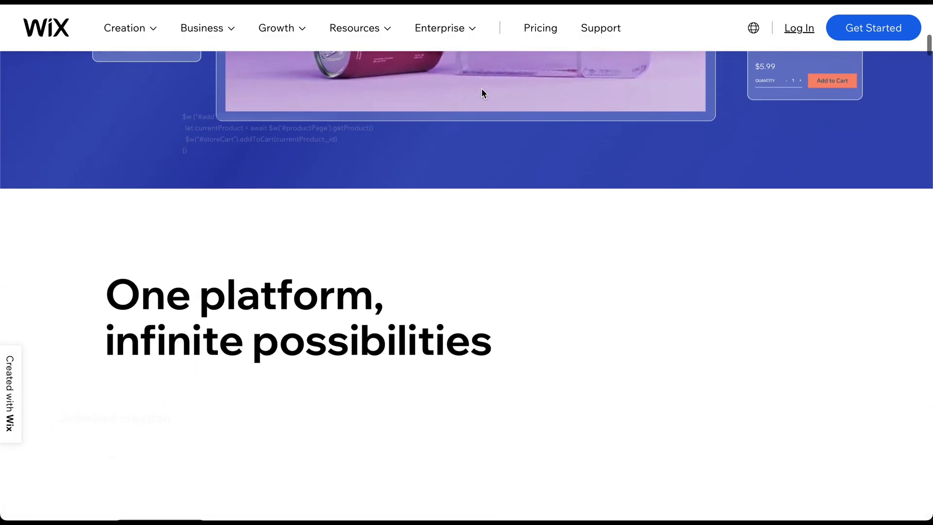
scroll(down, 3)
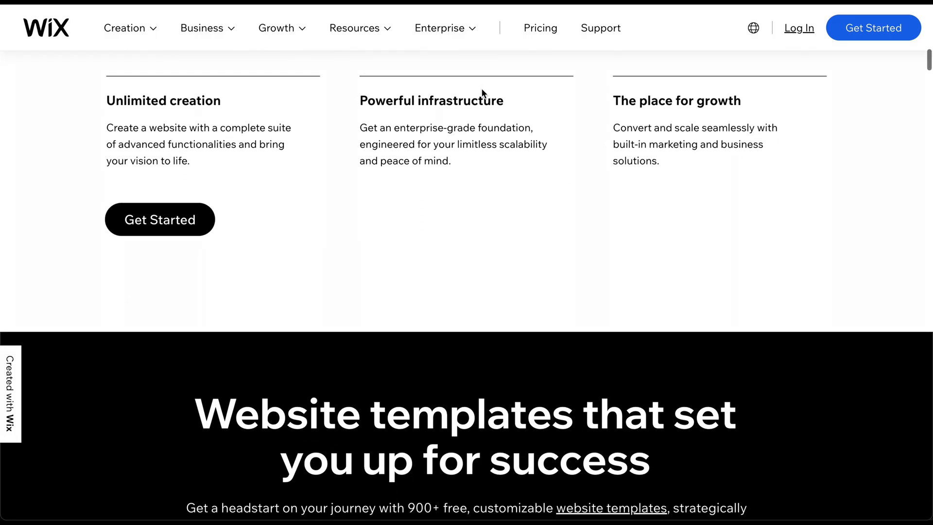
scroll(down, 3)
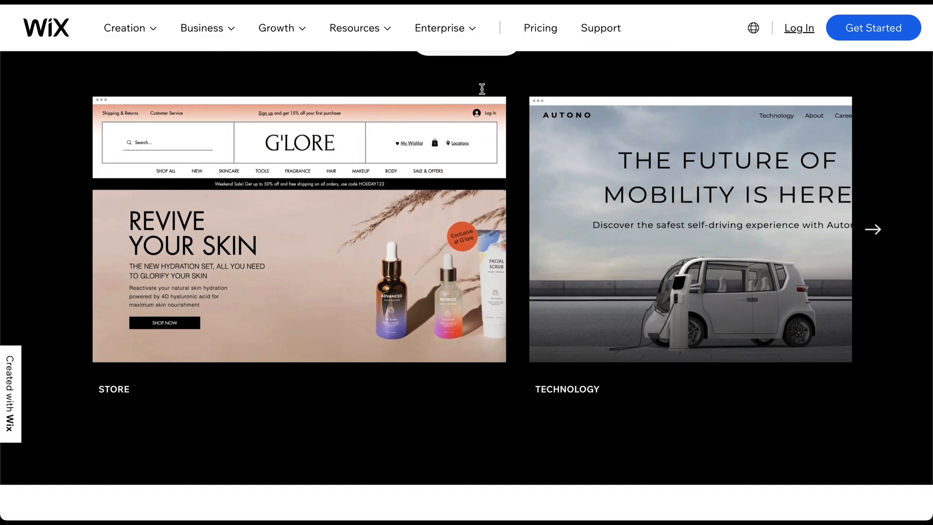
scroll(up, 3)
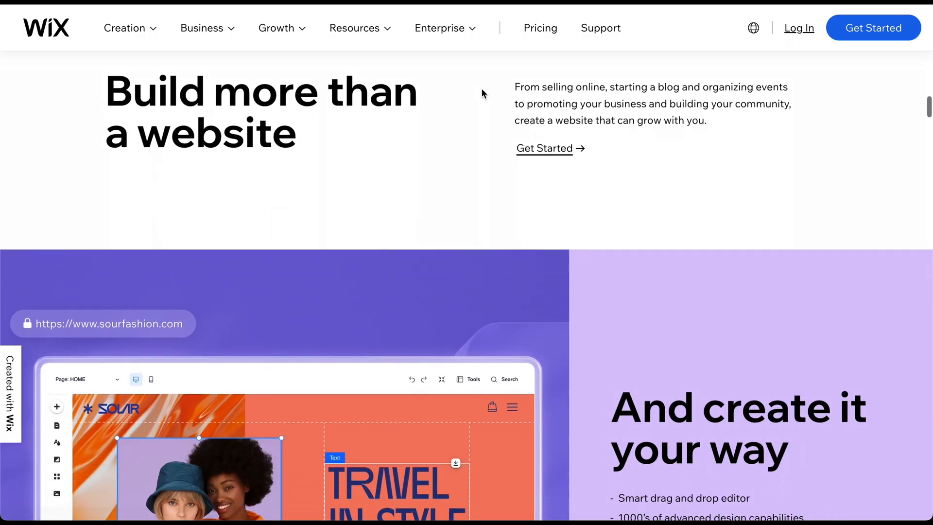
scroll(down, 3)
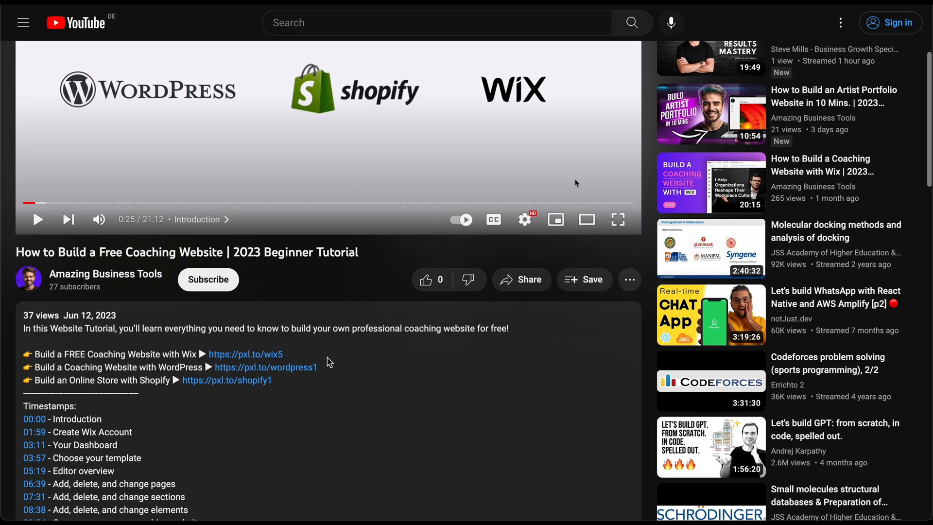
mouse_move(267, 367)
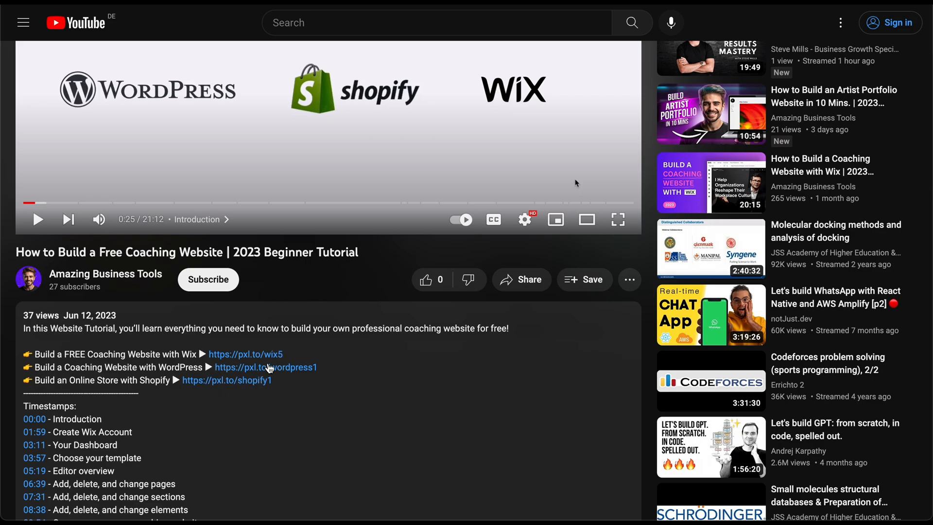
Go from the coaching website tutorial to the 'Wix in 10 Mins' video.
click(245, 355)
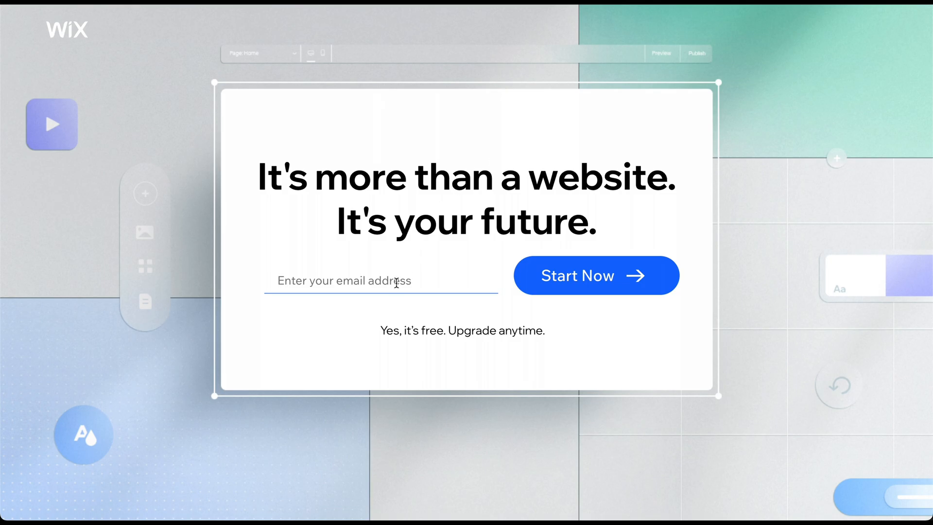
mouse_move(395, 326)
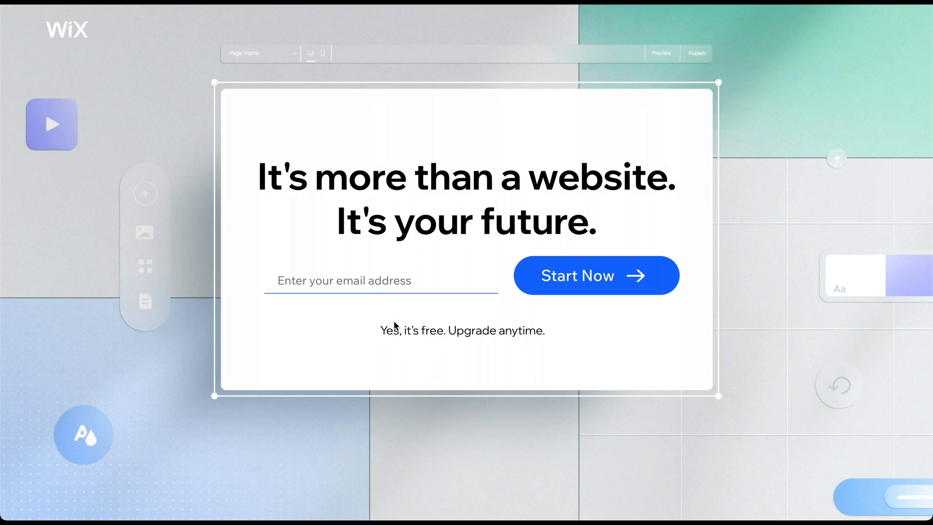
mouse_move(578, 286)
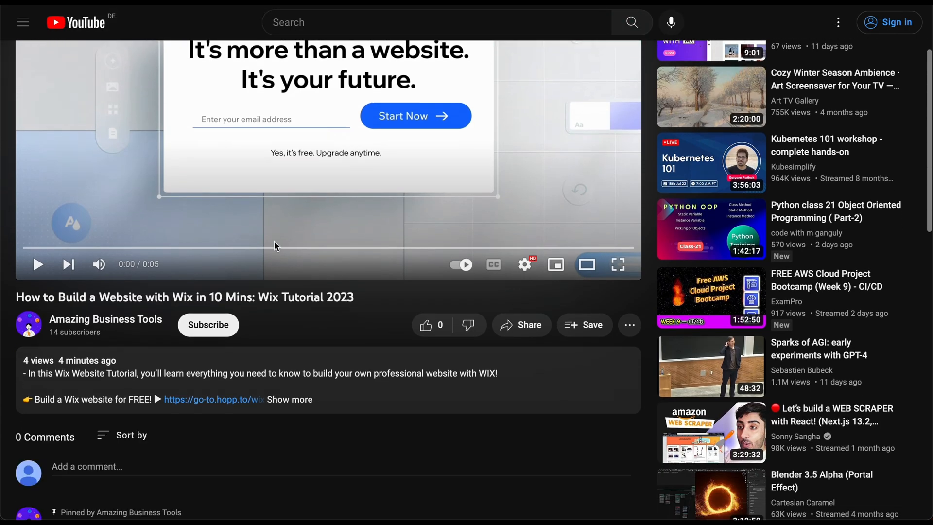
click(617, 265)
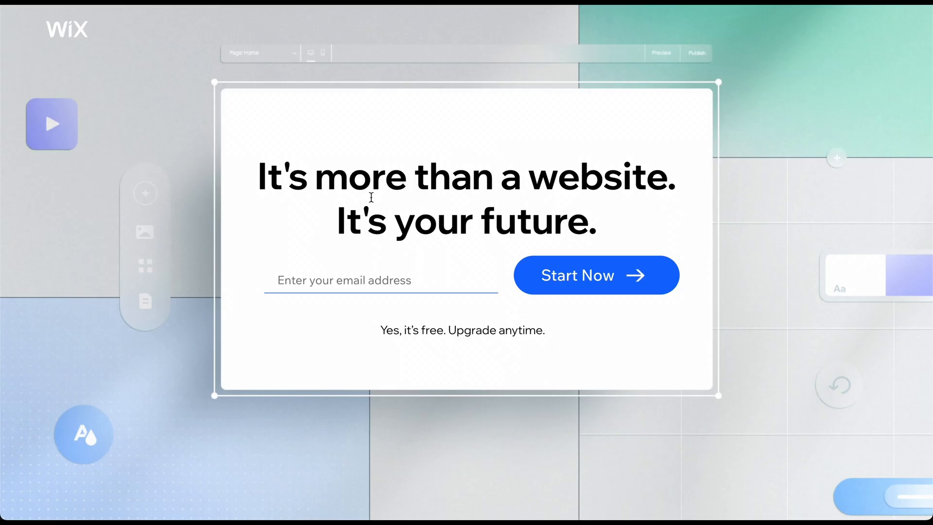
text(your-email)
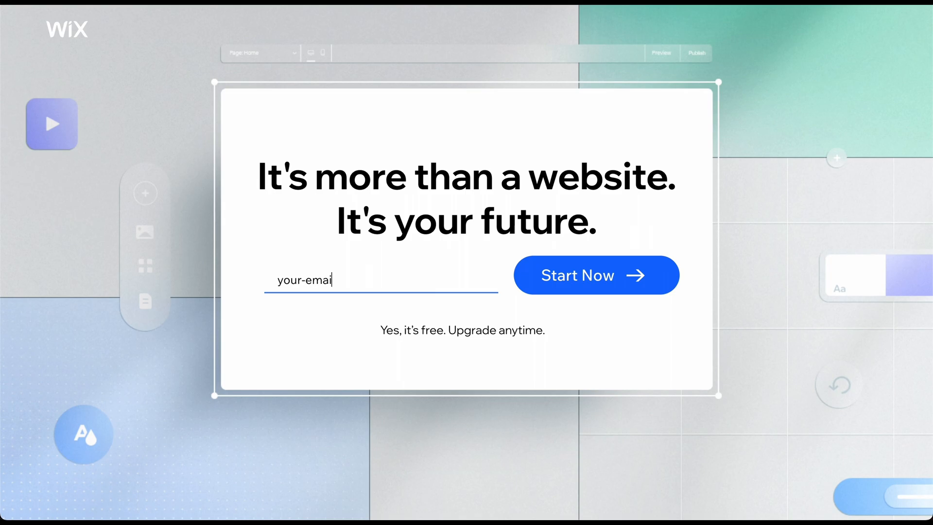
text(@email.com)
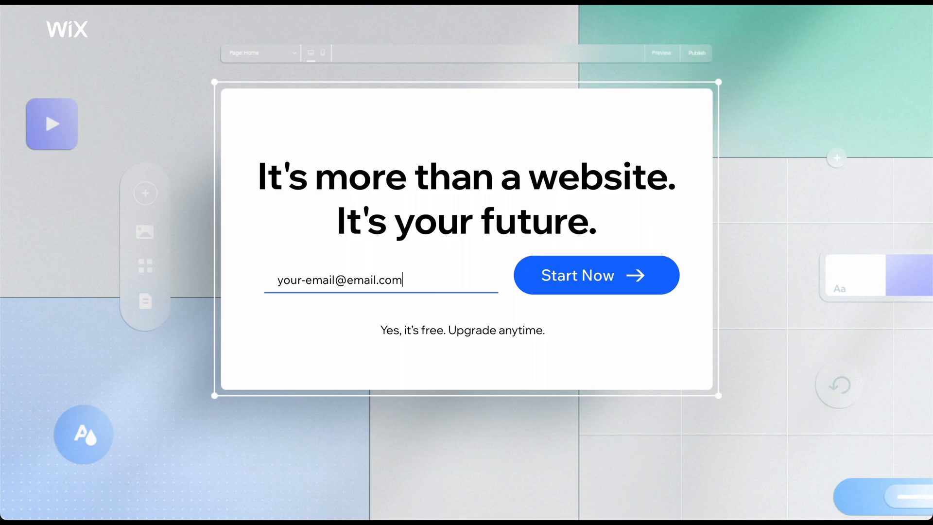
click(595, 275)
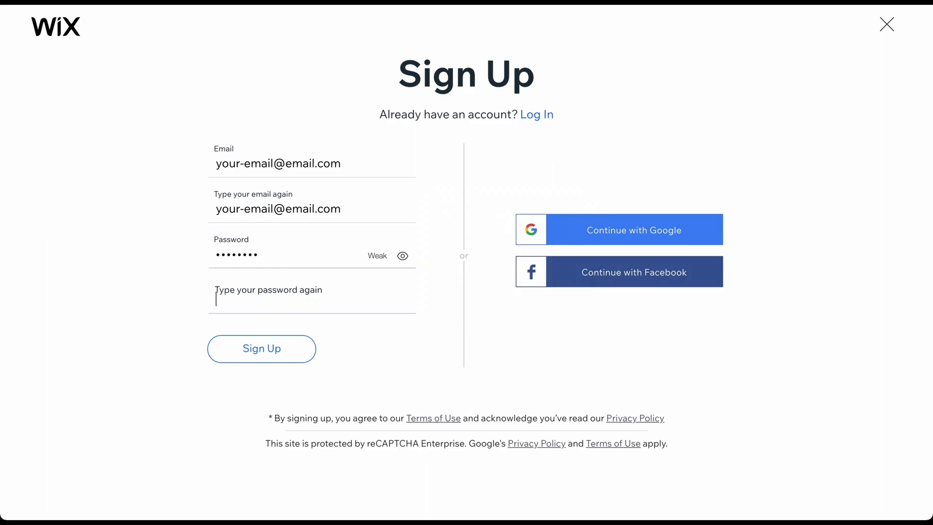
text(••••••••)
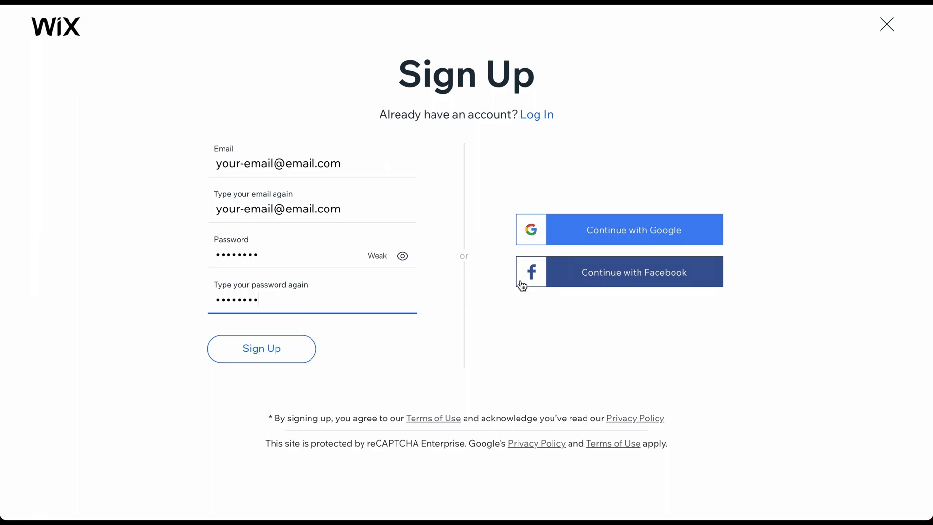
click(261, 347)
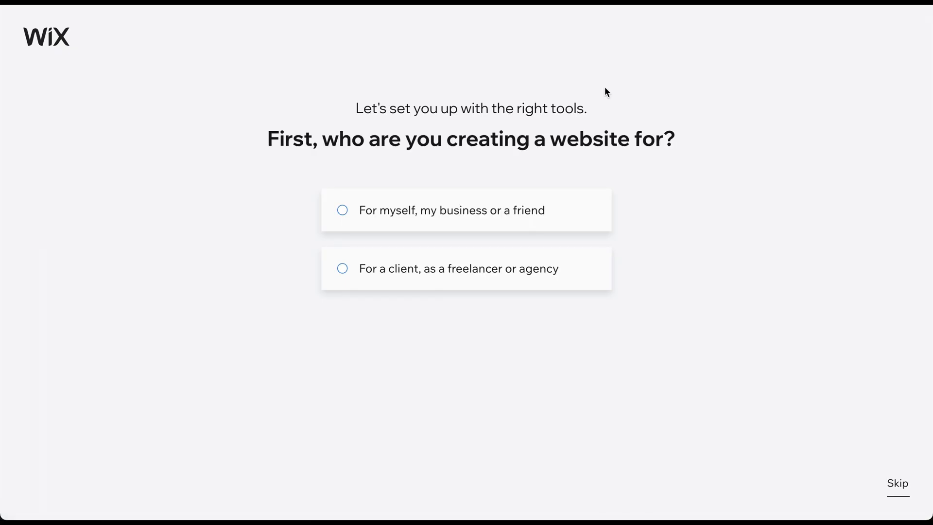
mouse_move(463, 210)
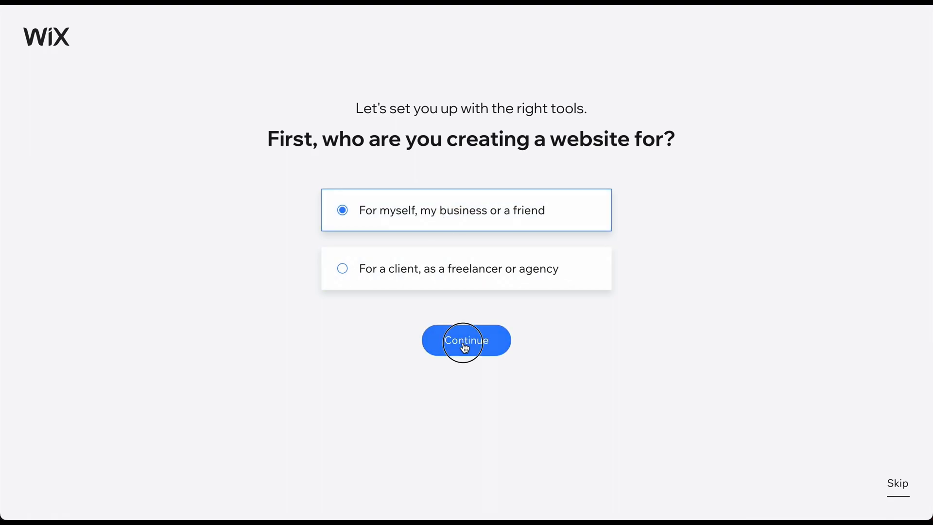
Mark the site as for myself, choose Photography Portfolio, and keep the suggested name.
click(466, 340)
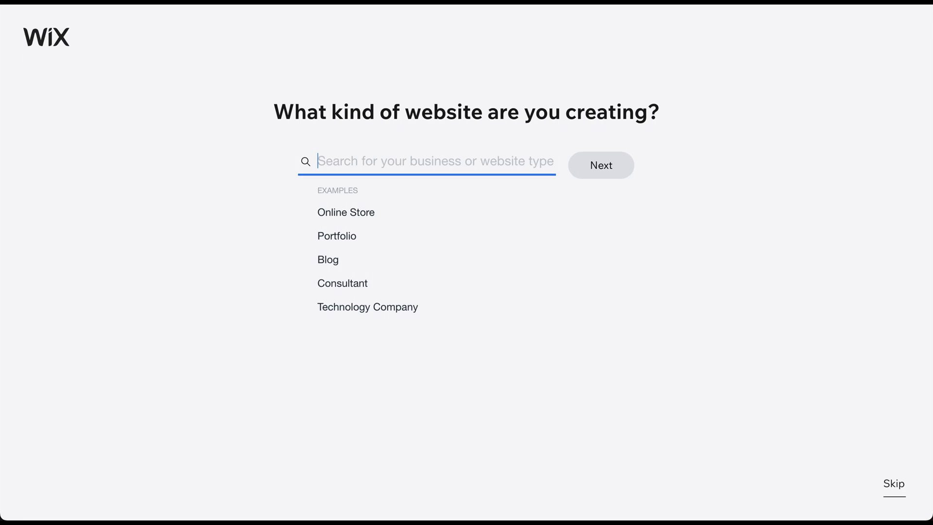
text(Pho)
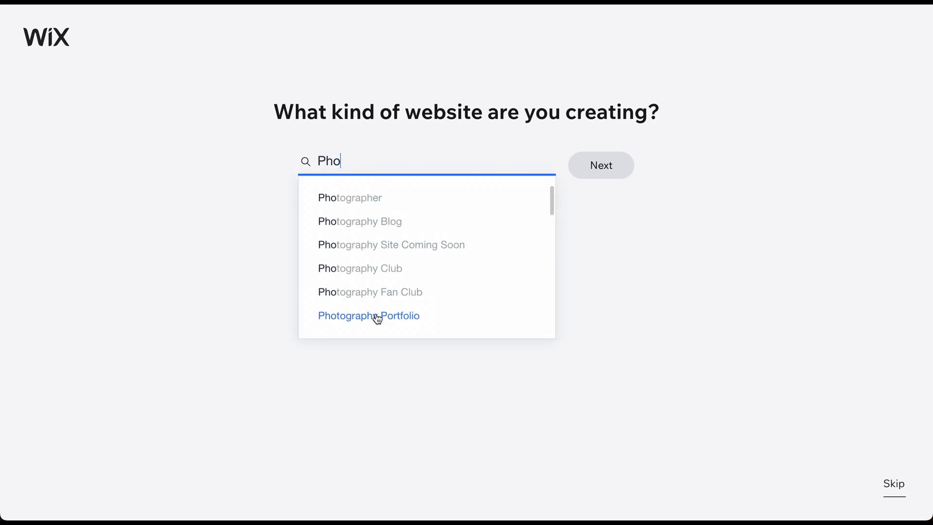
click(369, 315)
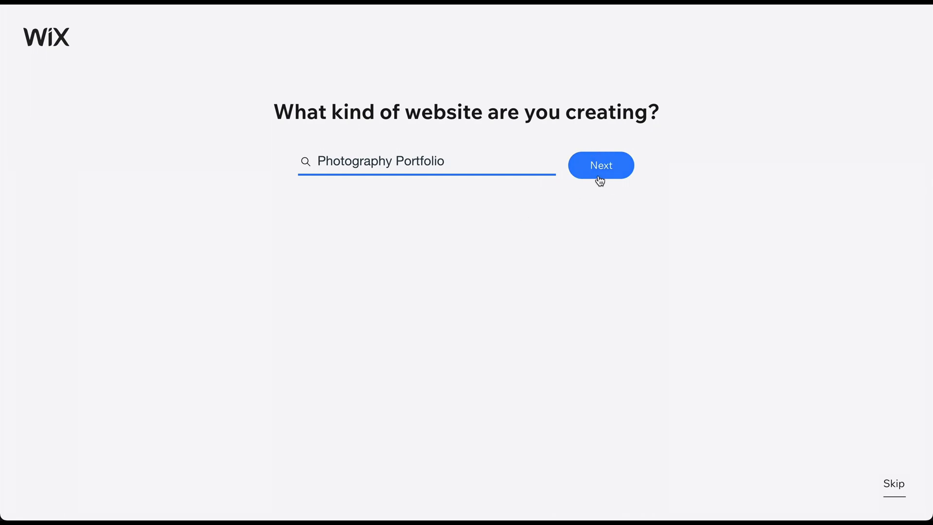
click(601, 165)
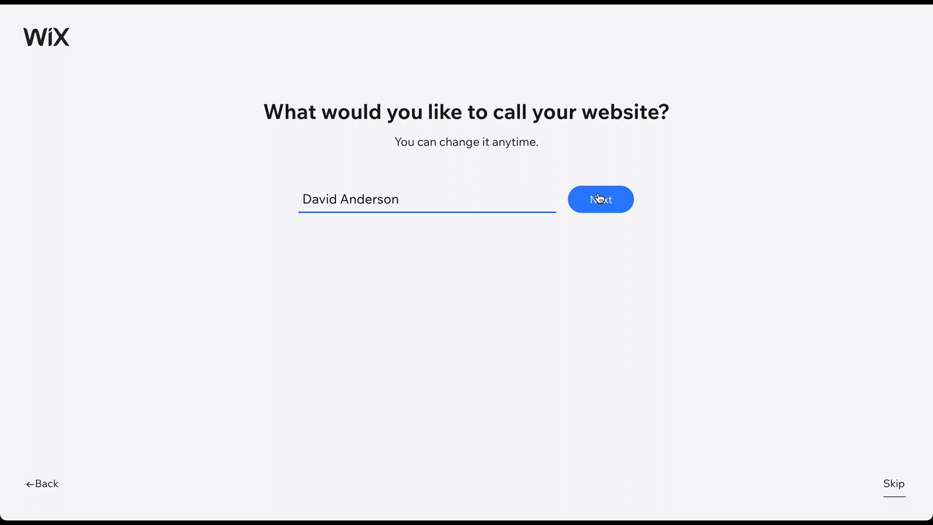
click(600, 199)
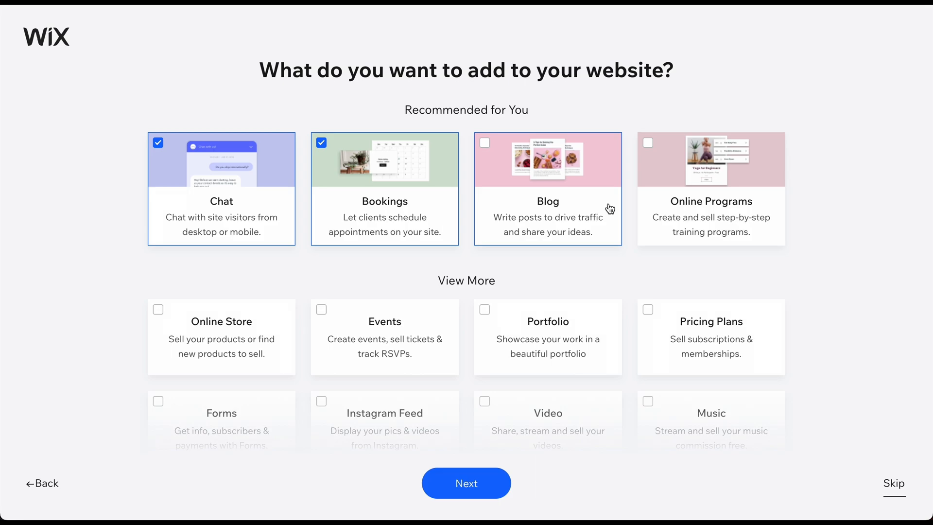
mouse_move(752, 231)
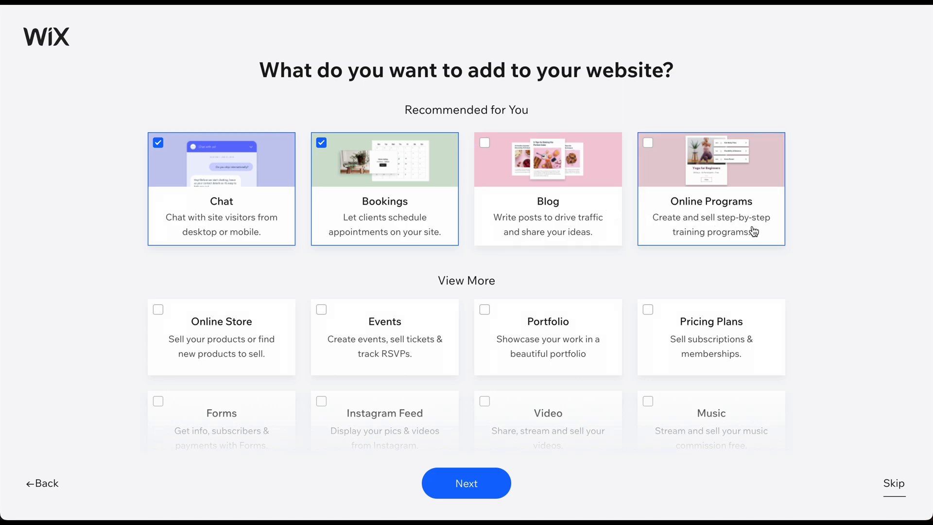
mouse_move(837, 303)
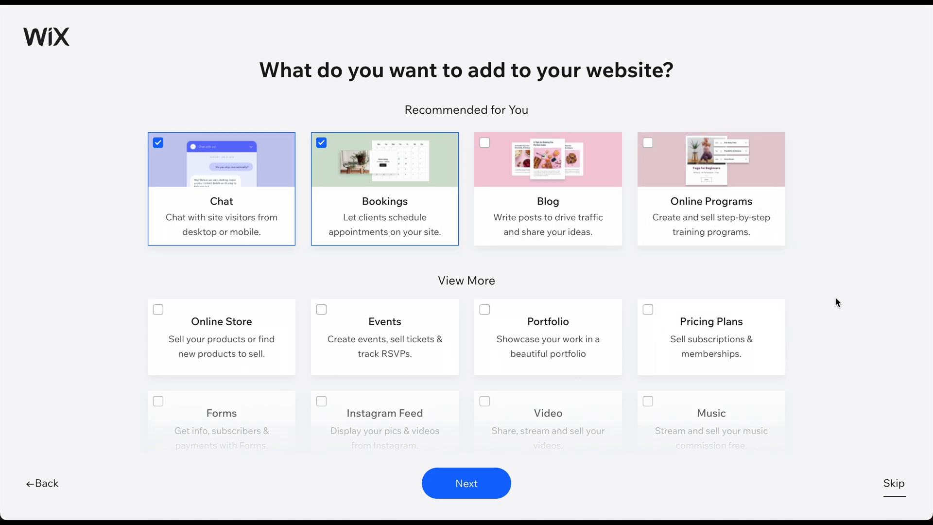
mouse_move(894, 483)
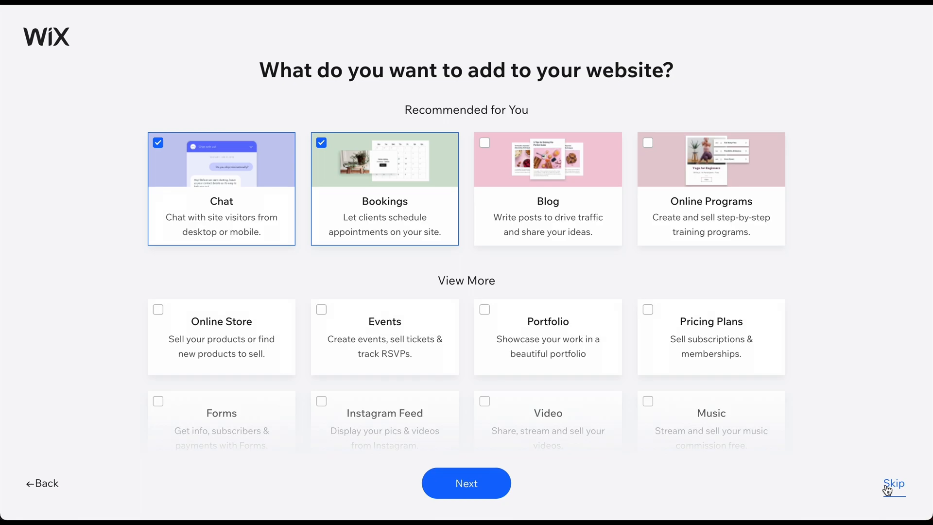
Skip the 'What do you want to add' features page and go to the dashboard.
click(894, 483)
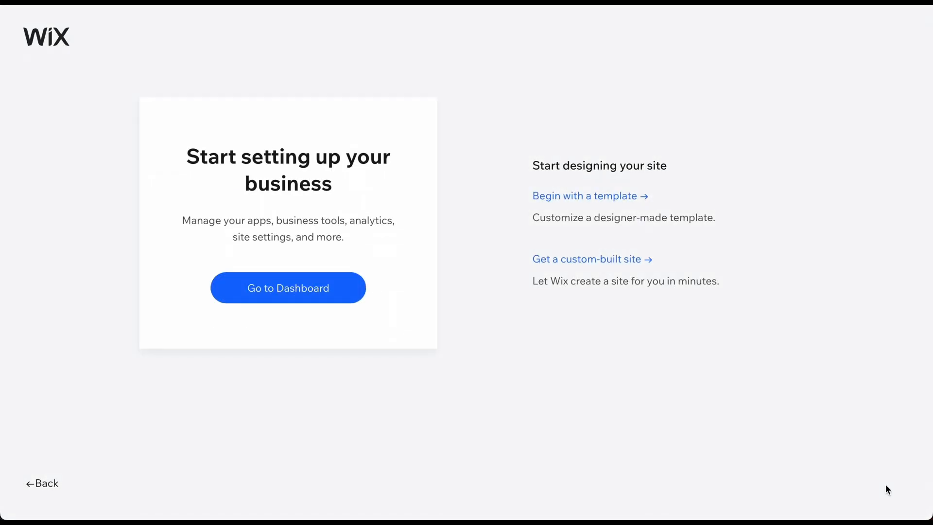
mouse_move(480, 351)
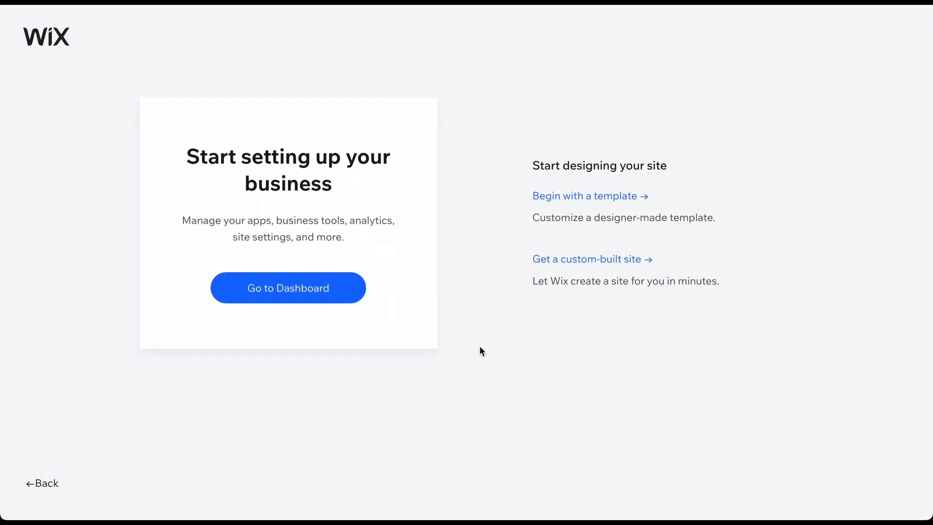
click(287, 287)
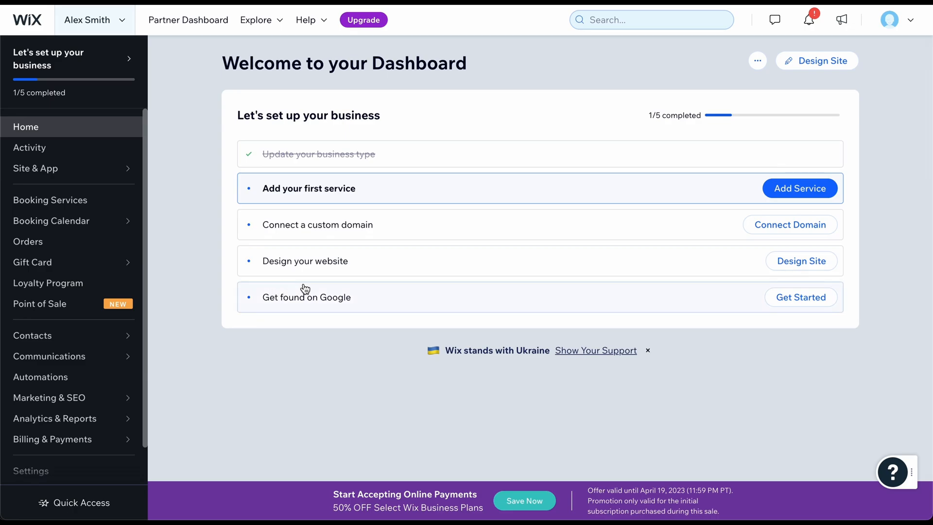
mouse_move(444, 228)
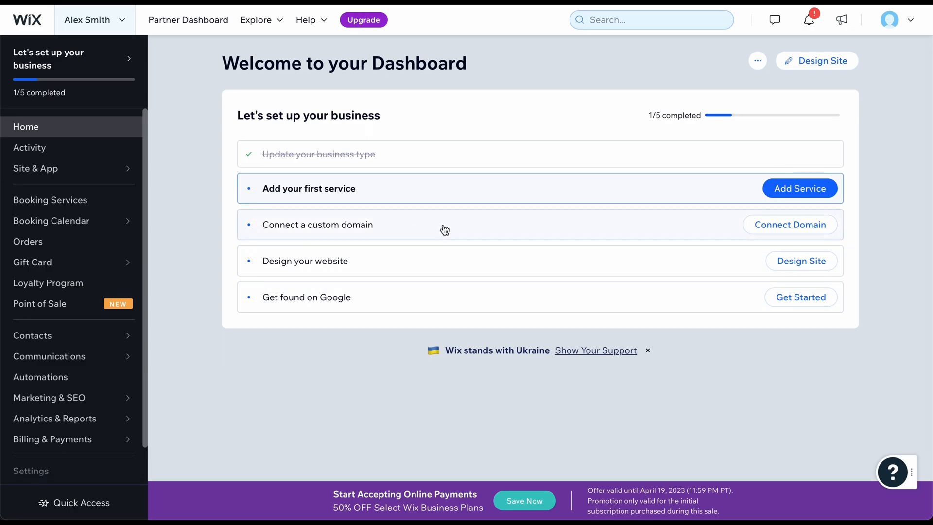
mouse_move(451, 308)
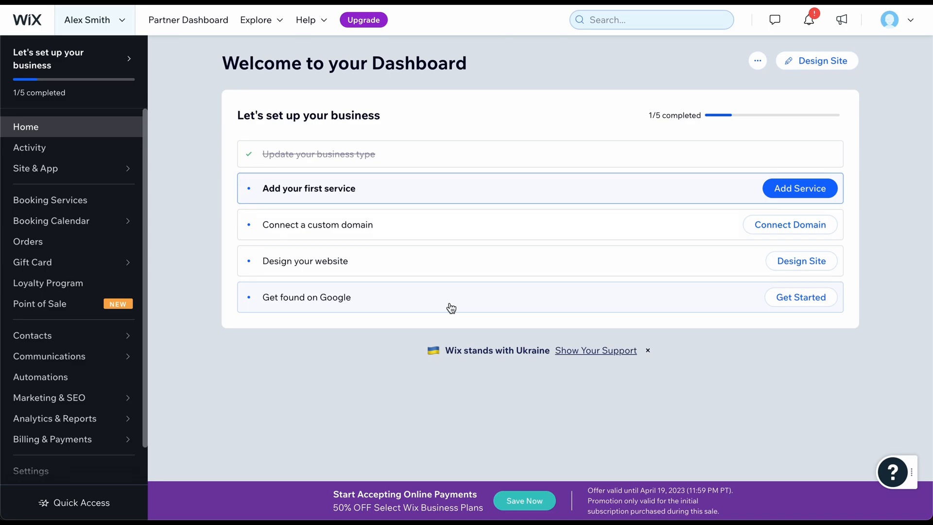
mouse_move(736, 251)
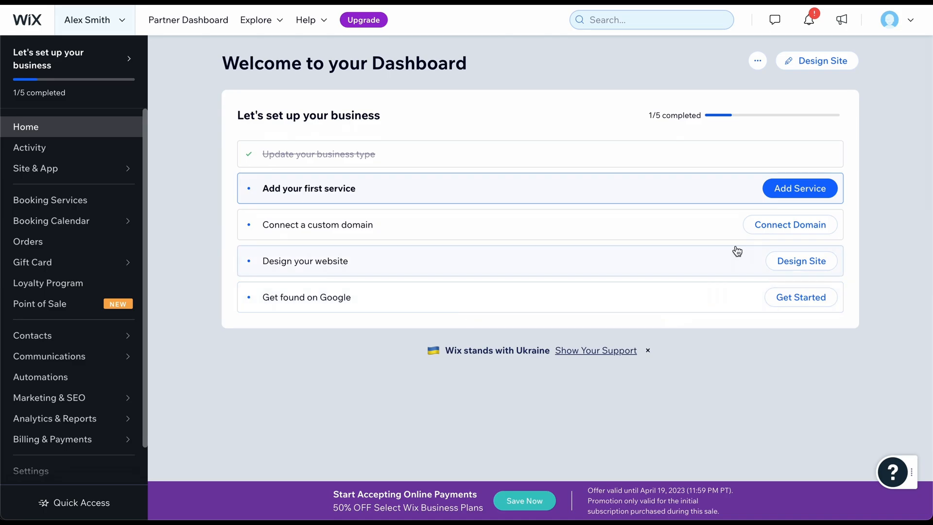
Review the setup checklist, then choose Design Site at the top right.
click(816, 60)
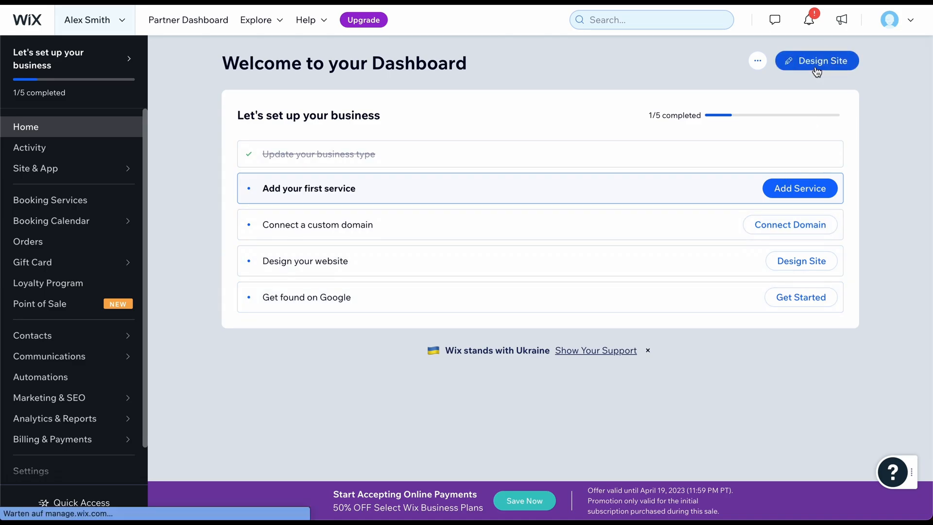
Load the 'How would you like to design your website?' page.
click(816, 60)
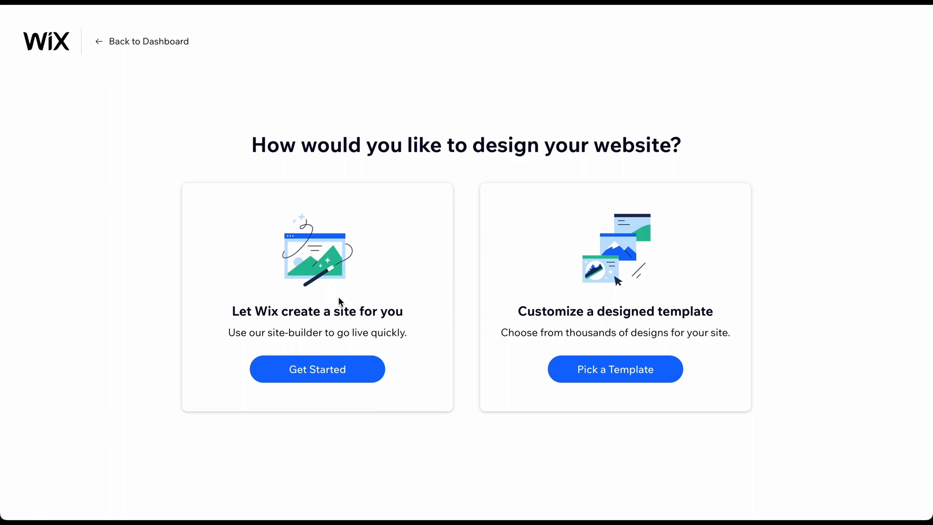
mouse_move(359, 276)
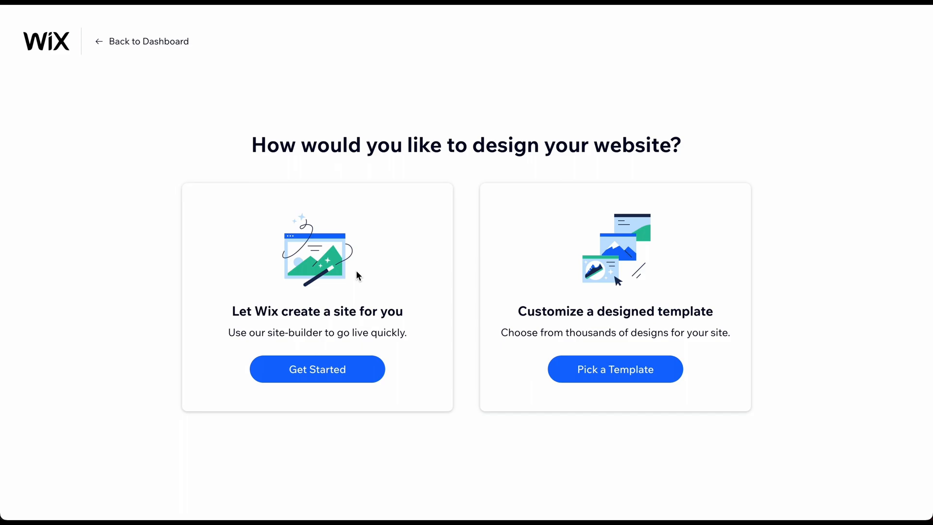
mouse_move(599, 354)
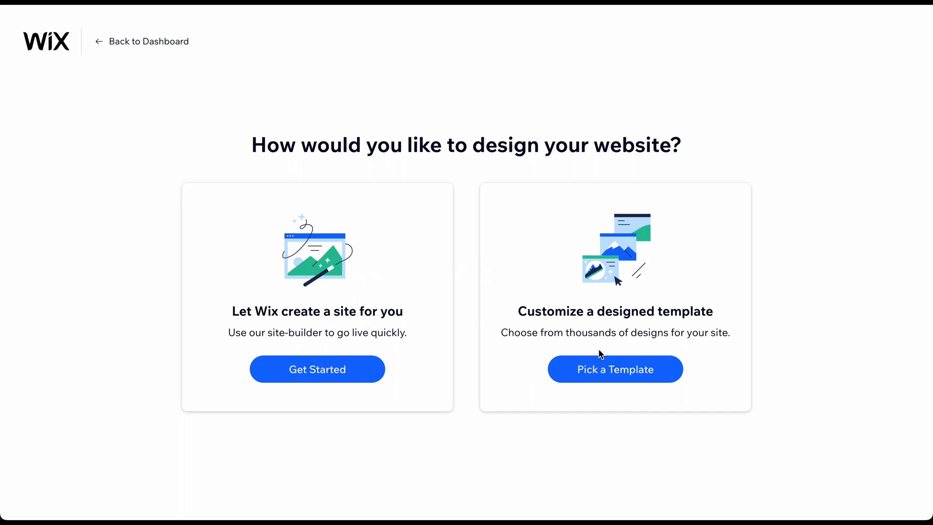
Pick a template and scroll the Photography Portfolio template results.
click(615, 368)
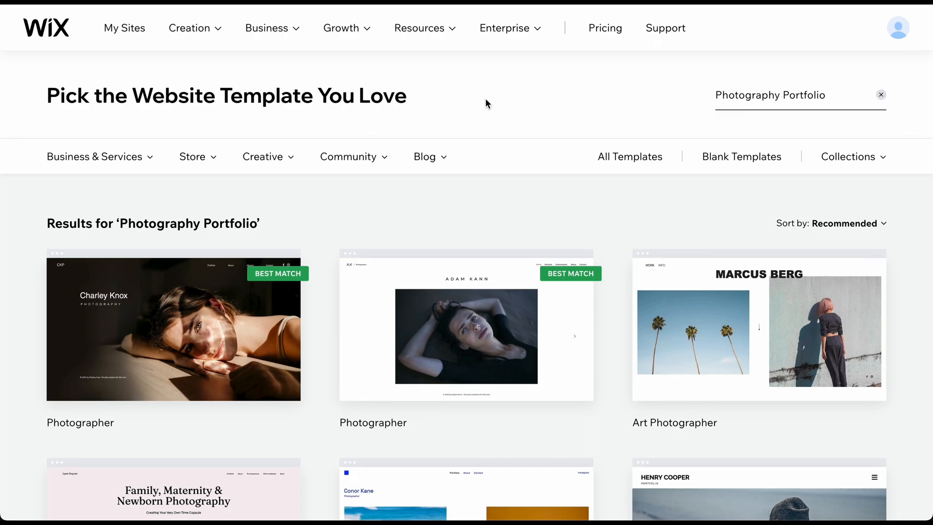
mouse_move(614, 247)
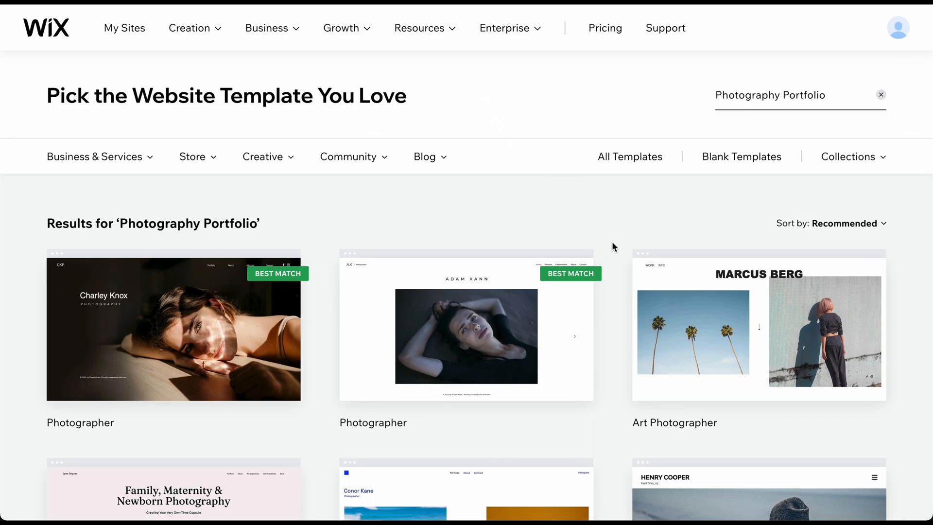
scroll(down, 3)
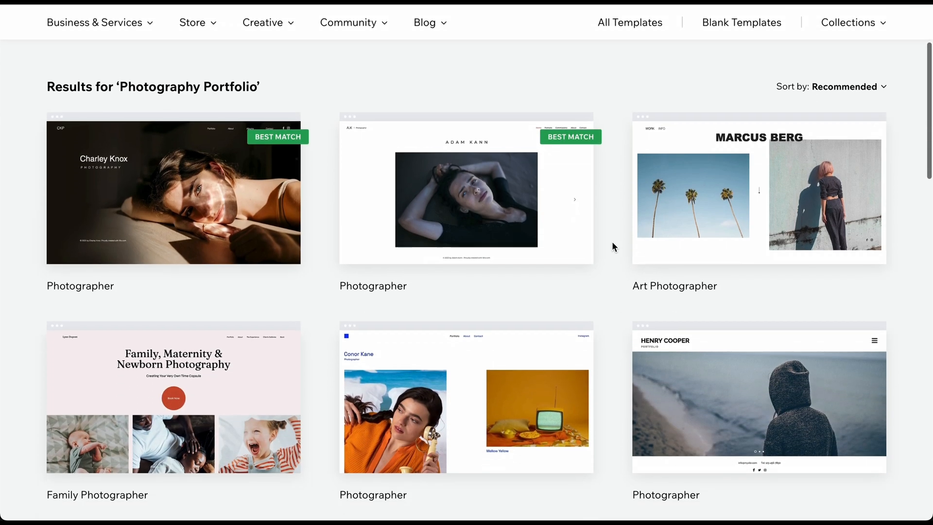
Preview the Marcus Berg Art Photographer template and scroll through its photo gallery.
click(758, 191)
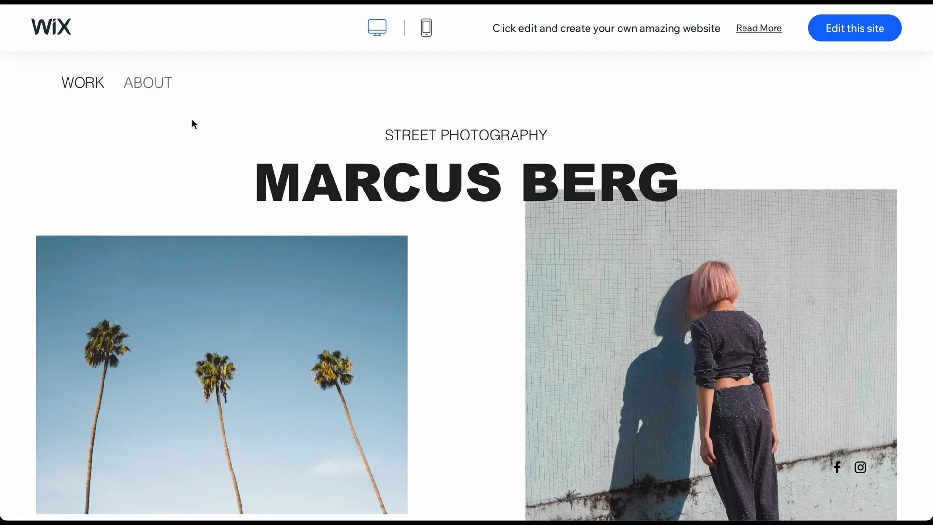
scroll(down, 3)
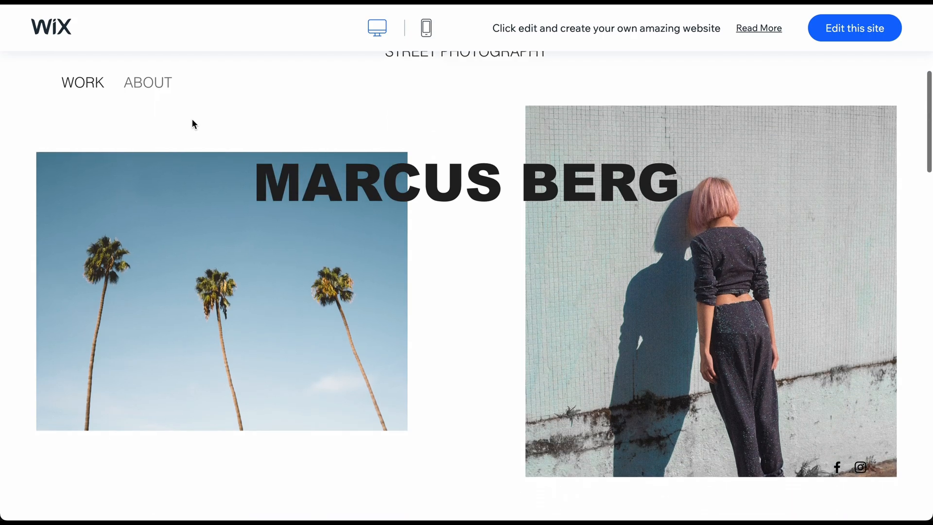
scroll(down, 3)
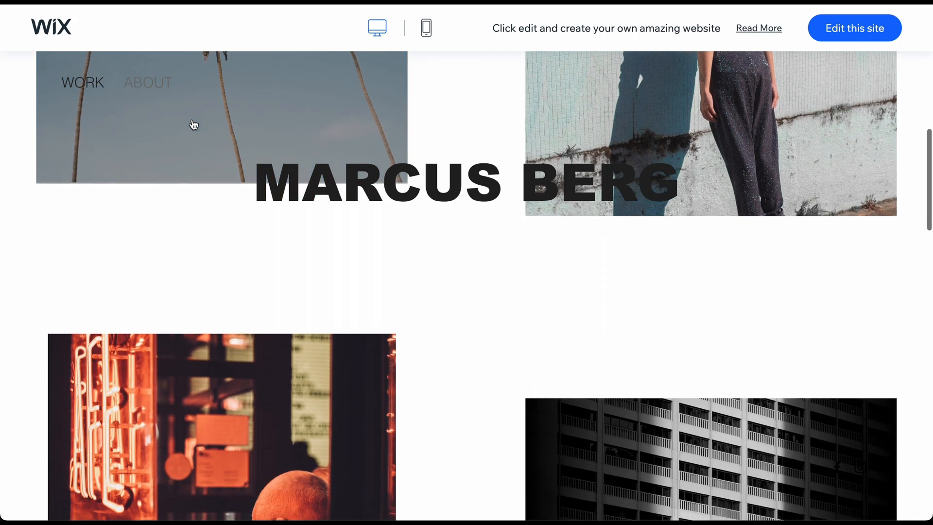
mouse_move(148, 82)
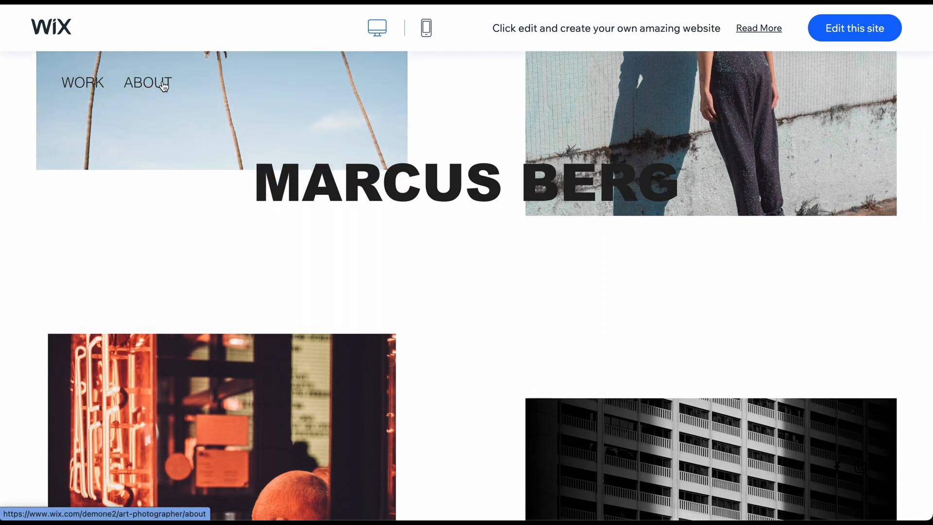
scroll(down, 3)
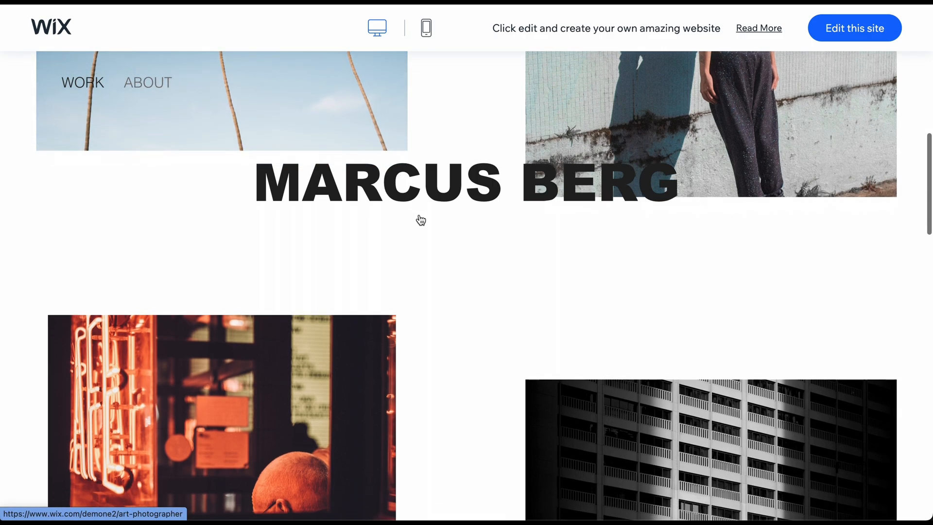
scroll(down, 3)
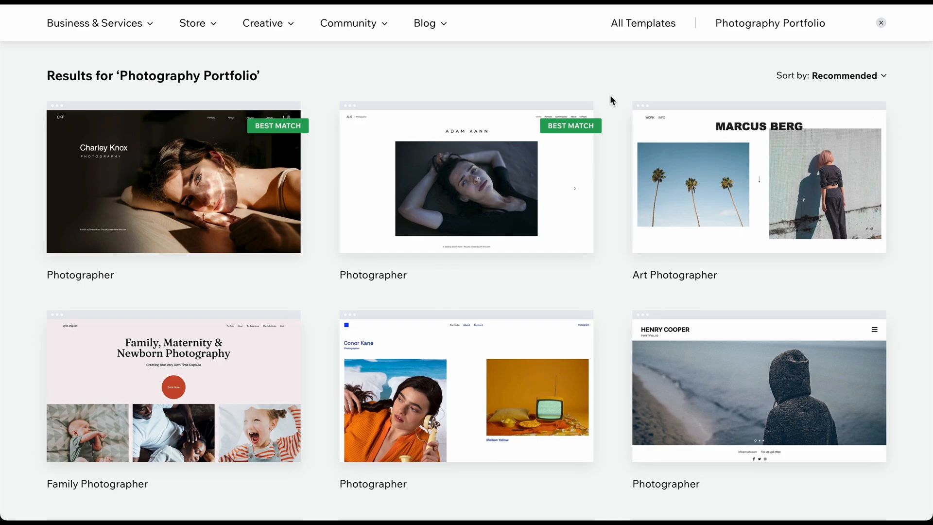
Scroll through the current template search results.
scroll(down, 3)
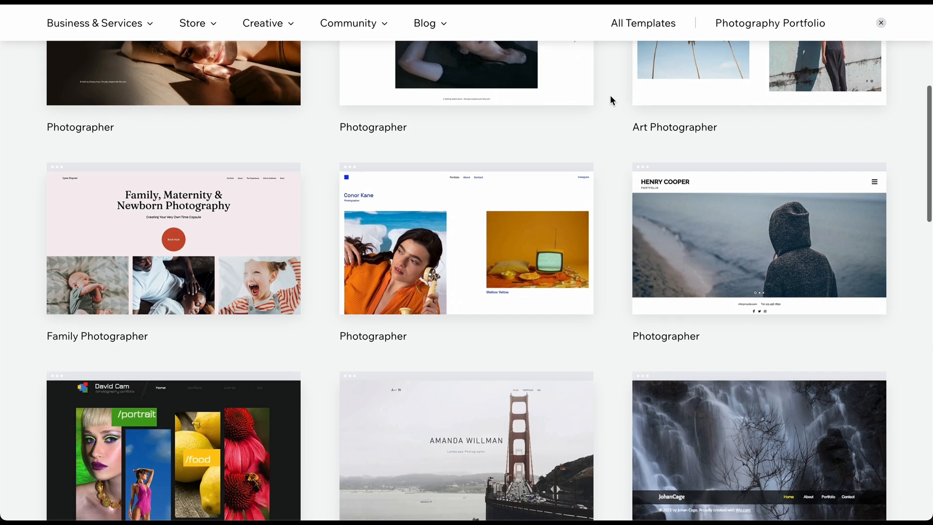
scroll(down, 3)
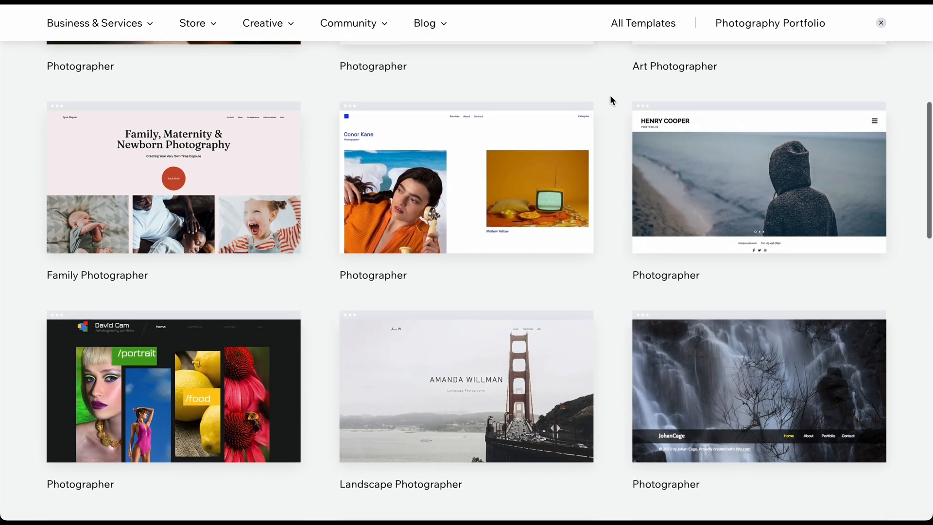
scroll(up, 3)
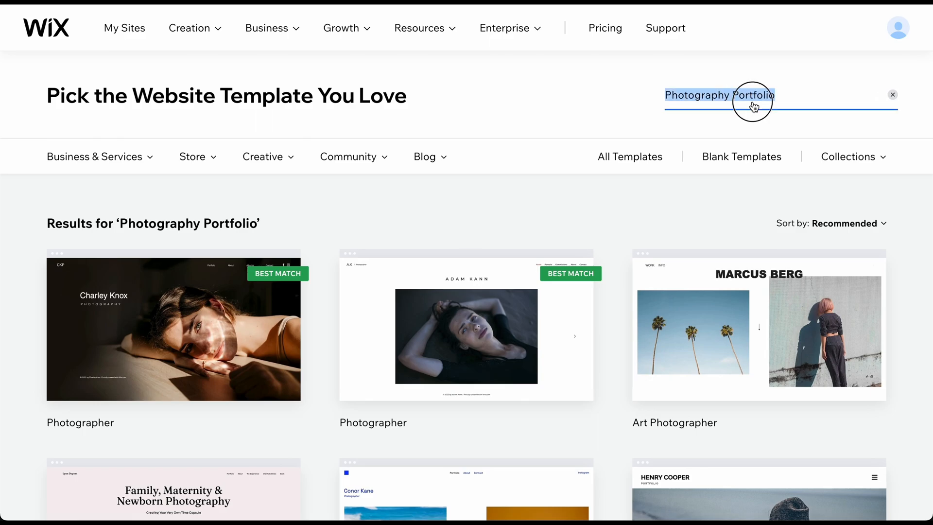
Search templates for 'Photography Portfolio' and browse the results.
click(892, 94)
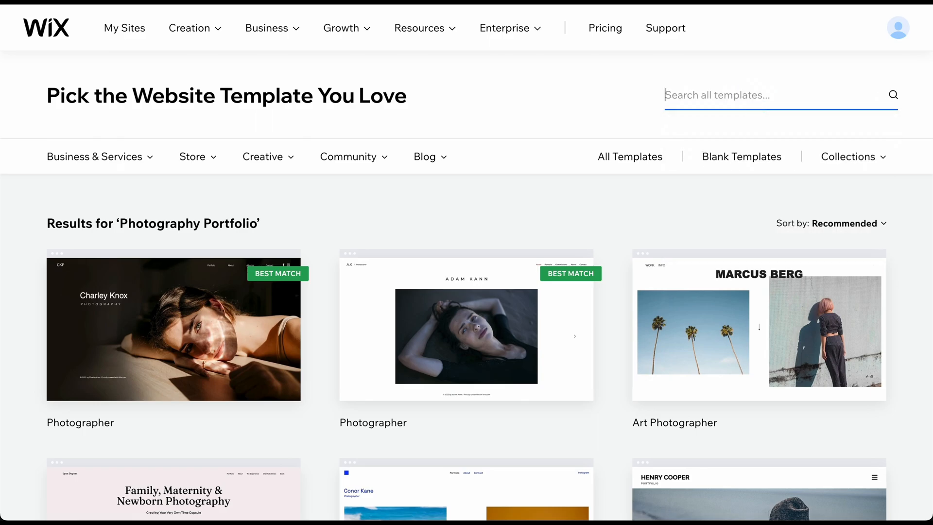
click(630, 157)
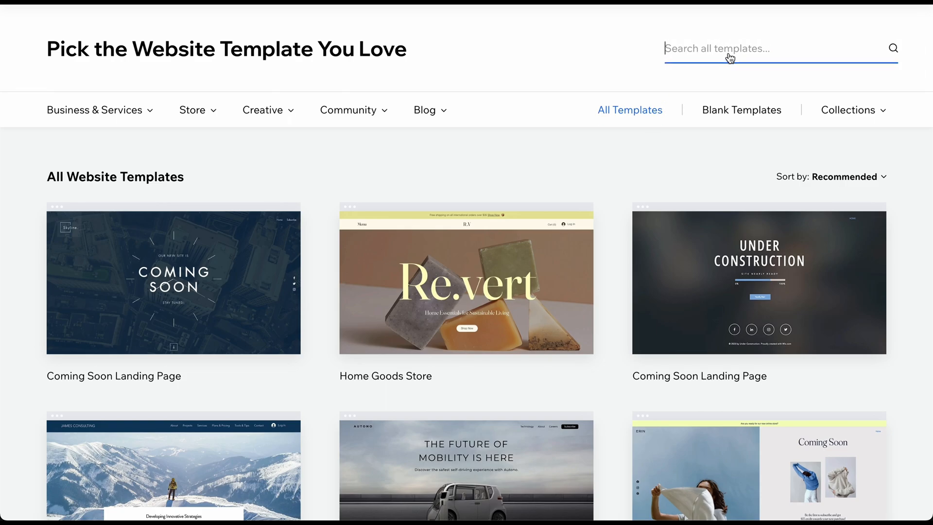
text(Photography Portfolio)
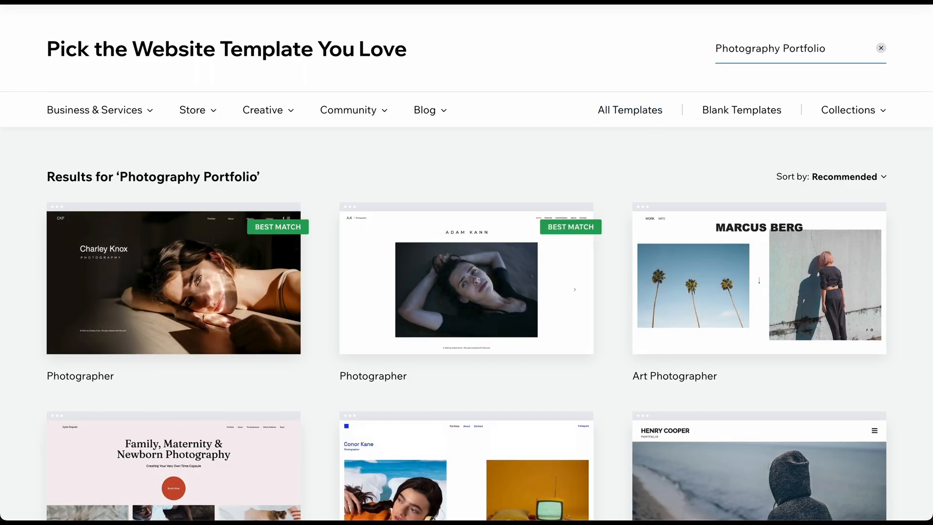
mouse_move(619, 201)
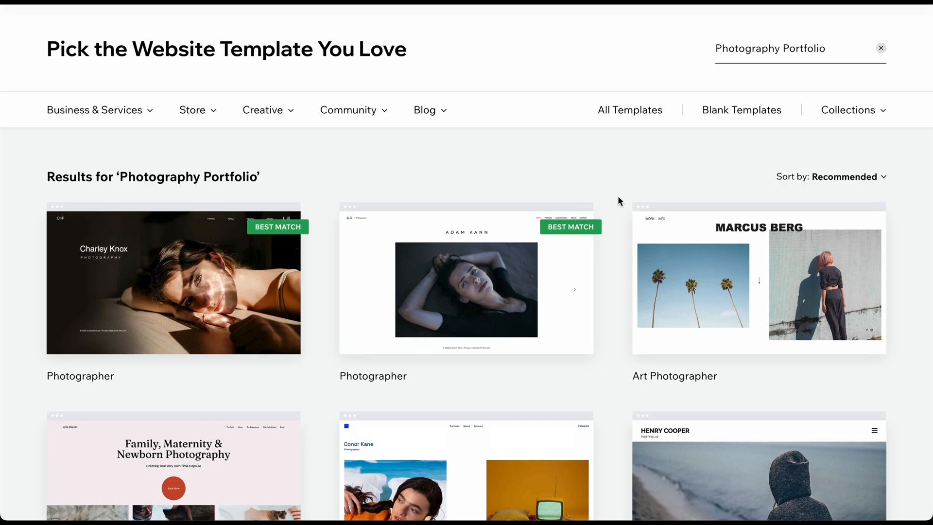
scroll(down, 3)
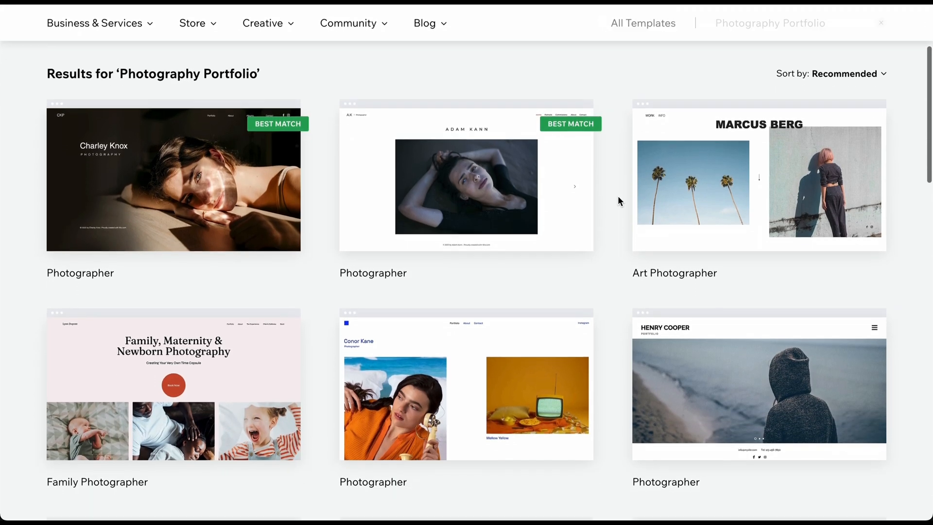
scroll(down, 3)
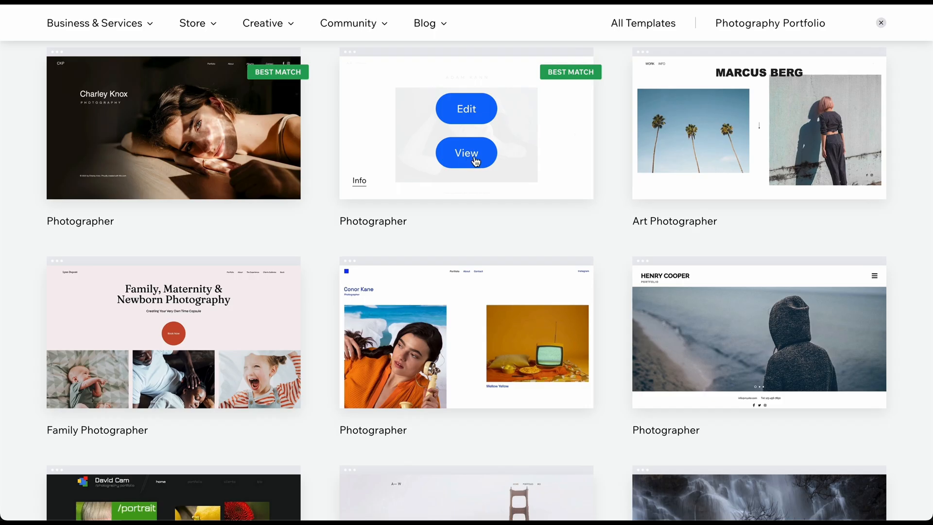
Preview the Adam Kann template's Portraits and Commissions pages and its mobile view.
click(466, 152)
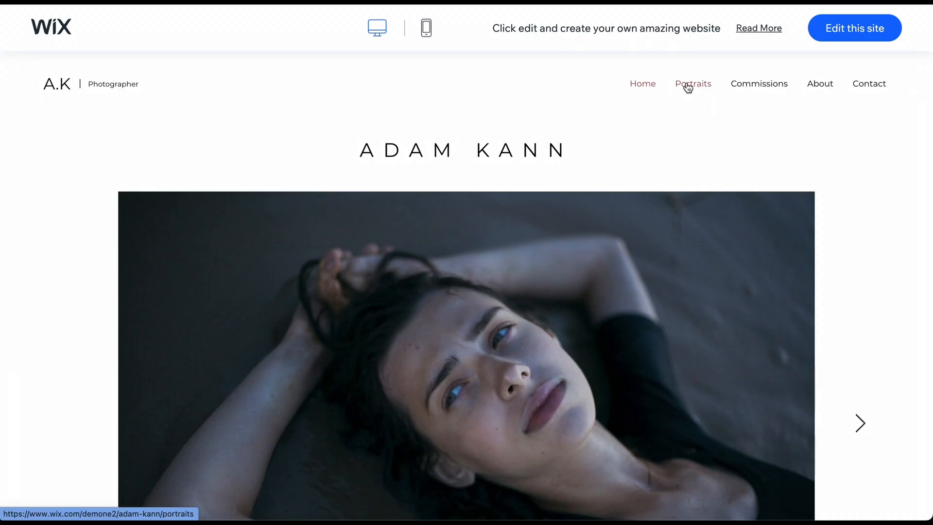
click(692, 83)
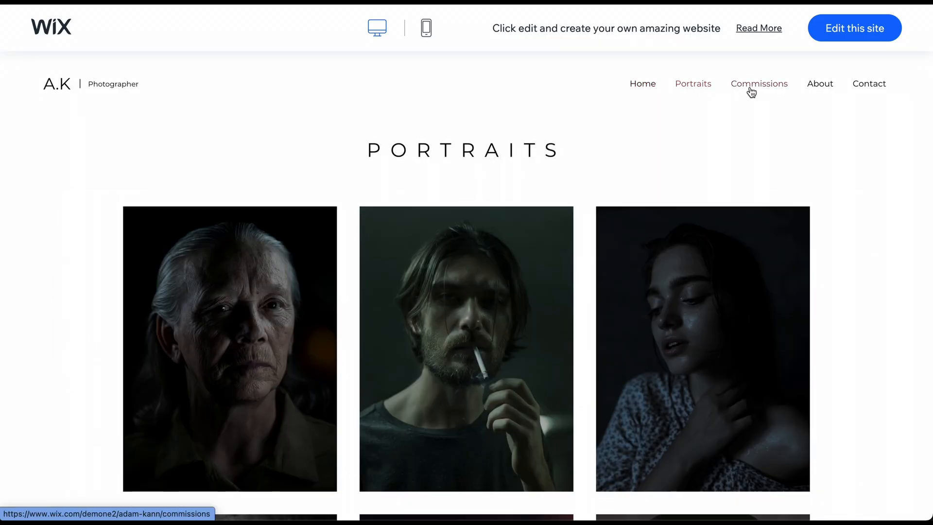
click(759, 83)
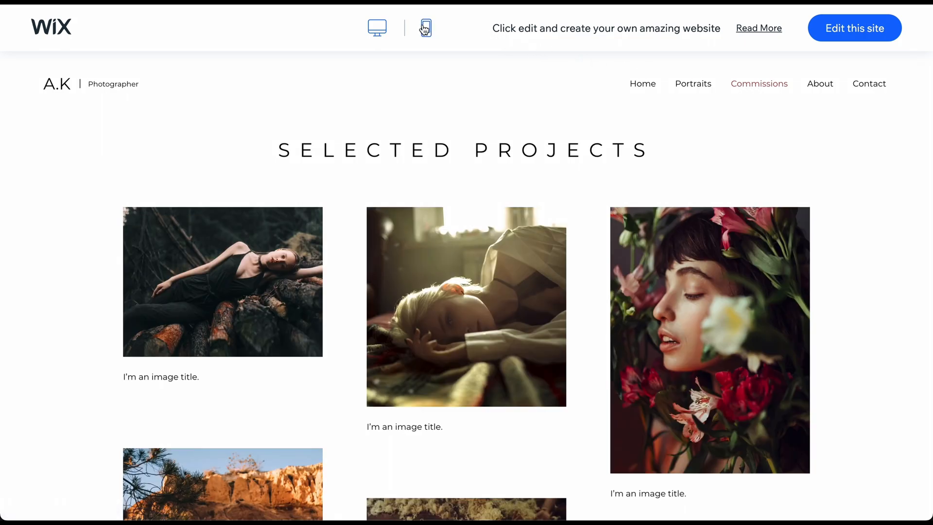
click(424, 28)
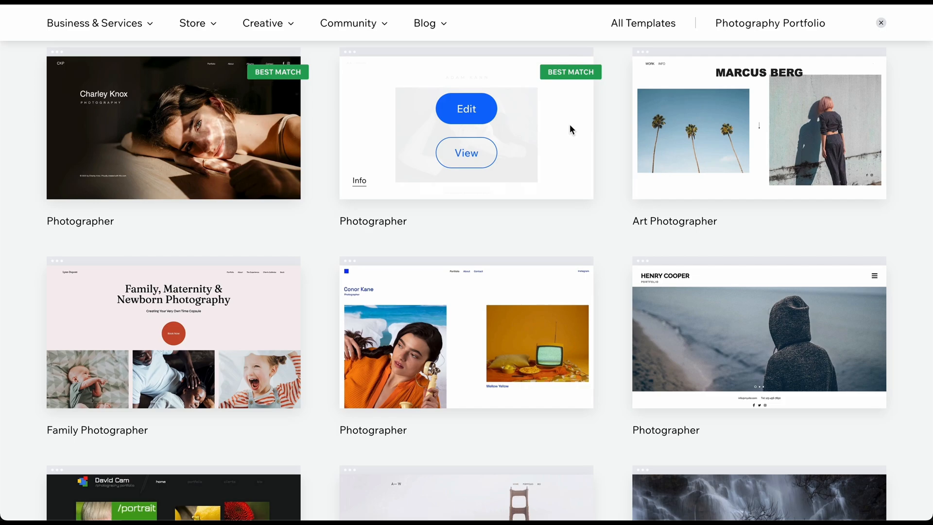
mouse_move(466, 113)
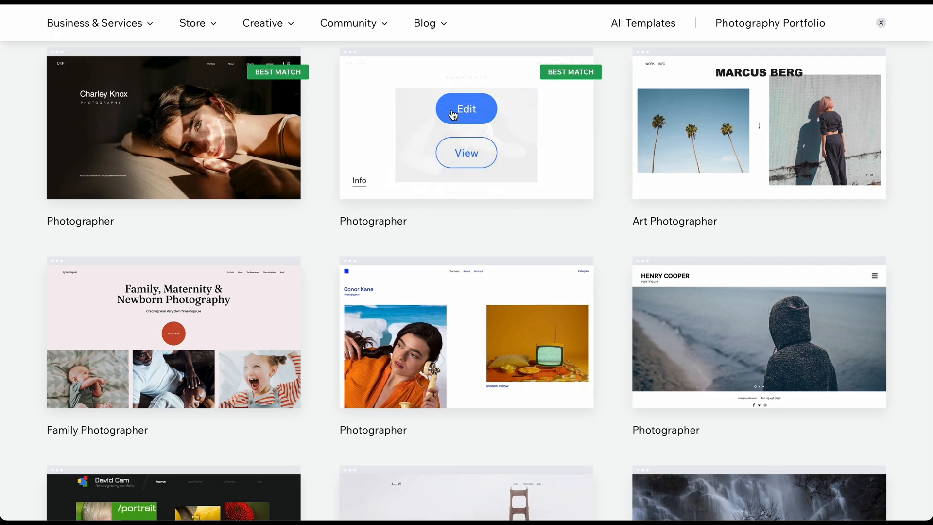
Open the Adam Kann photographer template in the Wix Editor.
click(466, 108)
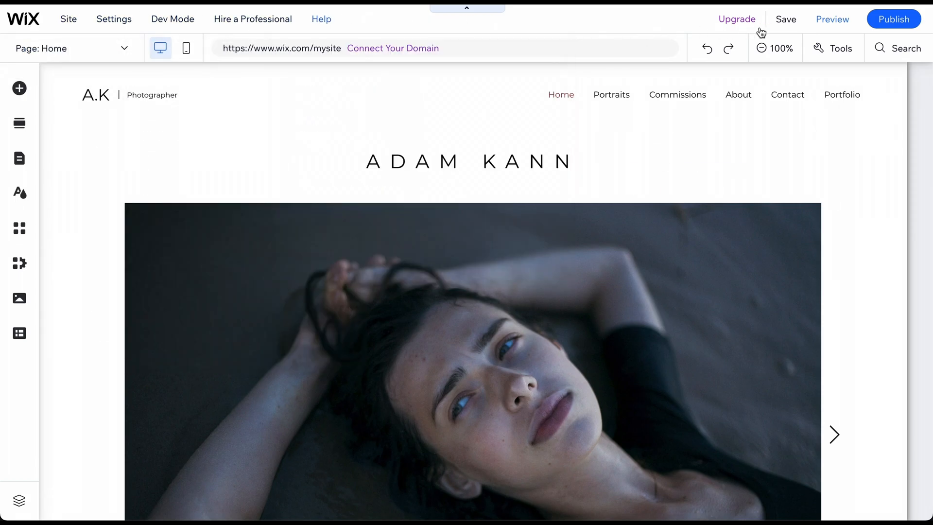
mouse_move(787, 19)
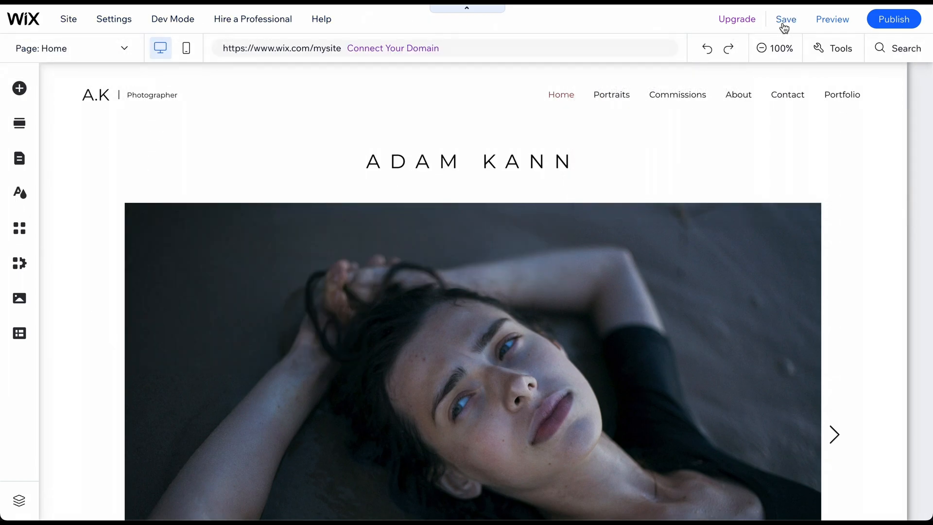
mouse_move(833, 19)
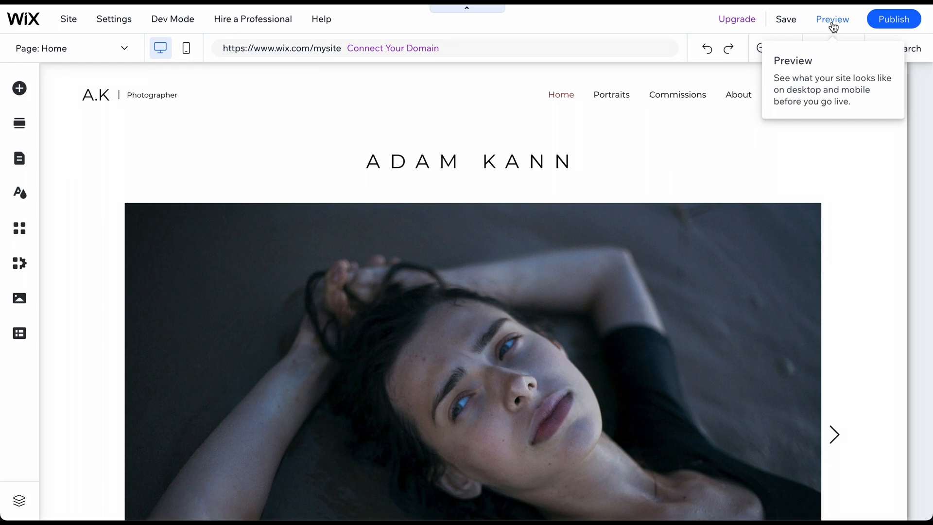
mouse_move(850, 31)
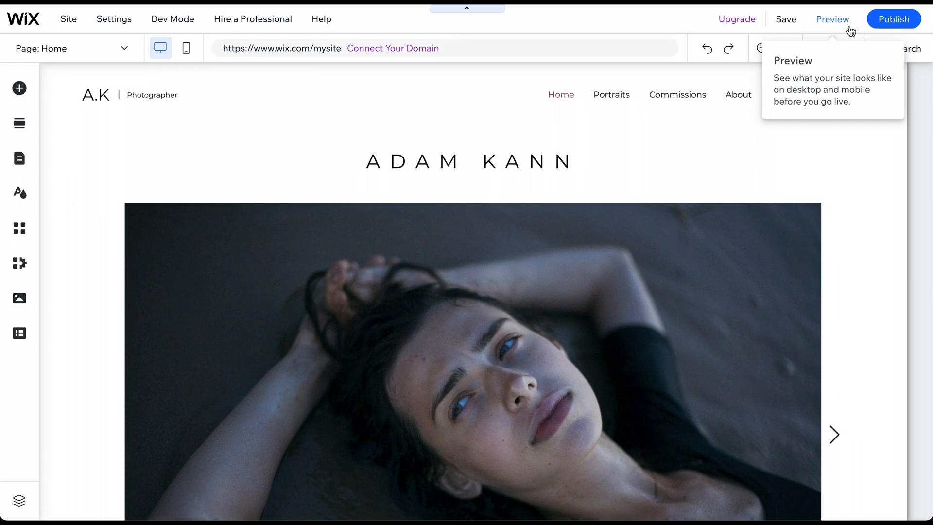
mouse_move(893, 19)
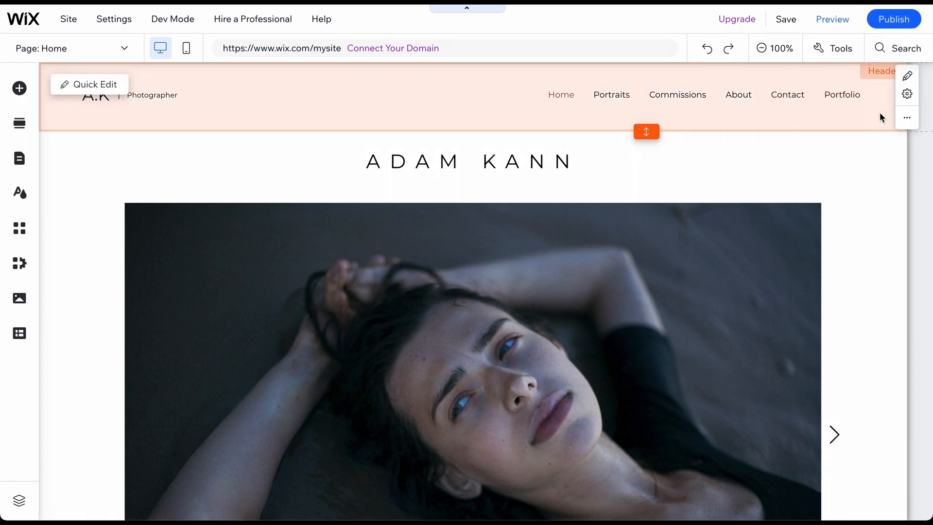
Type 'how' into the editor's search box.
text(ho)
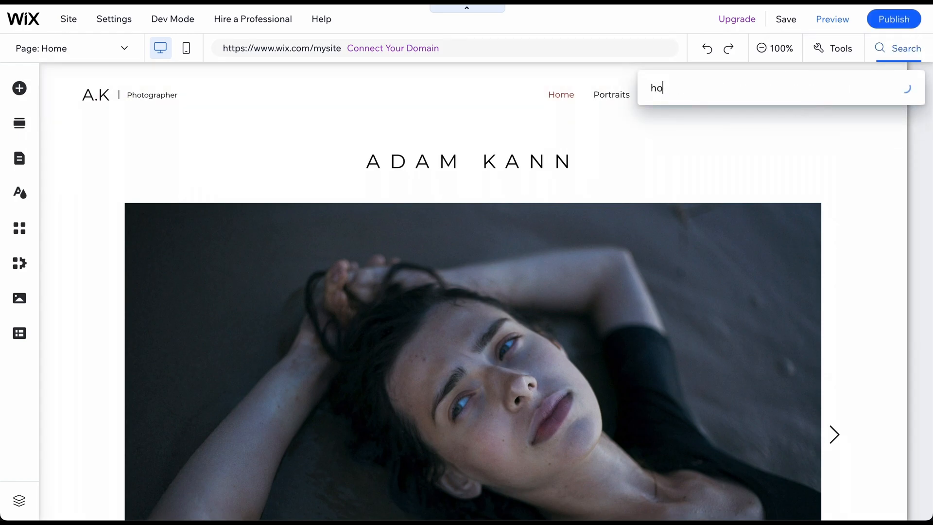
text(w)
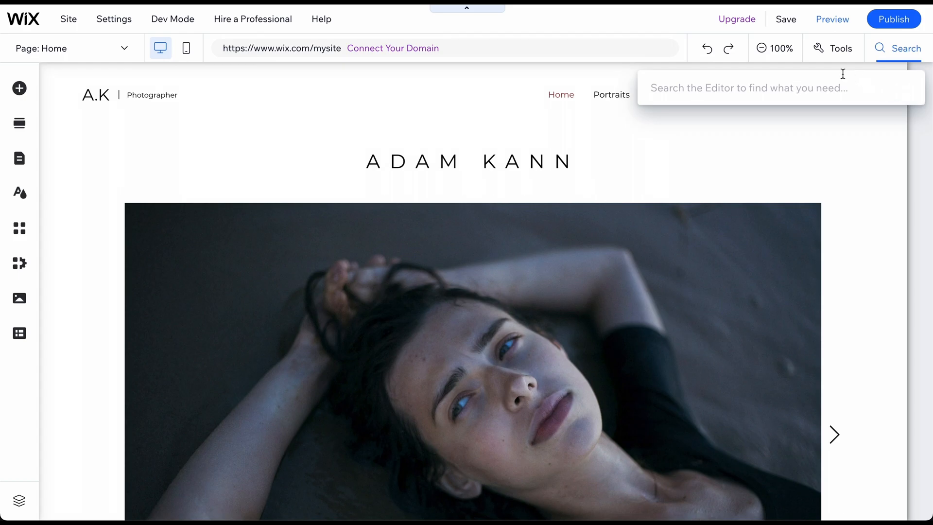
click(766, 48)
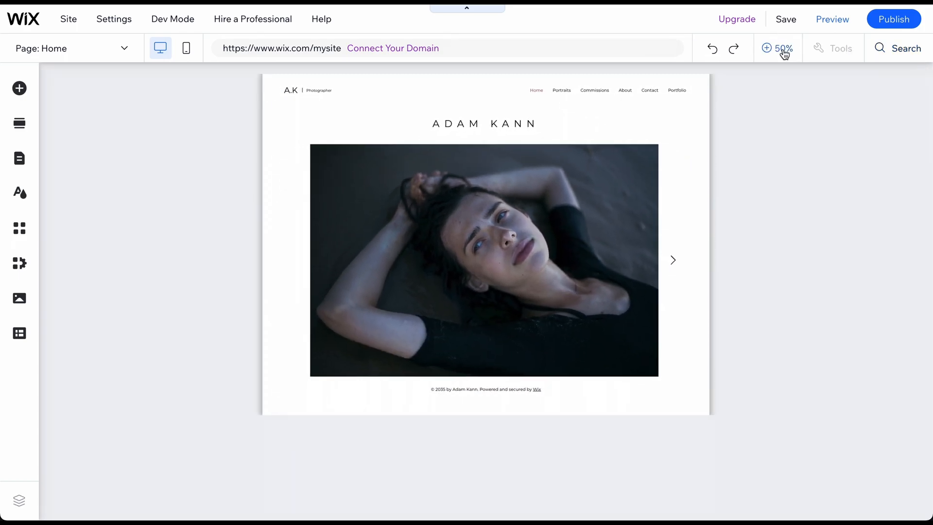
click(777, 48)
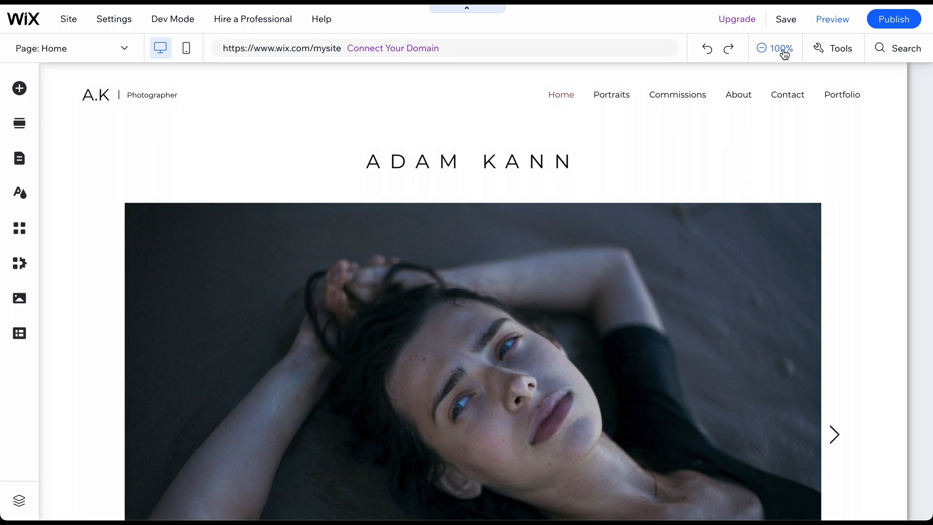
mouse_move(731, 48)
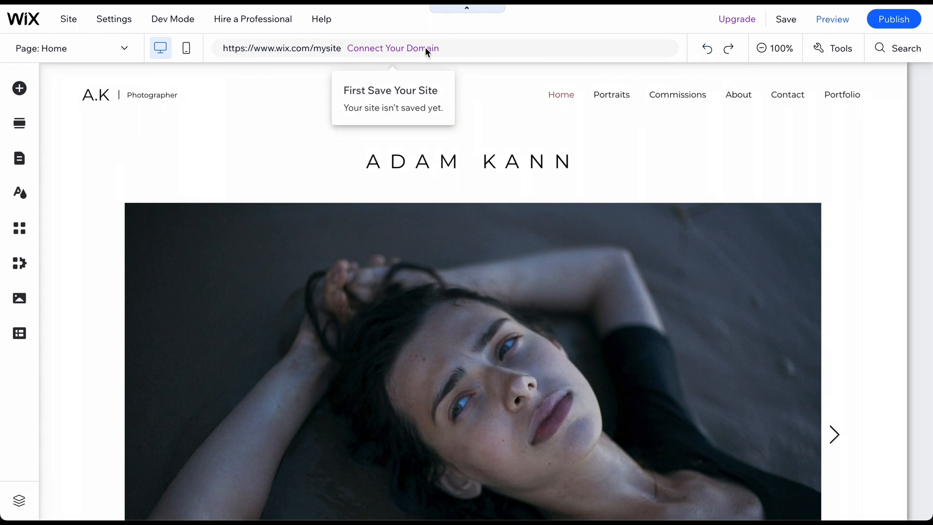
mouse_move(187, 48)
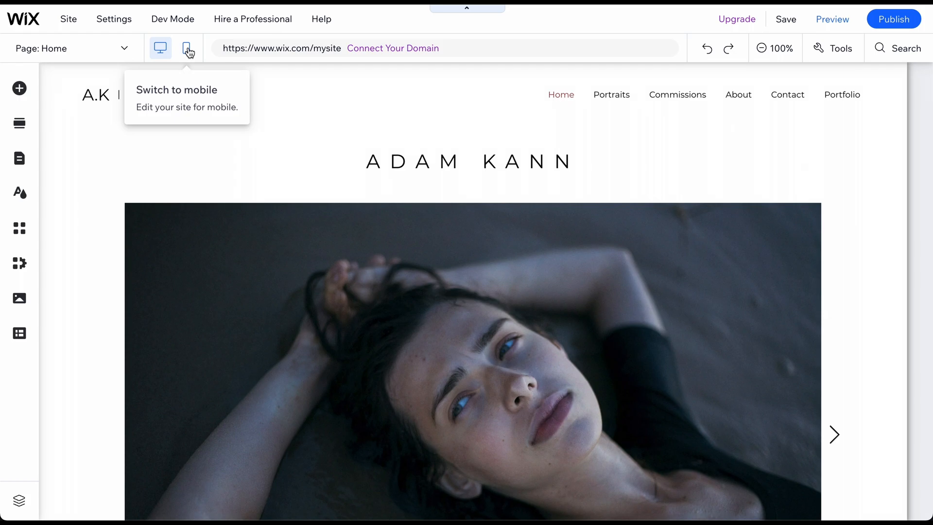
click(186, 48)
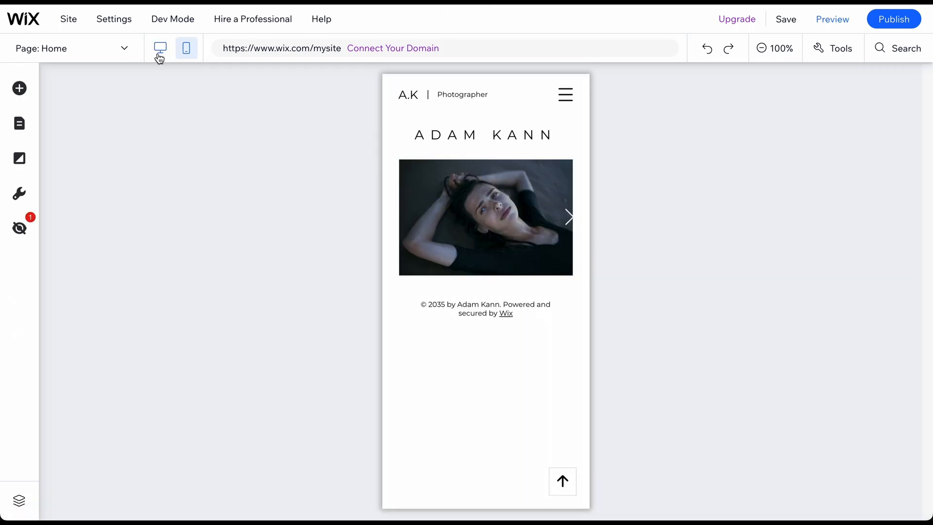
click(160, 48)
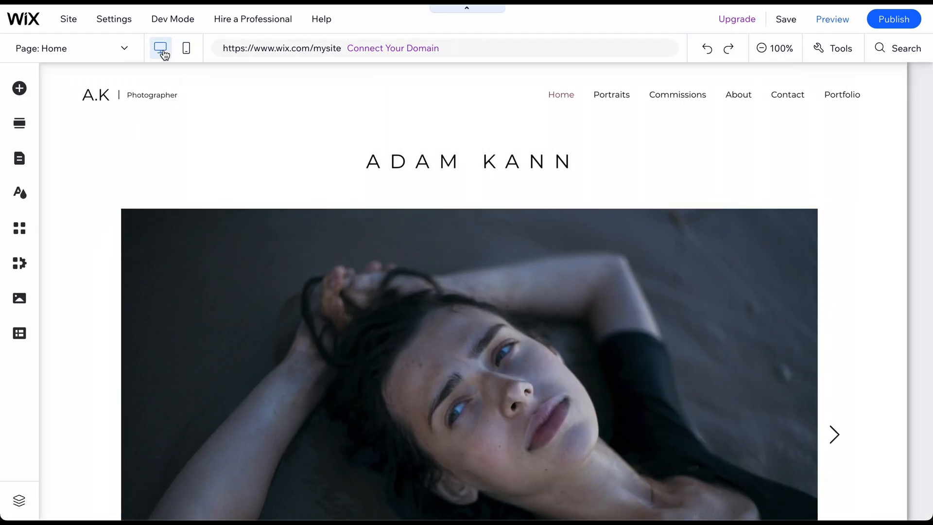
mouse_move(106, 58)
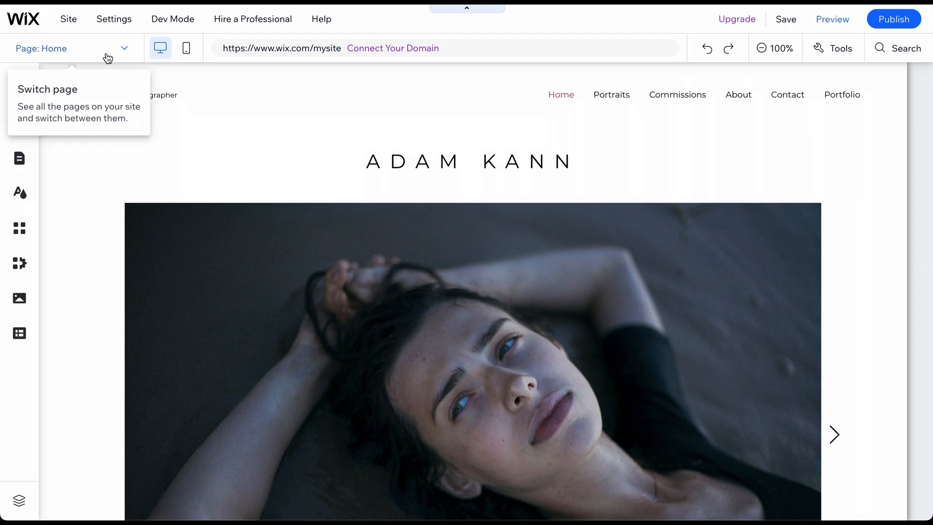
click(124, 48)
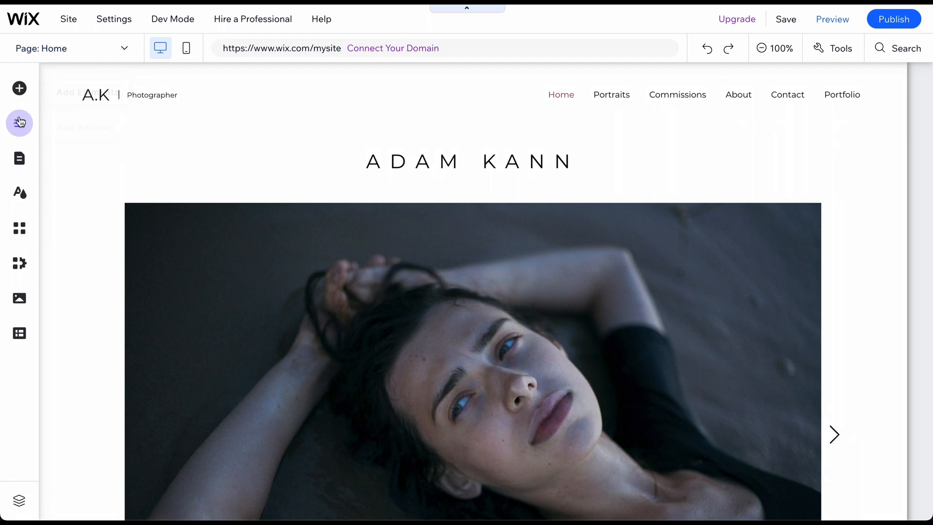
mouse_move(23, 213)
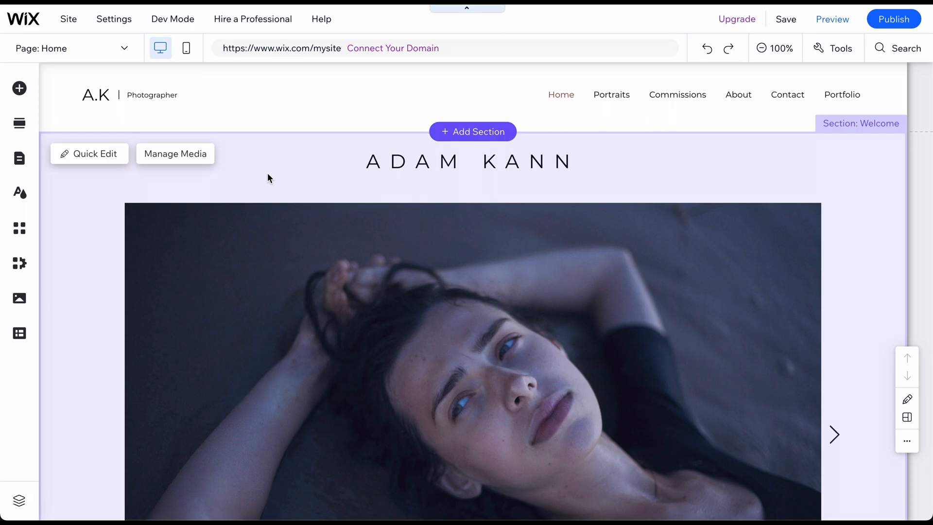
mouse_move(79, 161)
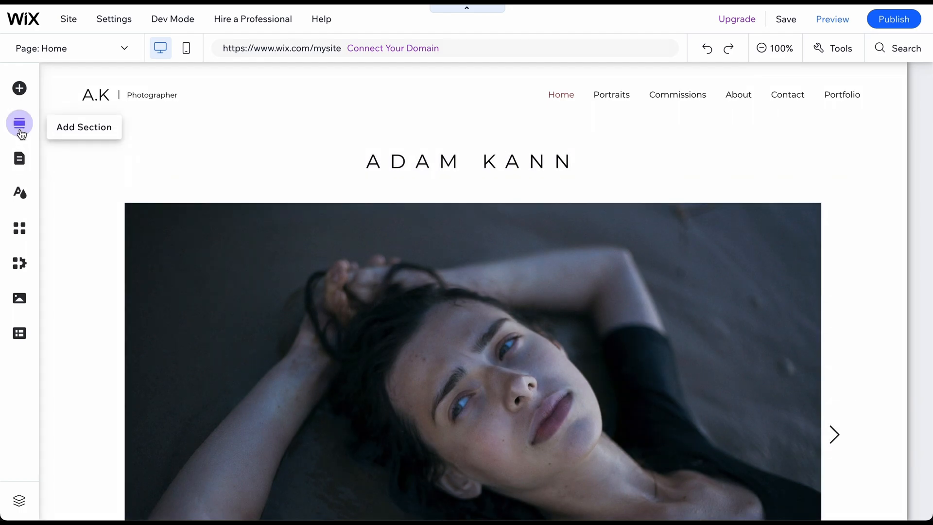
mouse_move(19, 88)
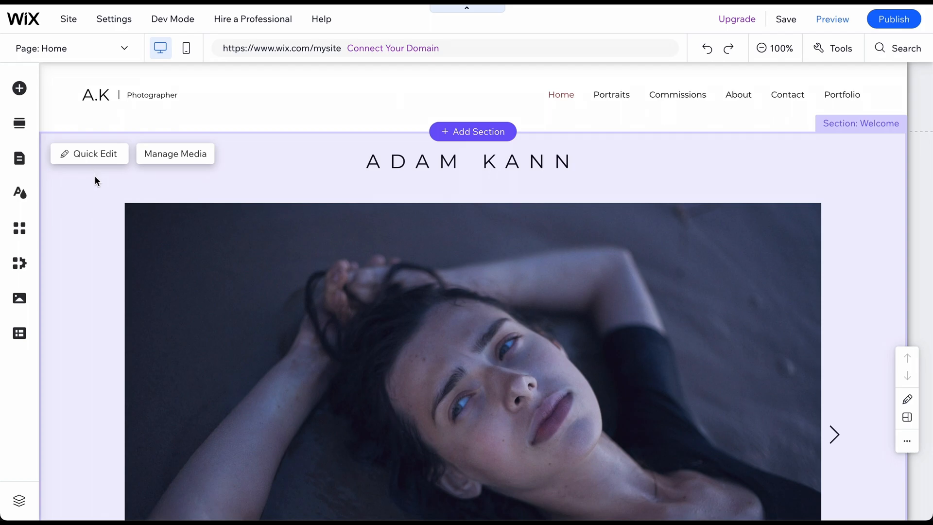
Show the Pages panel, view Home's options, and browse the new-page gallery without adding.
click(19, 159)
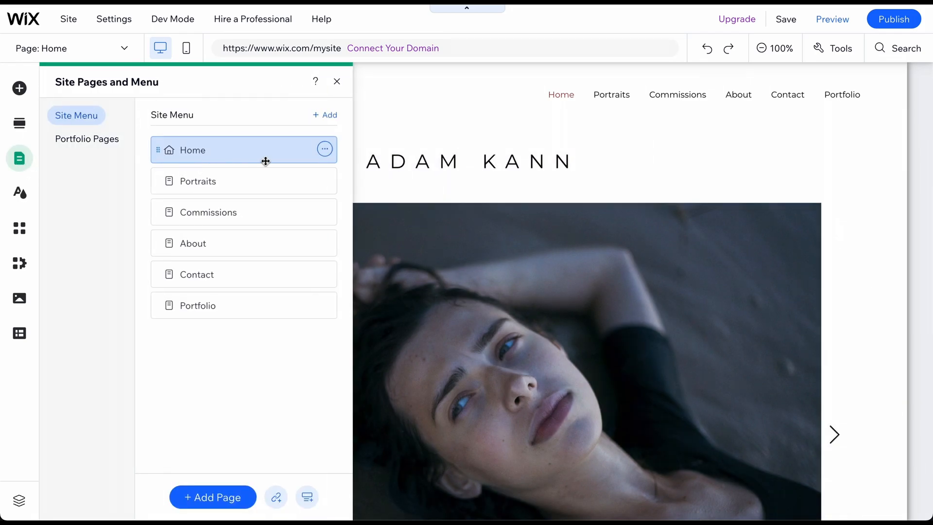
click(324, 149)
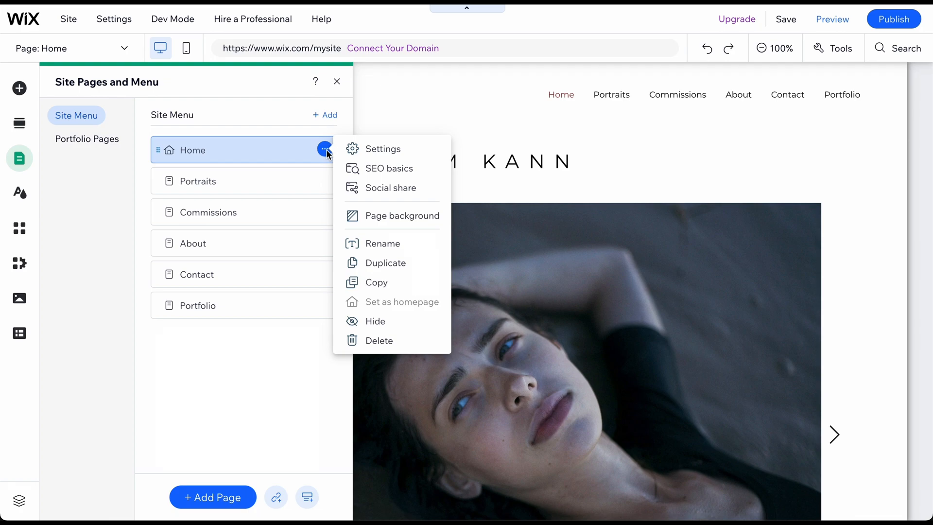
mouse_move(386, 340)
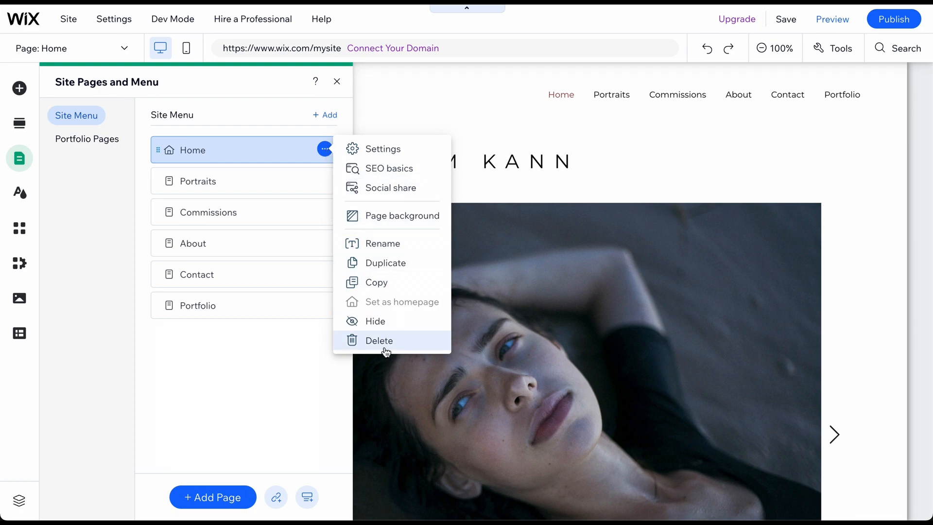
mouse_move(387, 321)
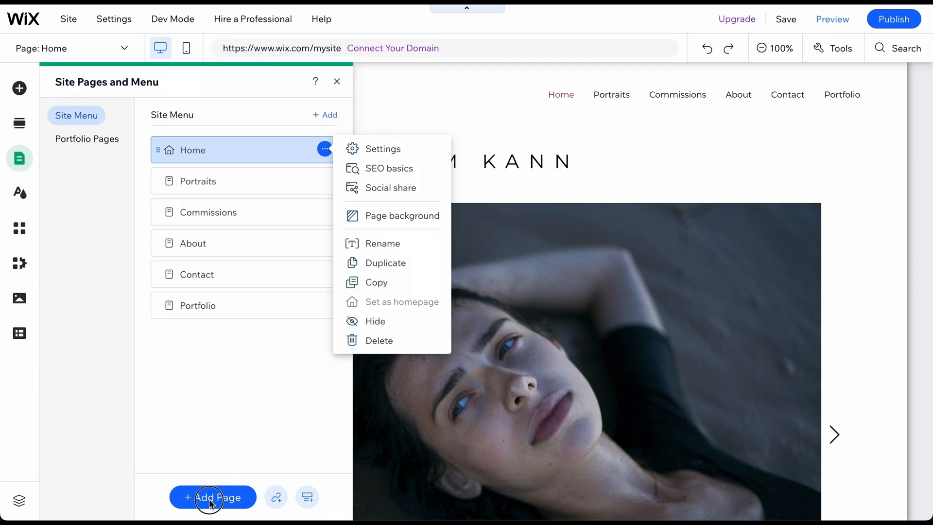
click(213, 497)
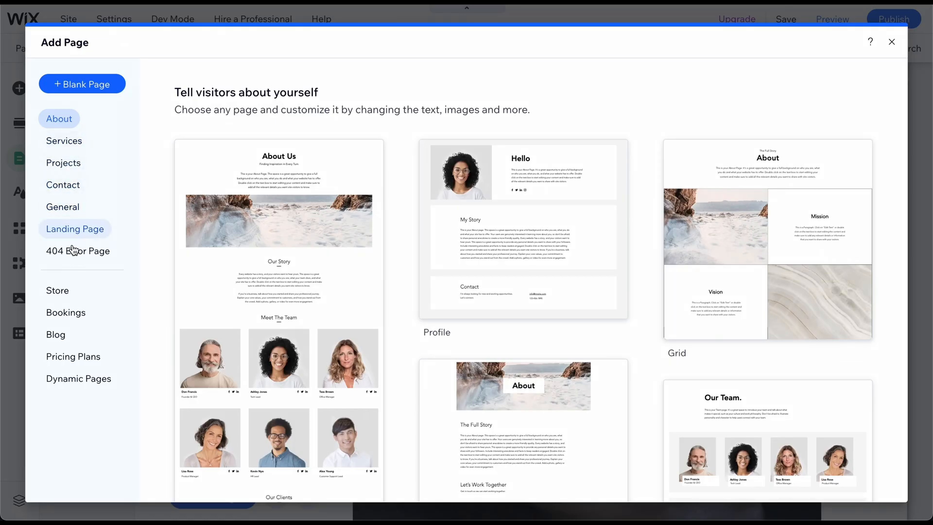
mouse_move(74, 96)
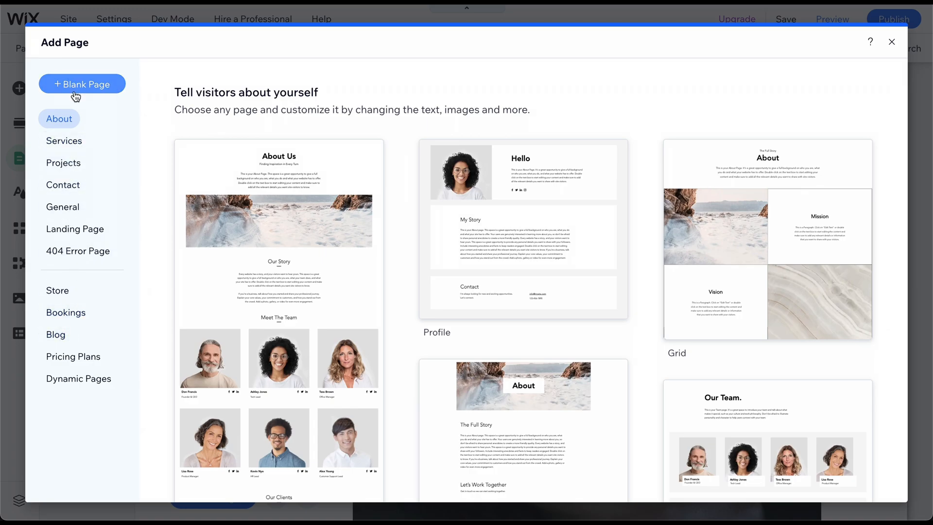
click(891, 42)
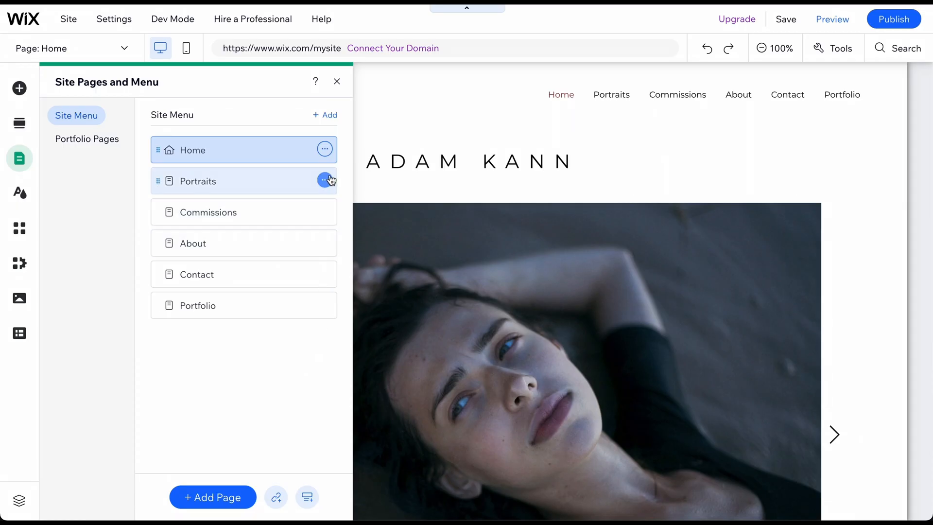
Move Commissions above Portraits, confirm its name, and briefly view the App Market.
click(324, 149)
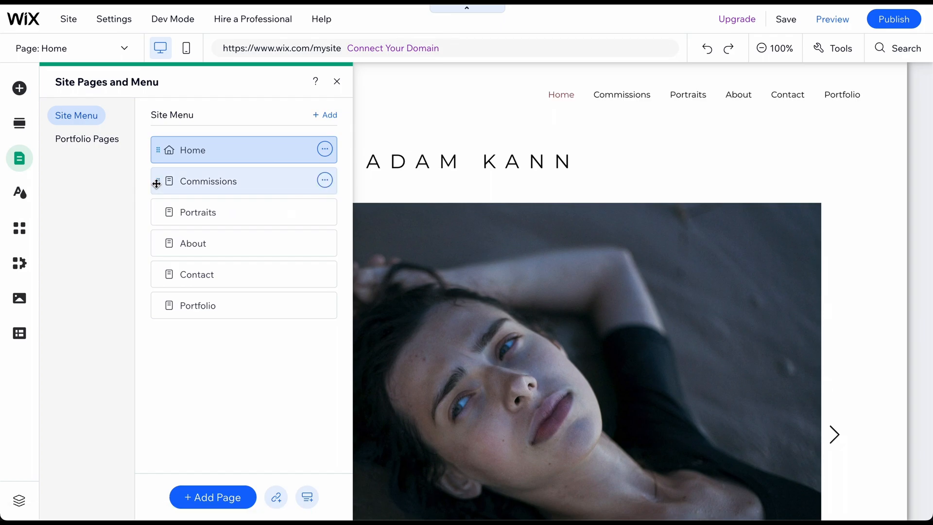
click(324, 181)
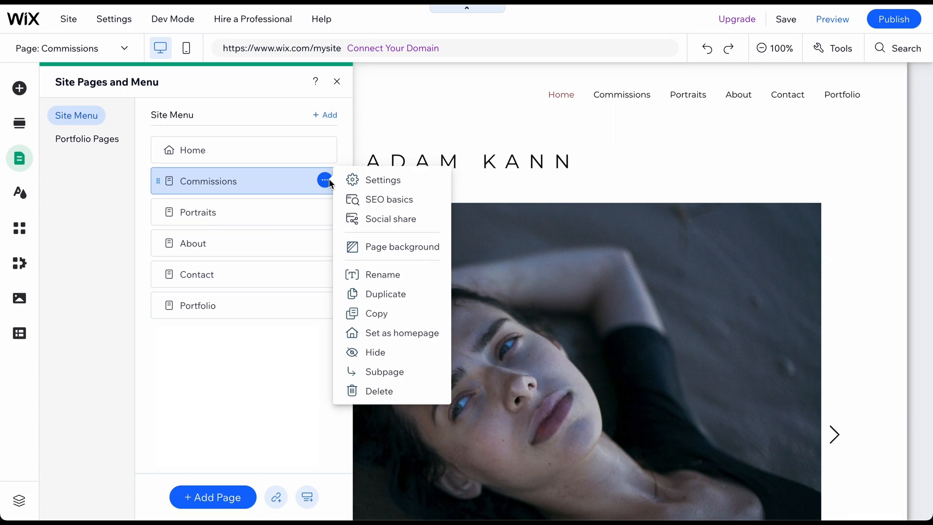
click(384, 274)
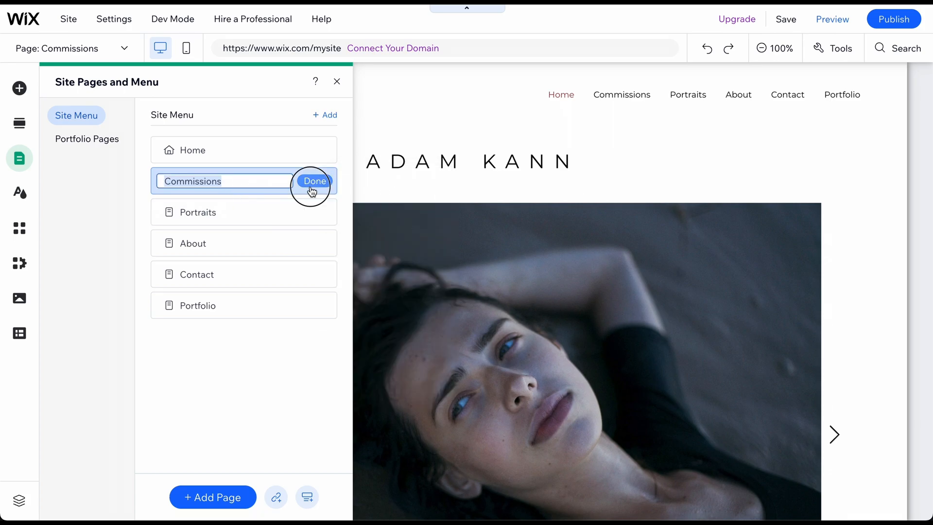
click(314, 181)
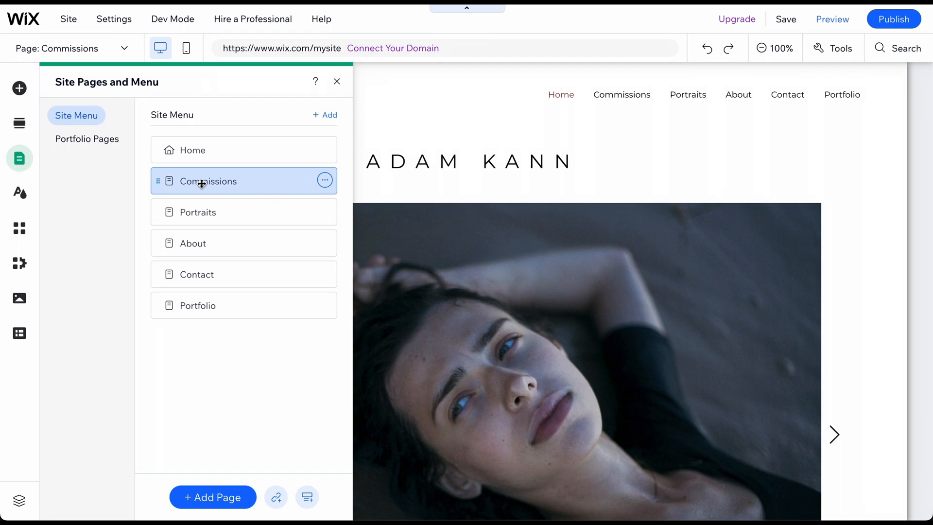
mouse_move(19, 231)
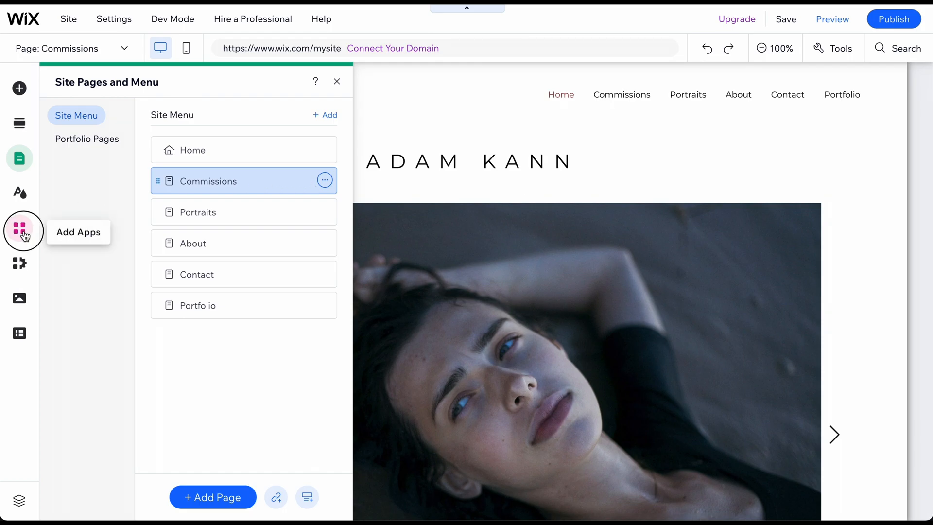
click(20, 231)
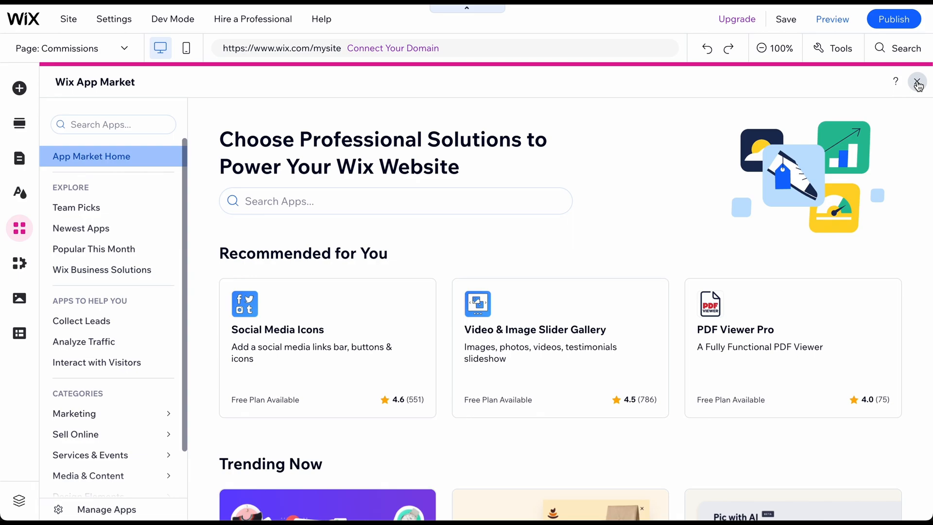
click(918, 82)
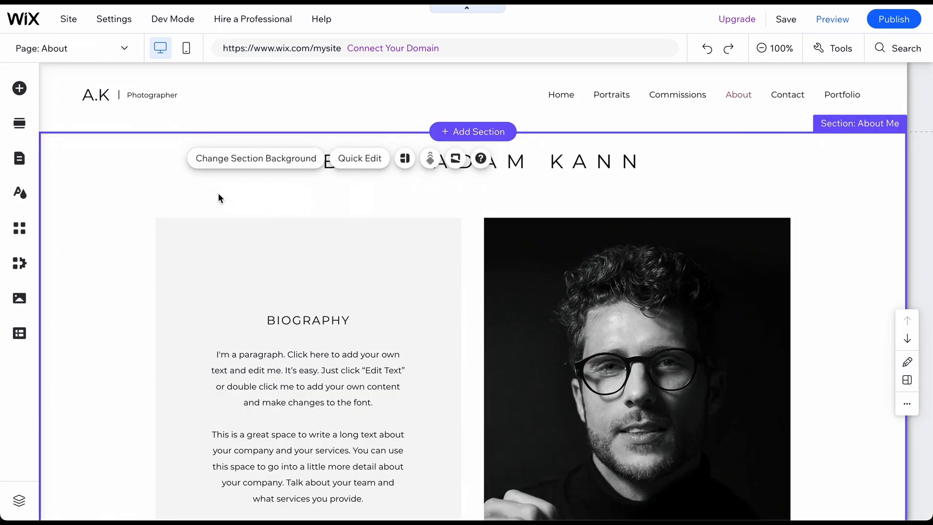
Scroll to the About page's Experience section and select its Awards and Exhibitions strip.
scroll(down, 3)
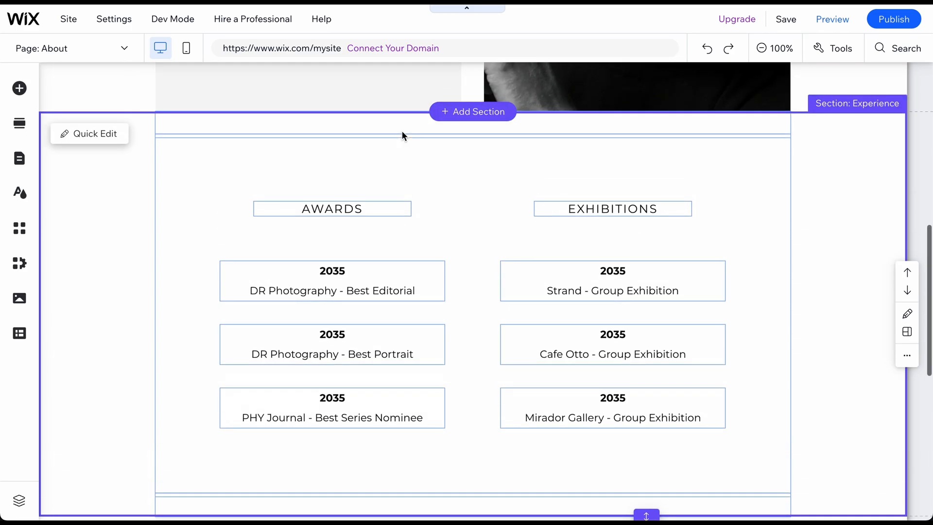
scroll(down, 3)
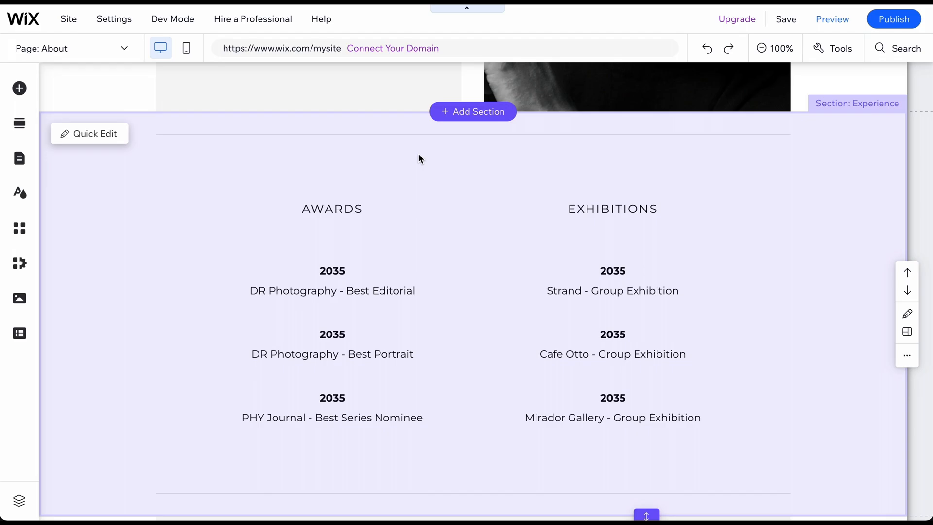
right_click(419, 159)
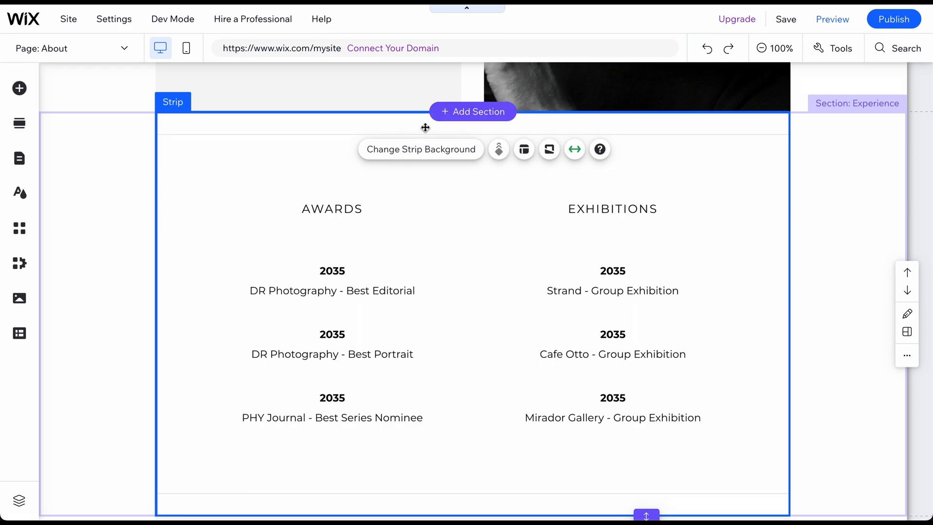
Add the Grow Your Vision section design below the About page biography.
click(472, 111)
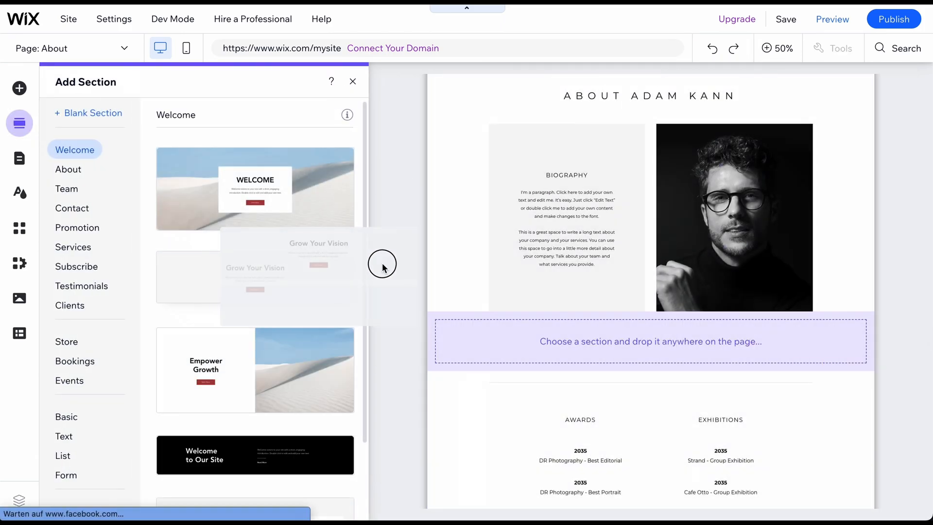
click(352, 82)
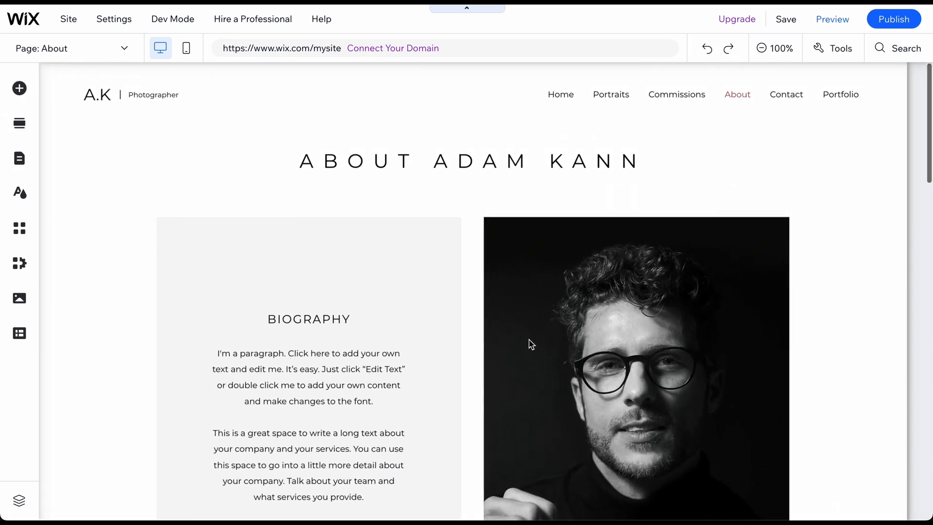
scroll(down, 3)
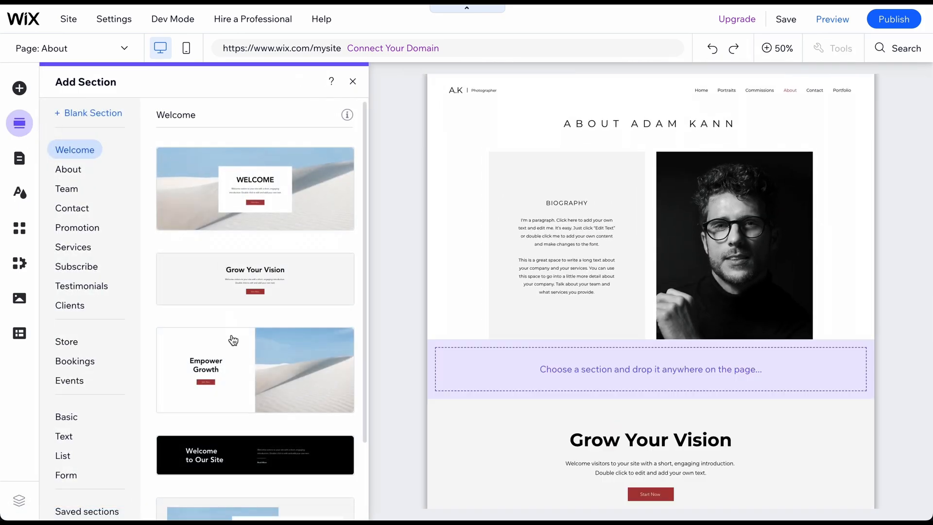
mouse_move(238, 454)
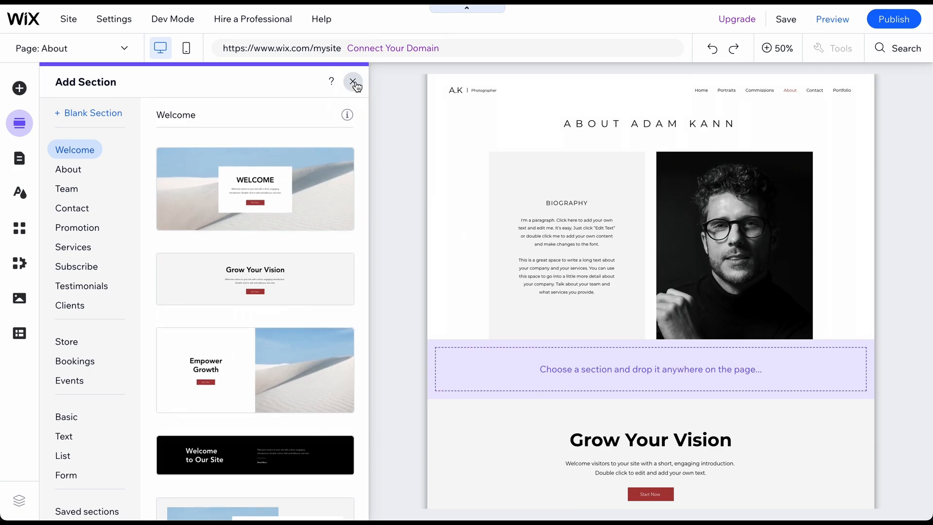
click(354, 82)
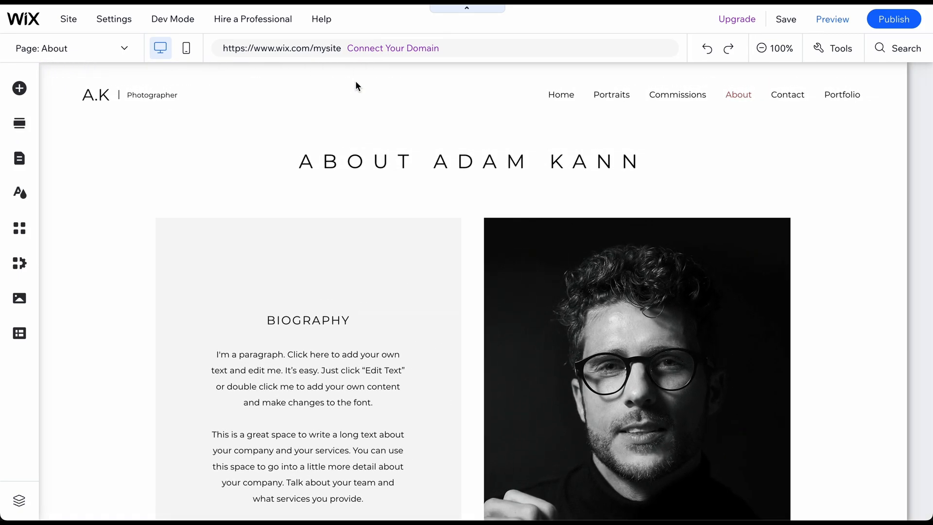
scroll(down, 3)
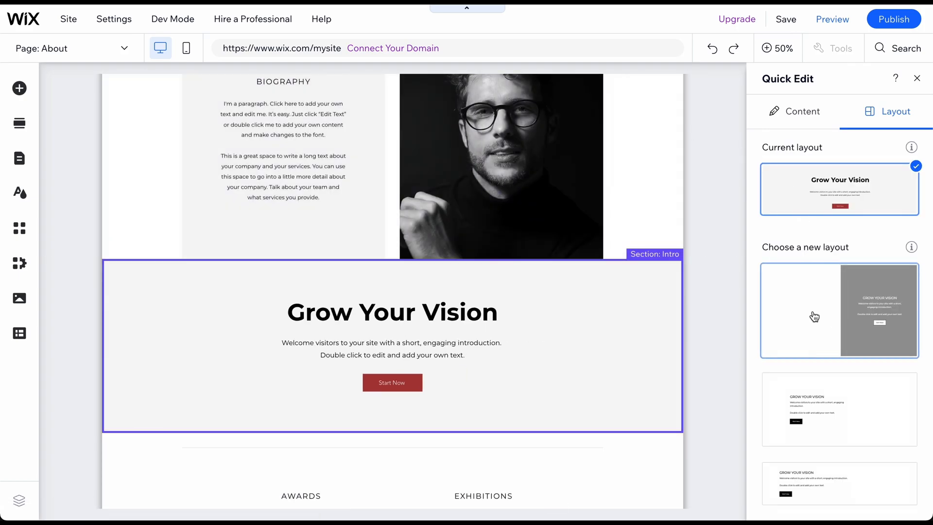
View the Grow Your Vision section's Content settings in Quick Edit.
click(801, 111)
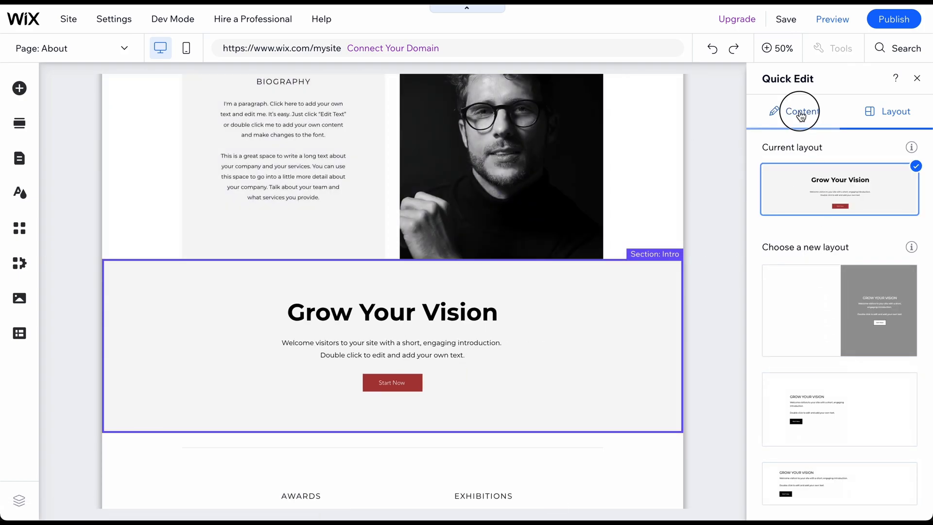
click(800, 111)
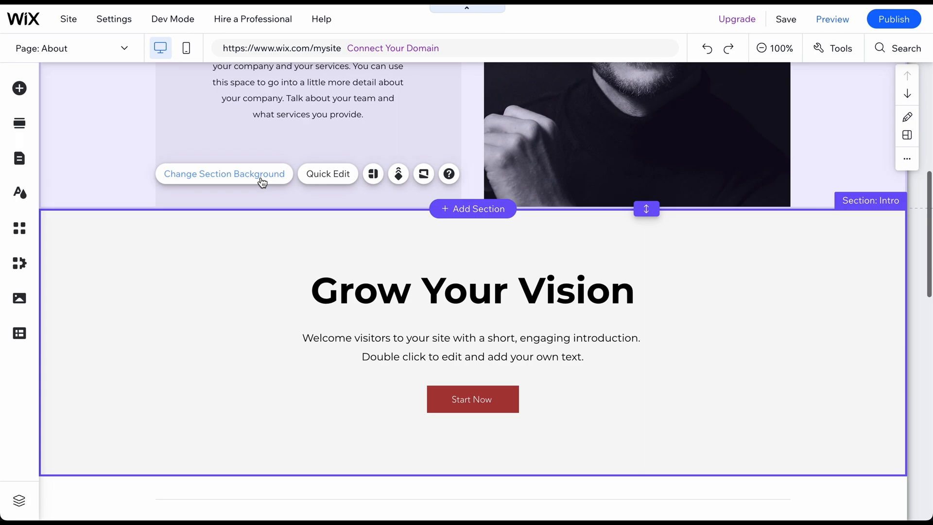
Browse the About section's background options without changes, then bring up its Scroll Effects choices.
click(223, 173)
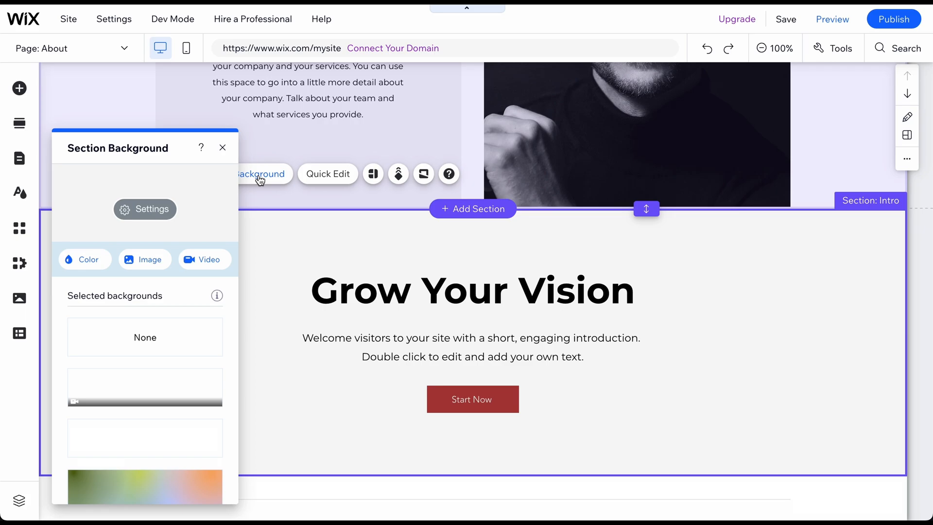
click(144, 259)
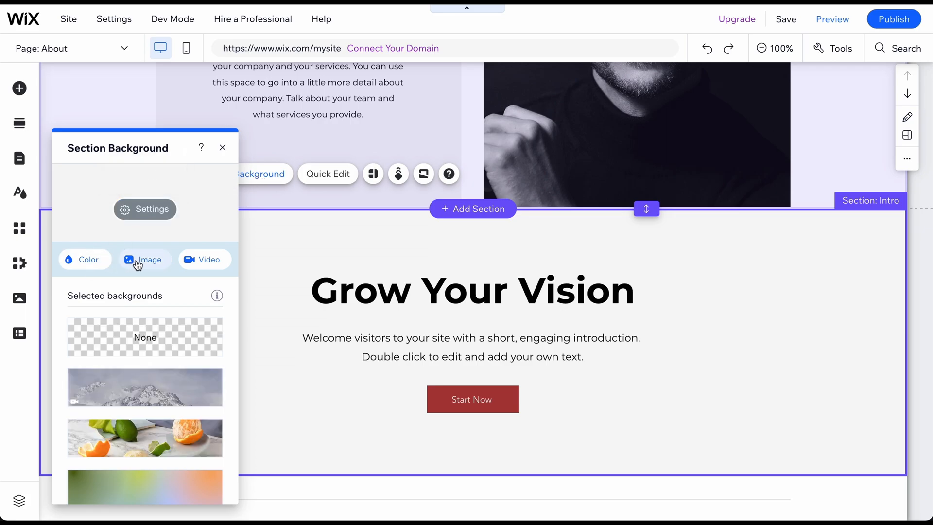
mouse_move(207, 225)
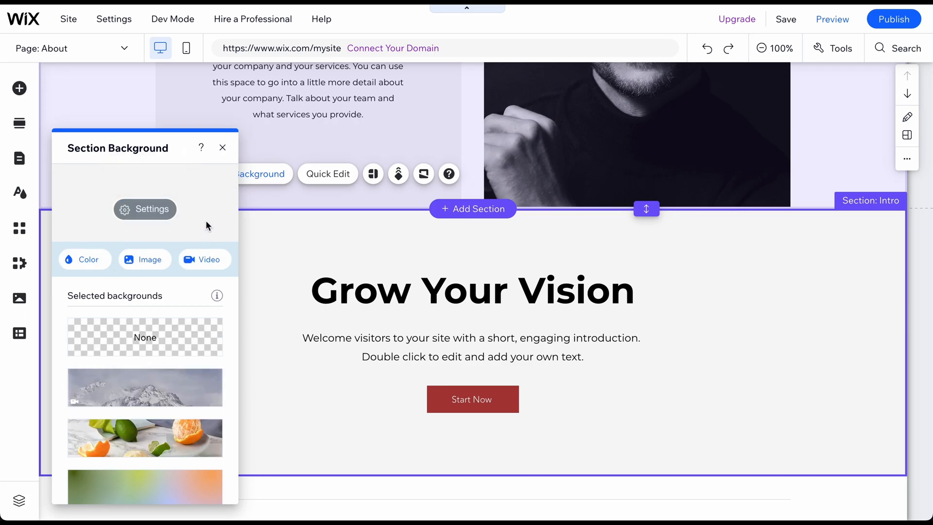
click(222, 147)
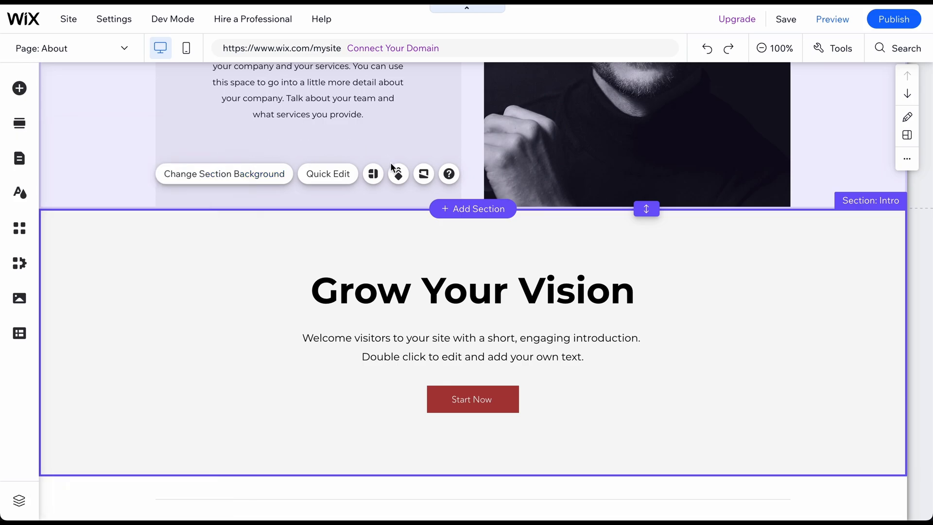
click(398, 174)
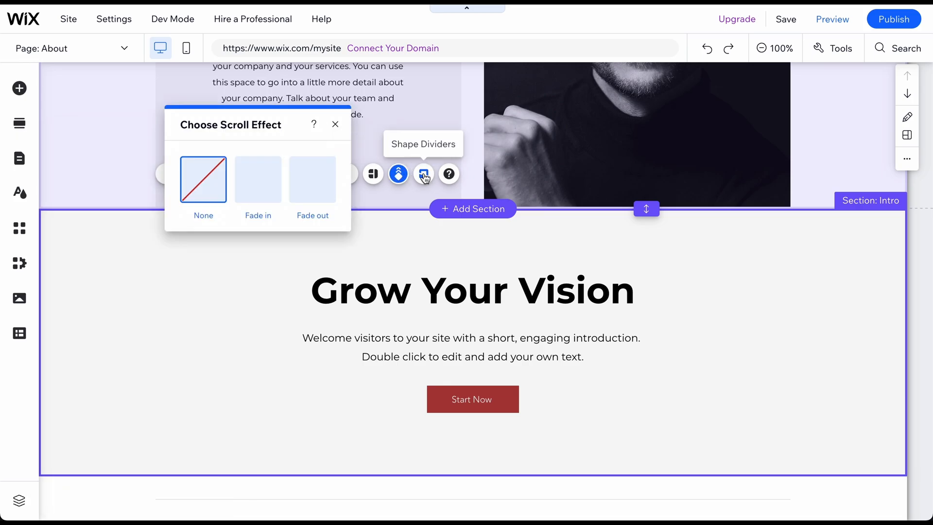
click(424, 174)
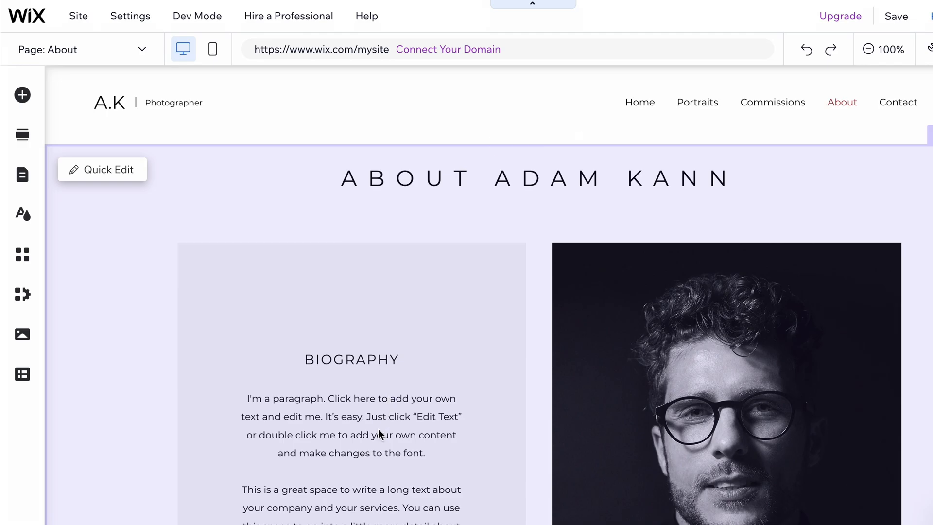
mouse_move(636, 399)
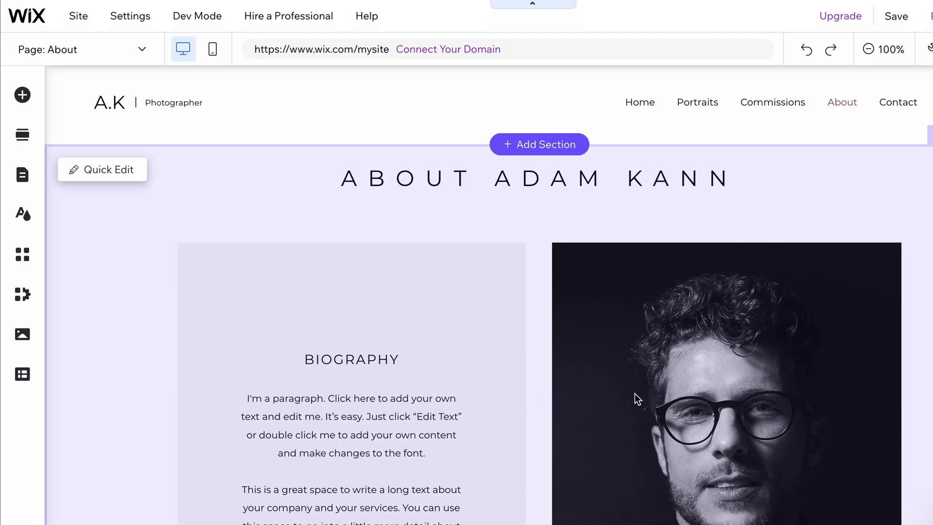
click(352, 358)
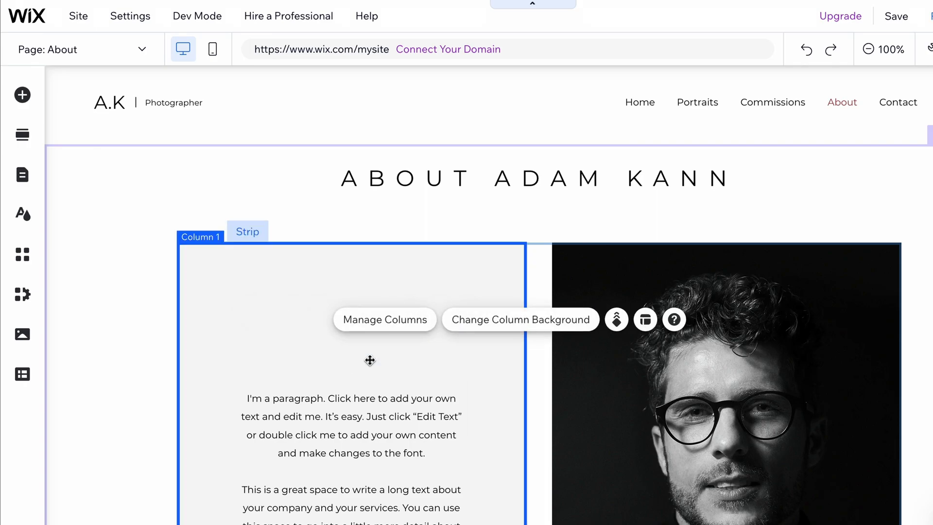
click(368, 360)
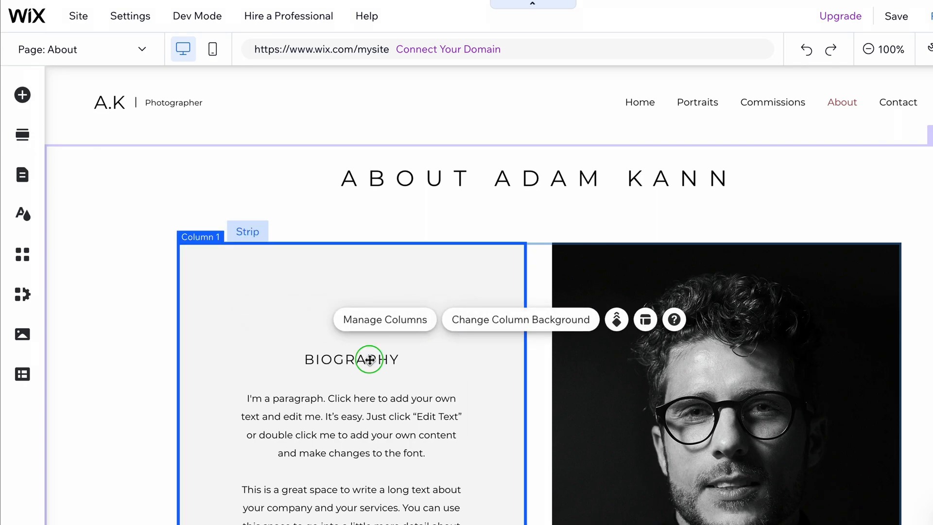
right_click(351, 359)
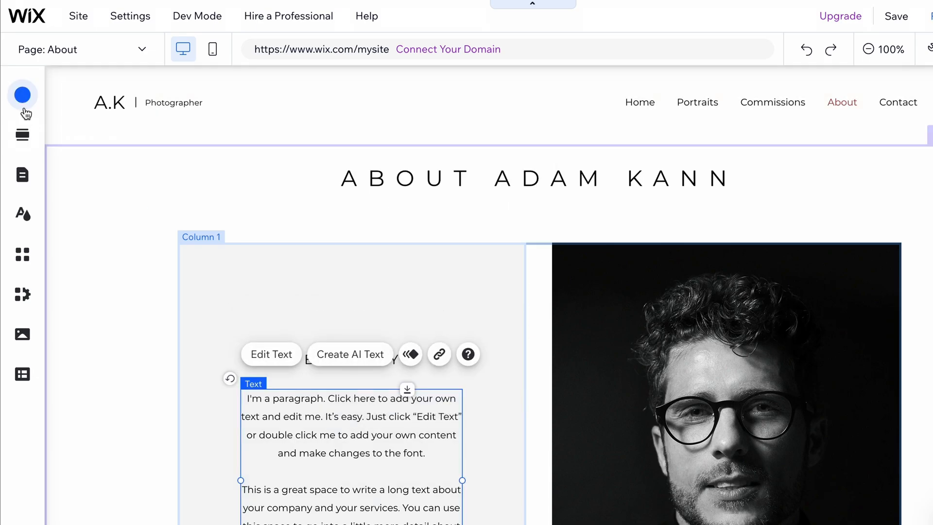
Add the mountain-road photo beneath the biography paragraph and a button below it.
click(22, 95)
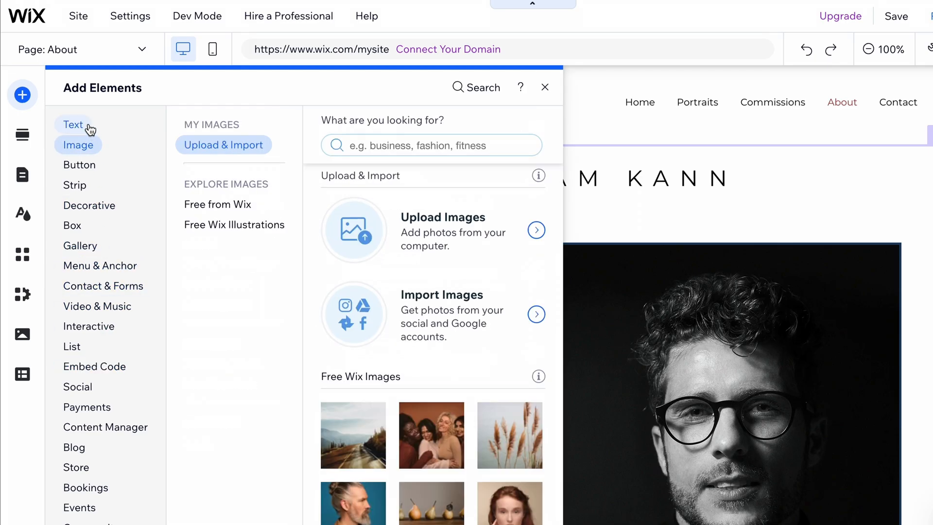
scroll(down, 3)
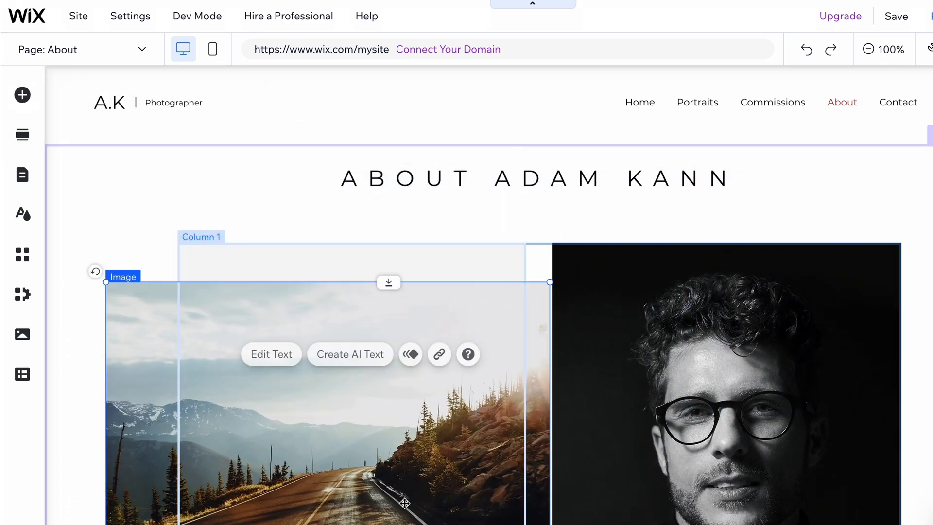
scroll(down, 3)
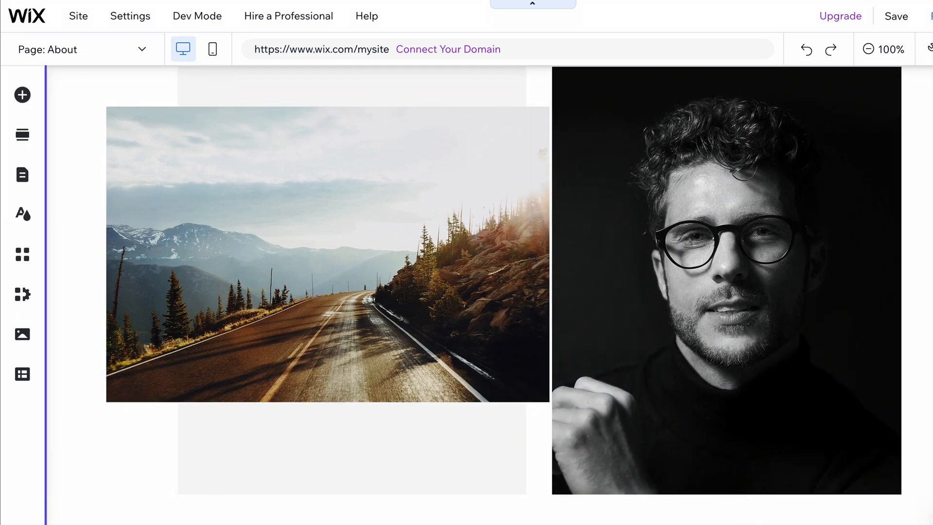
click(327, 252)
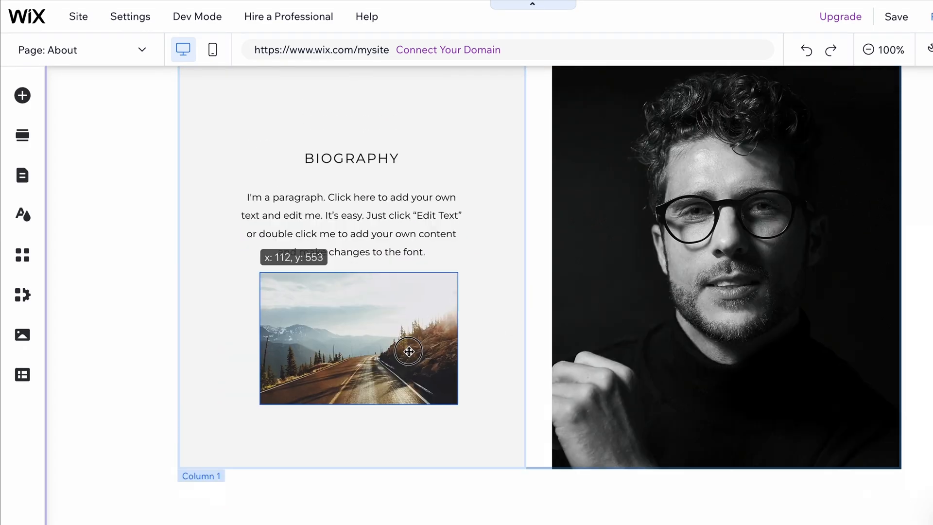
click(22, 95)
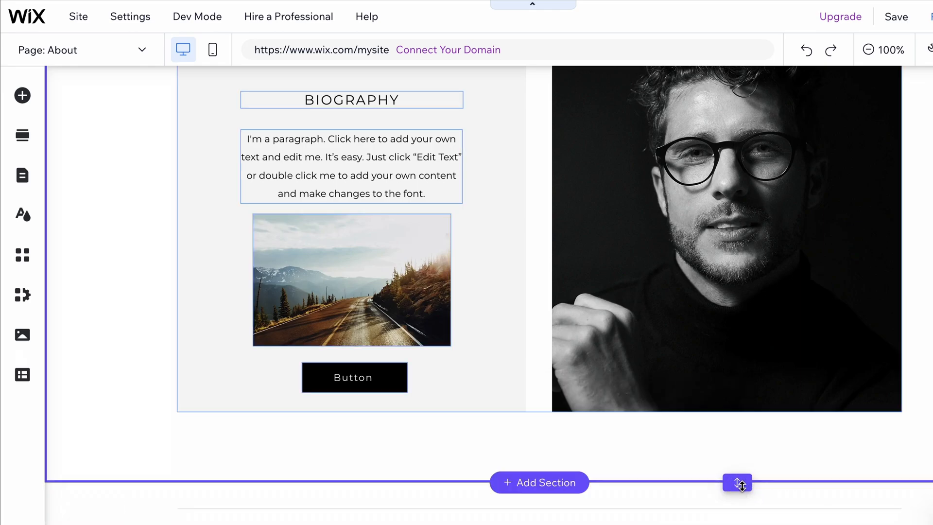
click(308, 119)
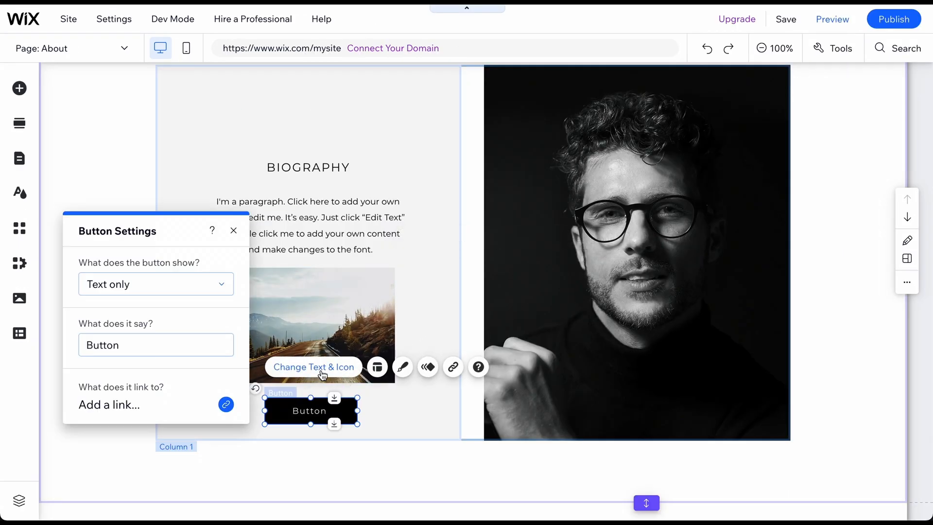
Open the road photo's Image Settings, scroll through its Countryside Road tooltip options, then close it.
click(155, 344)
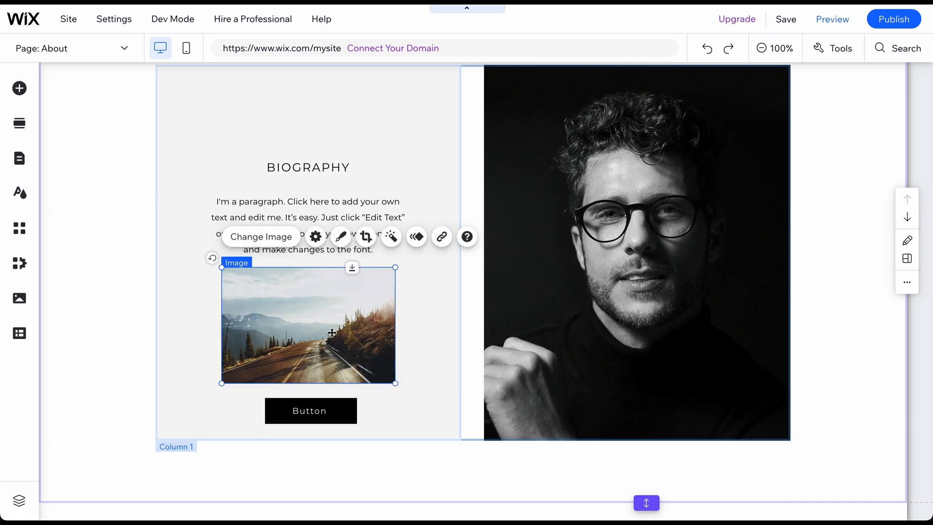
click(315, 236)
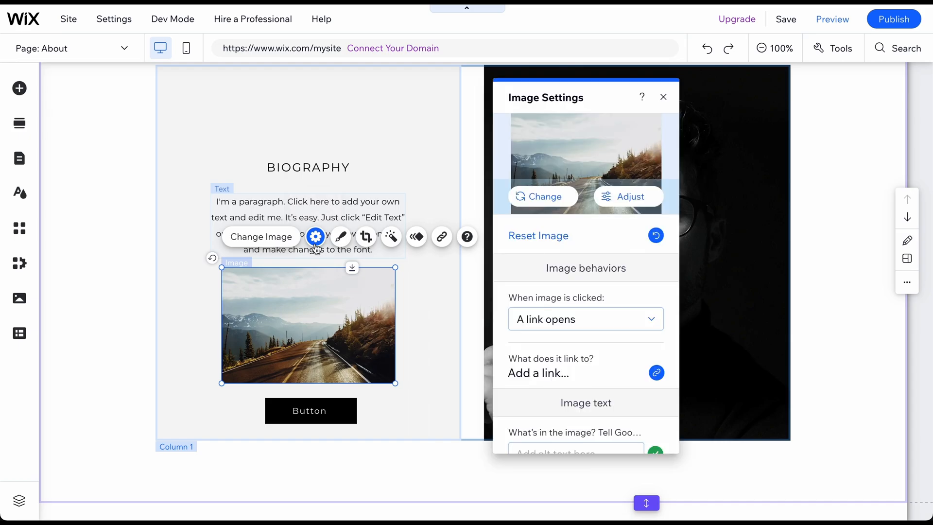
scroll(down, 3)
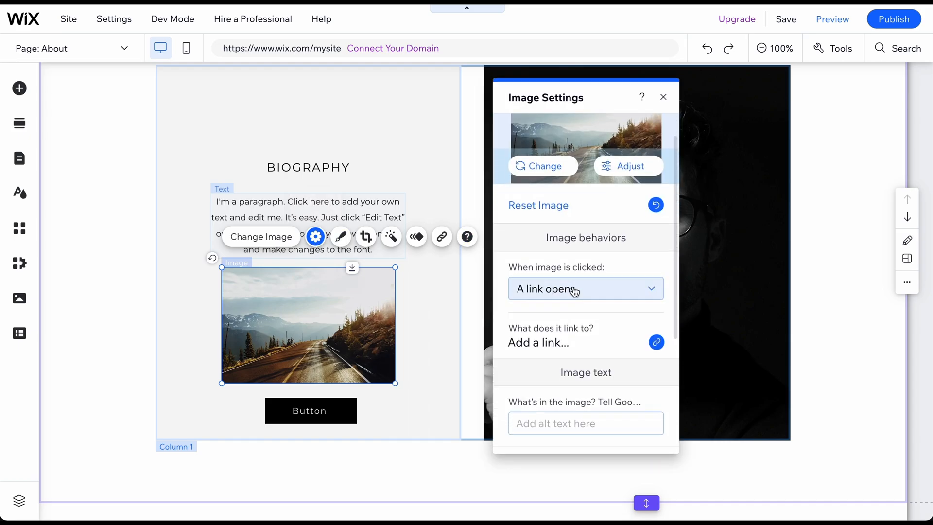
scroll(down, 3)
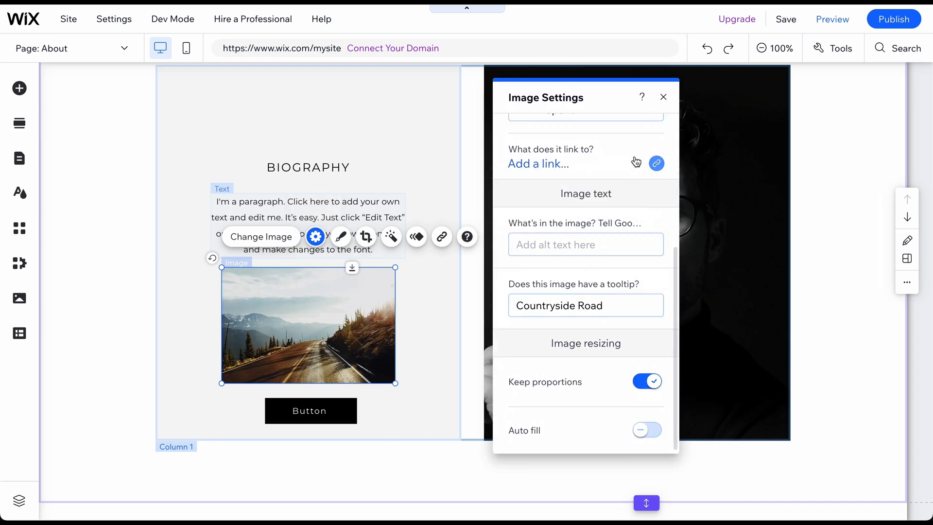
click(663, 97)
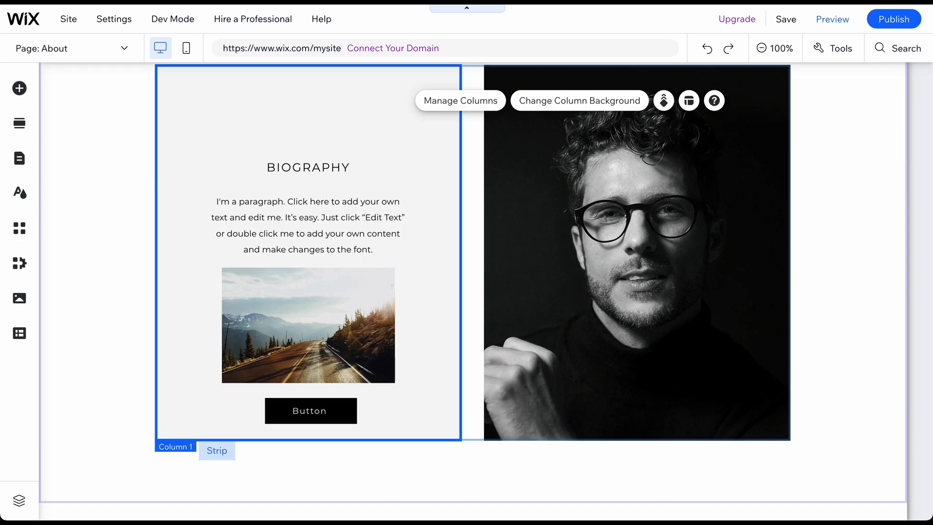
mouse_move(486, 27)
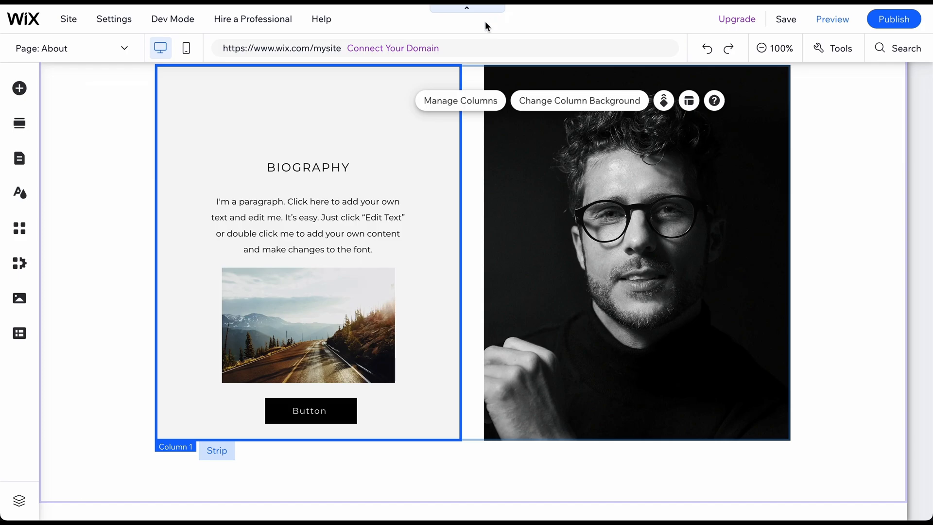
Use the top-right editor control to show the full About Adam Kann section.
click(832, 19)
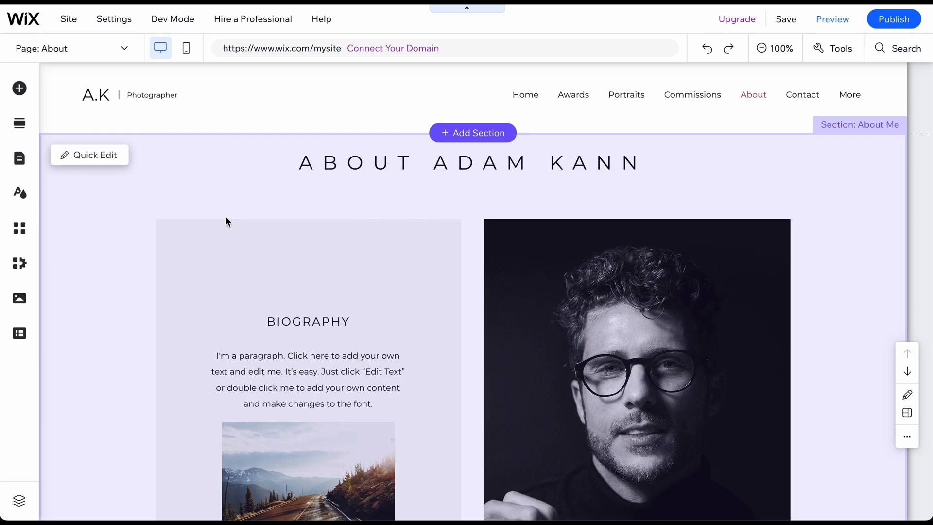
mouse_move(37, 172)
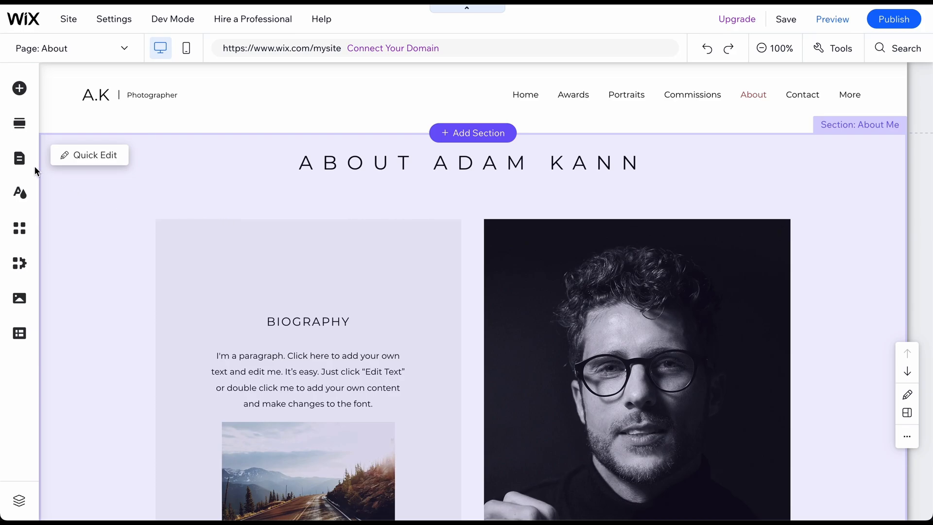
Open Site Pages and Menu and jump to the Awards section its menu link targets.
click(19, 158)
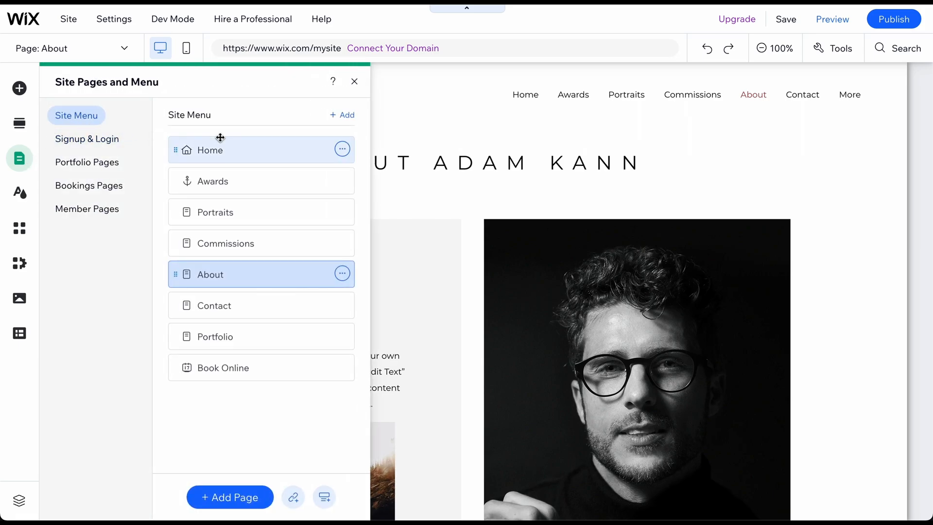
mouse_move(198, 156)
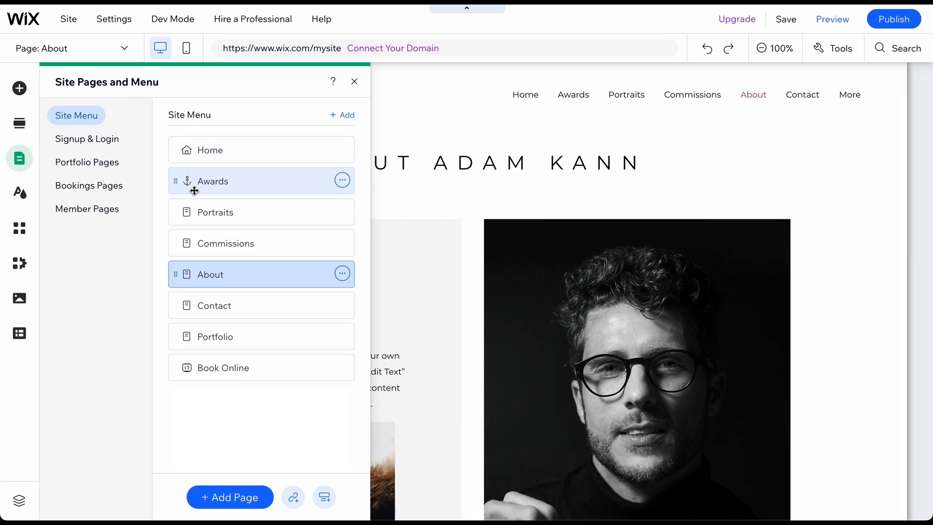
mouse_move(260, 180)
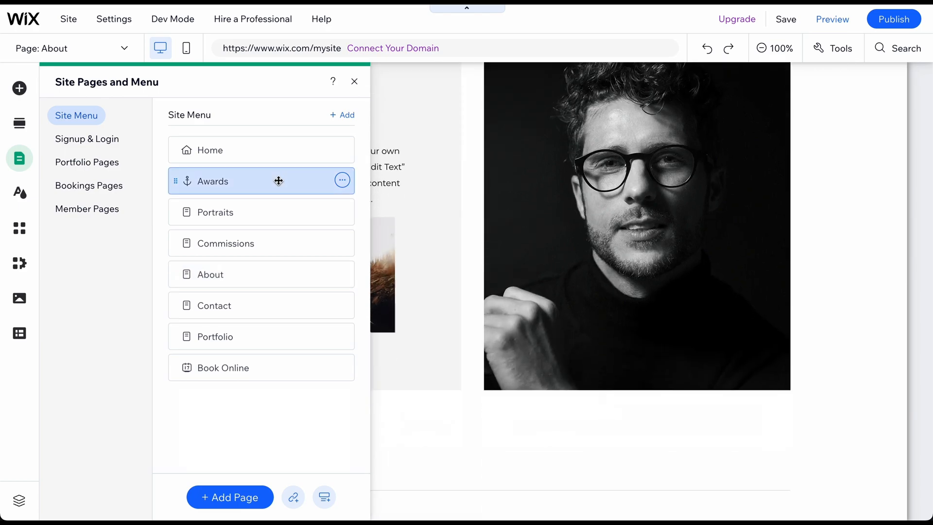
click(211, 181)
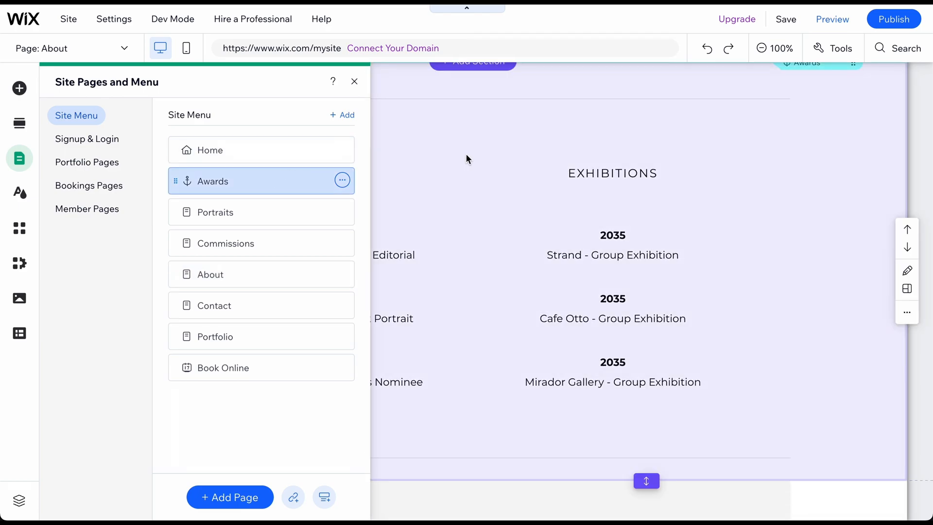
scroll(up, 3)
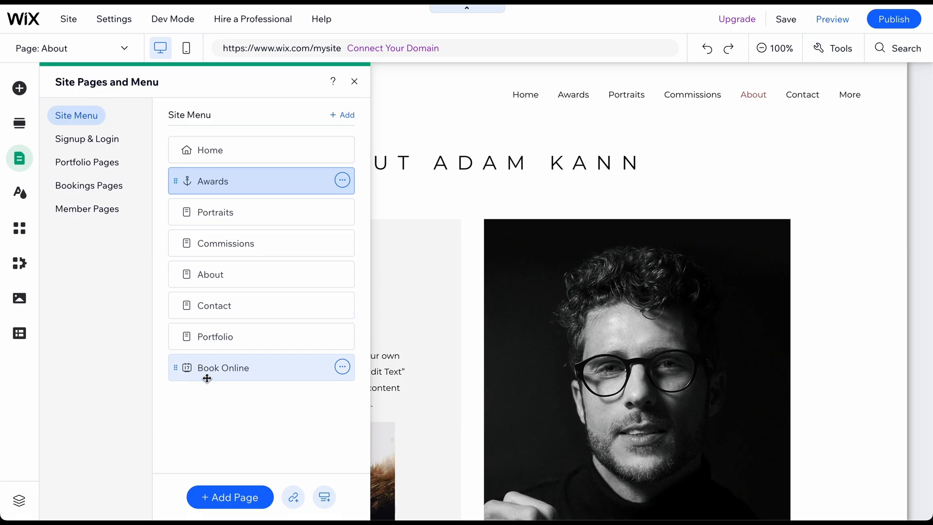
mouse_move(270, 377)
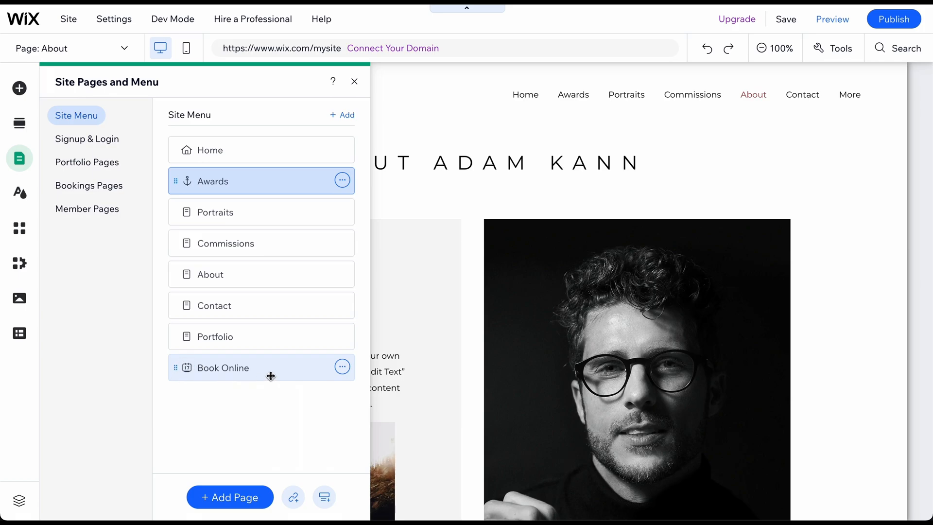
mouse_move(276, 374)
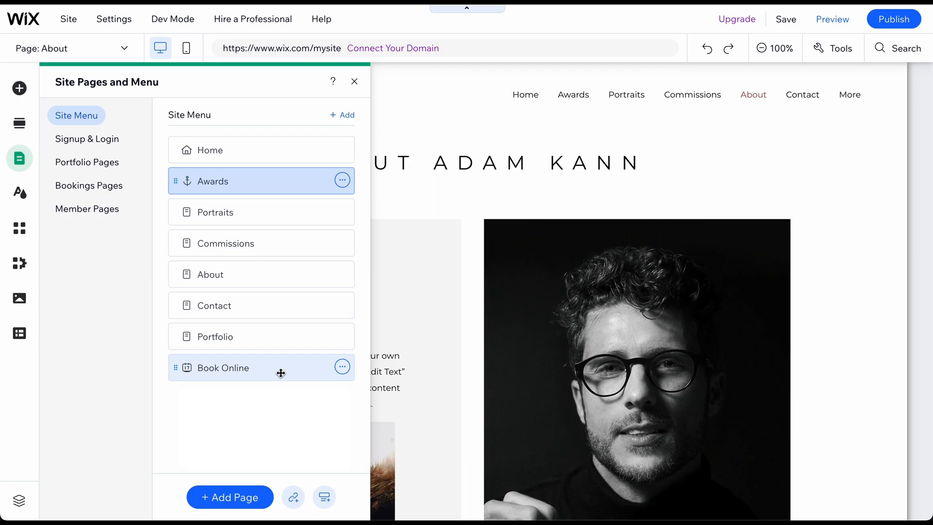
mouse_move(19, 228)
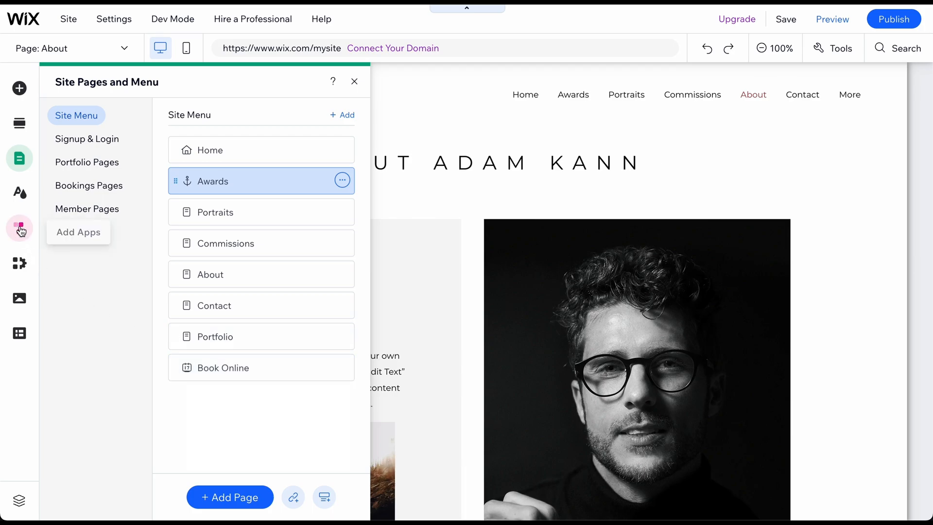
Scroll through the App Market's Trending Now apps, then close it.
click(19, 228)
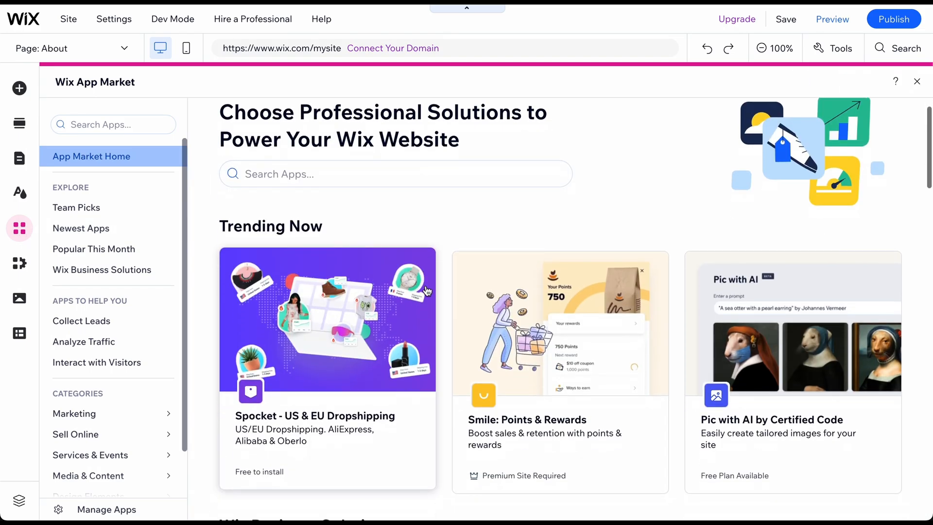
scroll(down, 3)
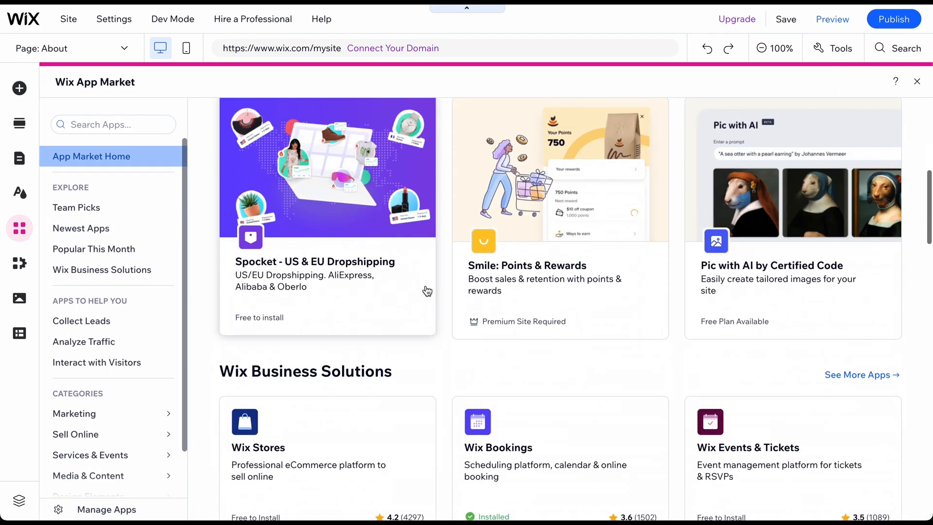
scroll(up, 3)
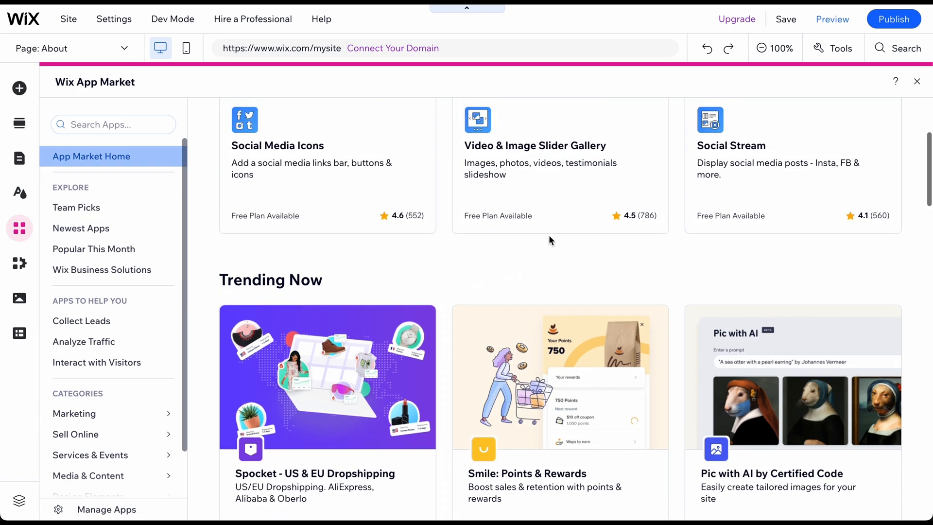
scroll(down, 3)
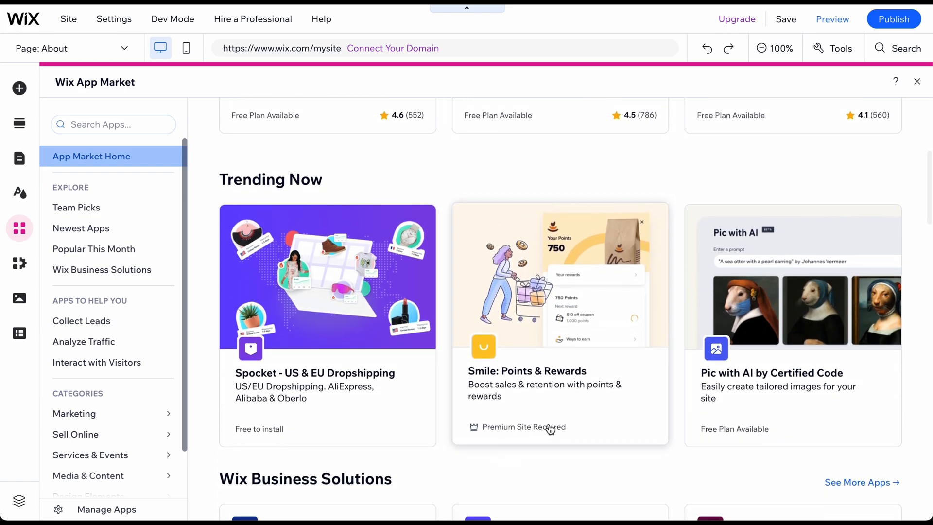
click(917, 82)
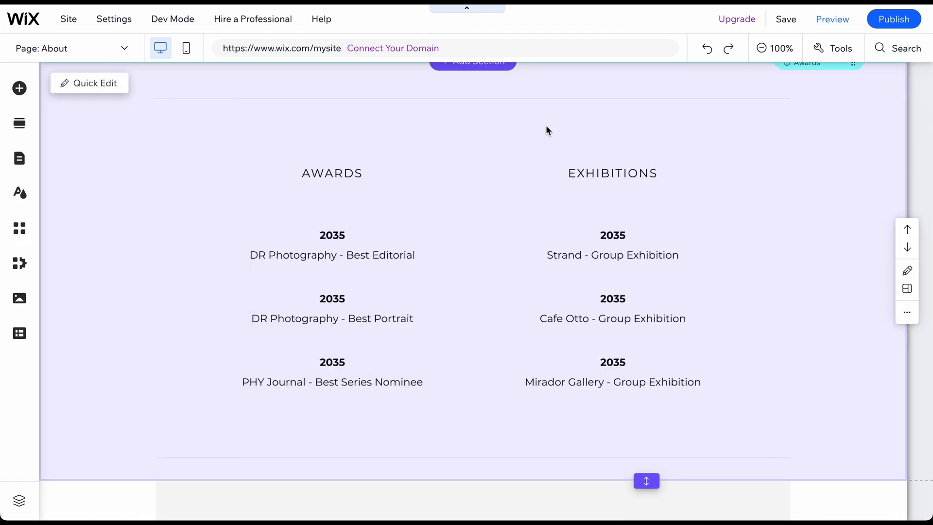
Remove Awards, Portraits and Commissions from the site menu.
click(19, 158)
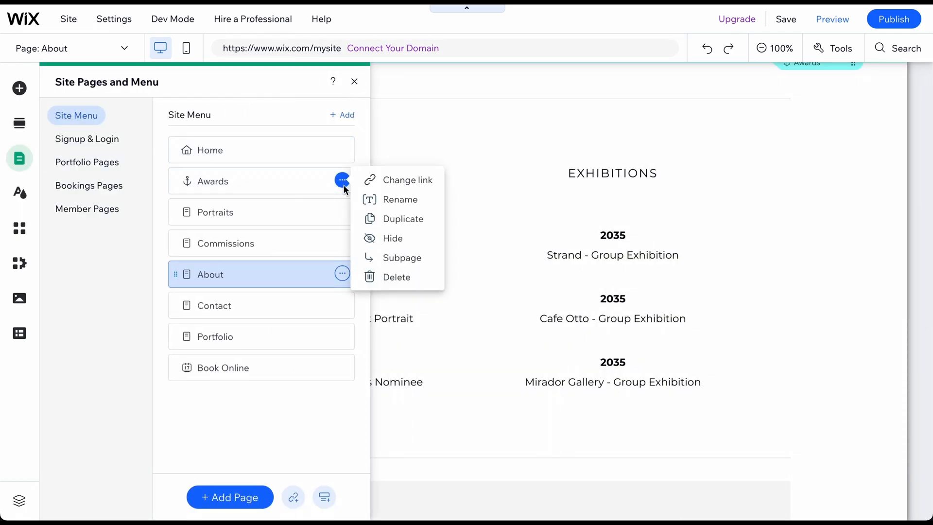
click(396, 277)
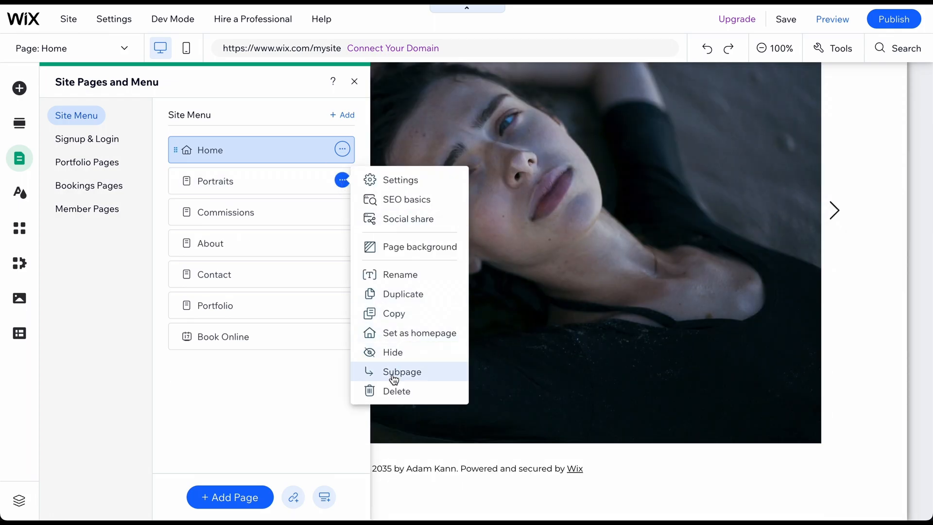
click(395, 390)
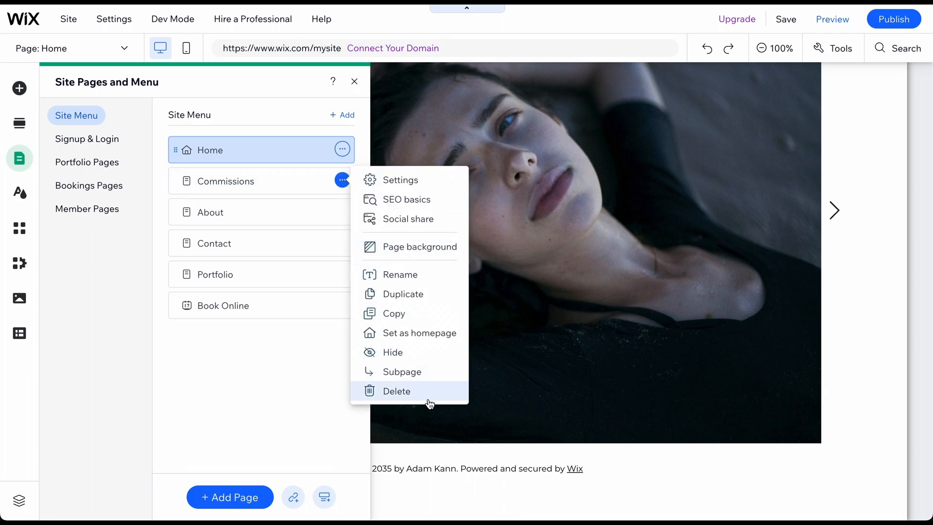
click(395, 390)
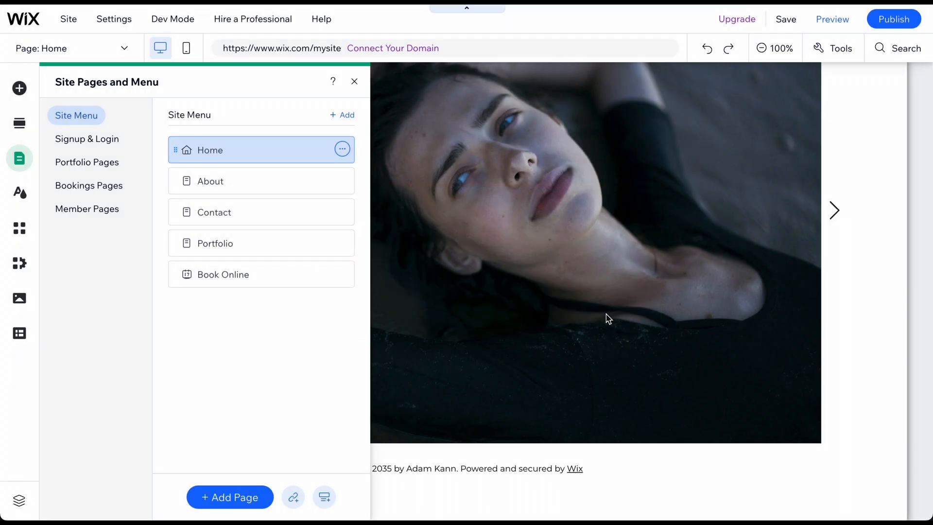
Delete the Book Online page together with the Bookings app.
click(342, 274)
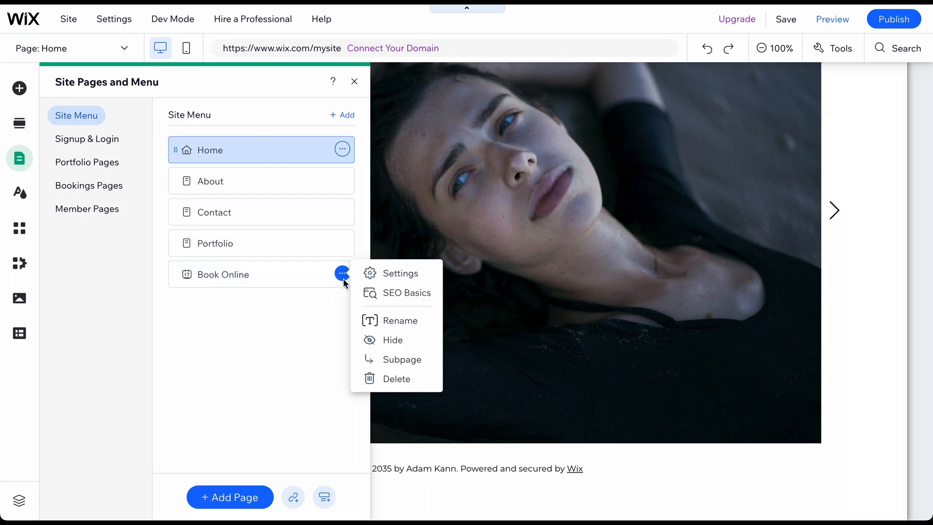
click(395, 379)
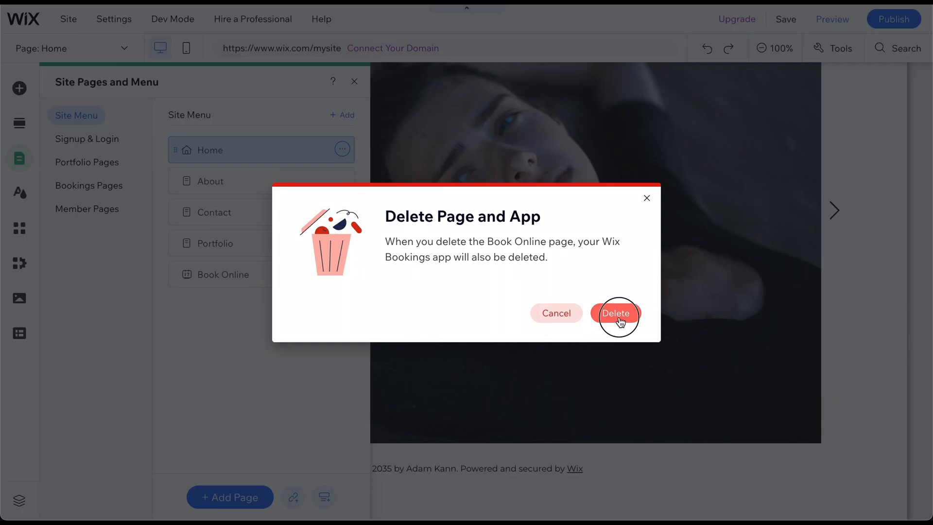
click(615, 313)
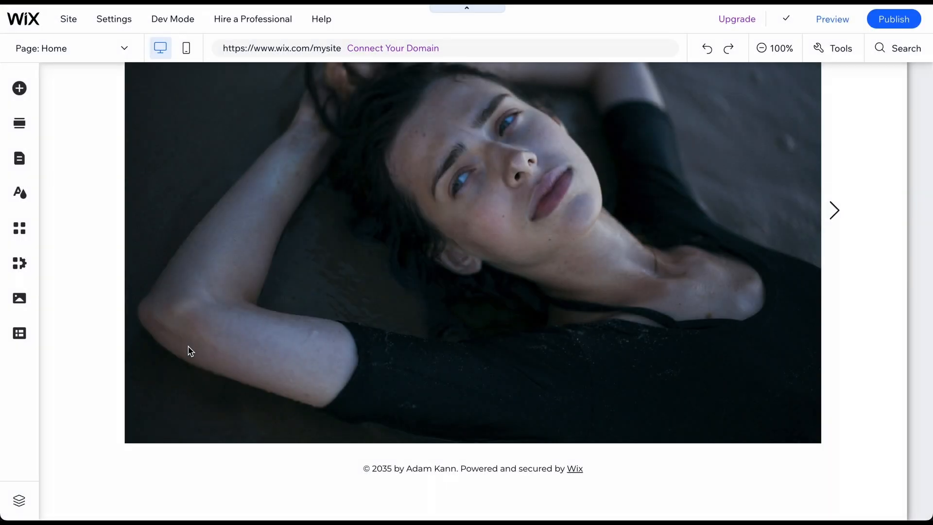
Add a Wix Blog to the site from Site Pages and Menu.
click(19, 158)
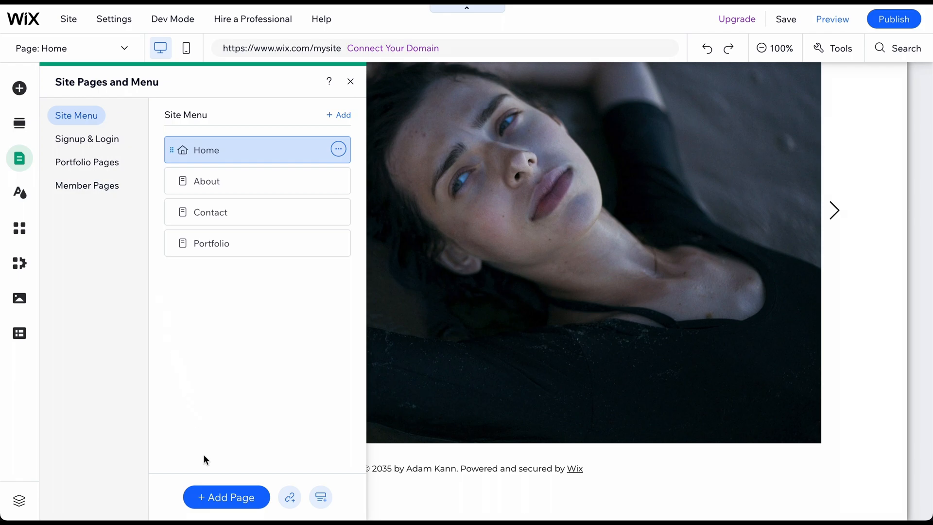
click(226, 496)
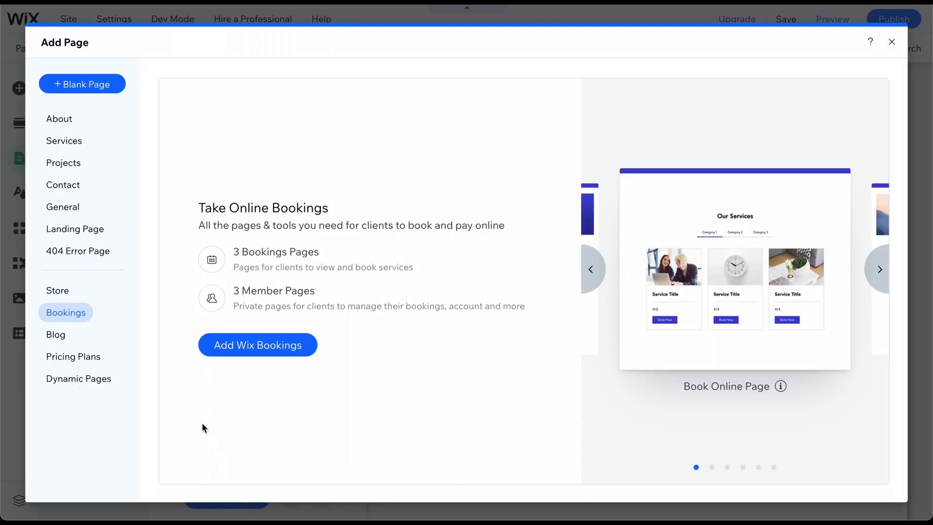
click(55, 334)
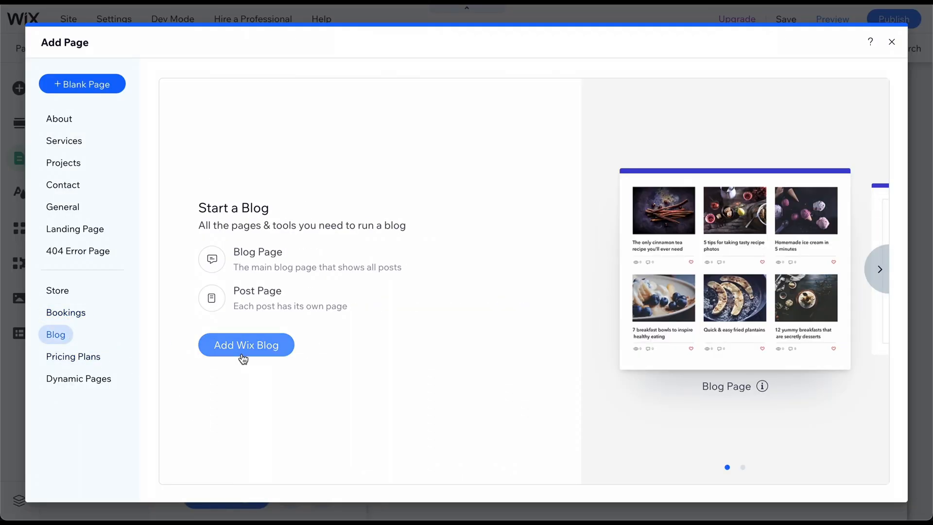
click(245, 345)
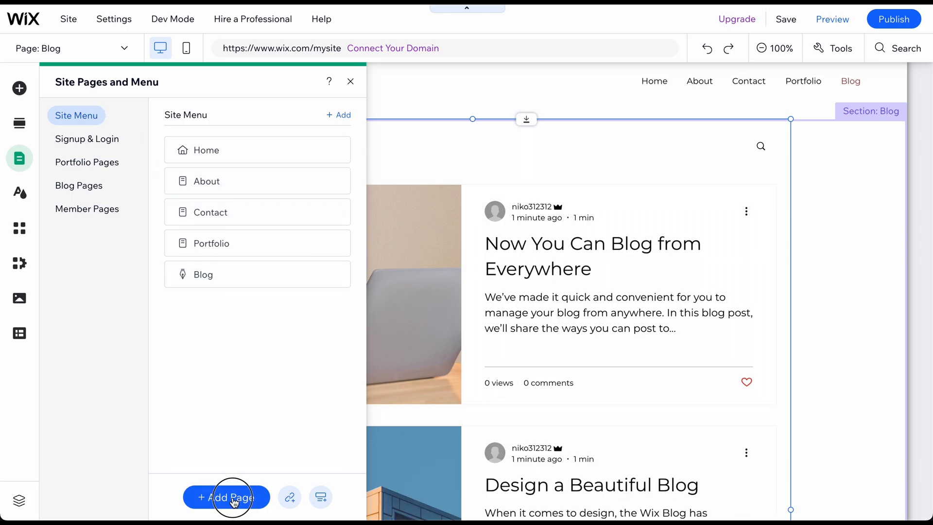
Add a Services page using one of the services layouts.
click(226, 498)
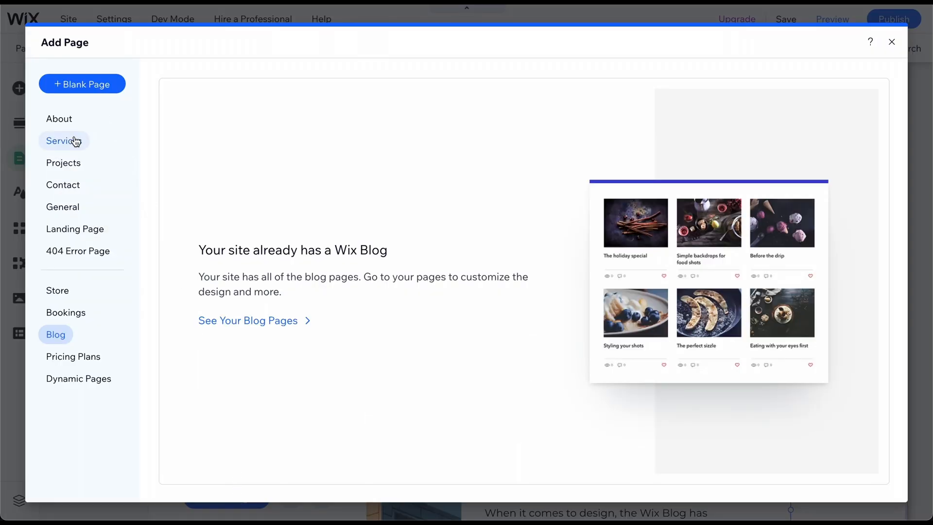
click(63, 141)
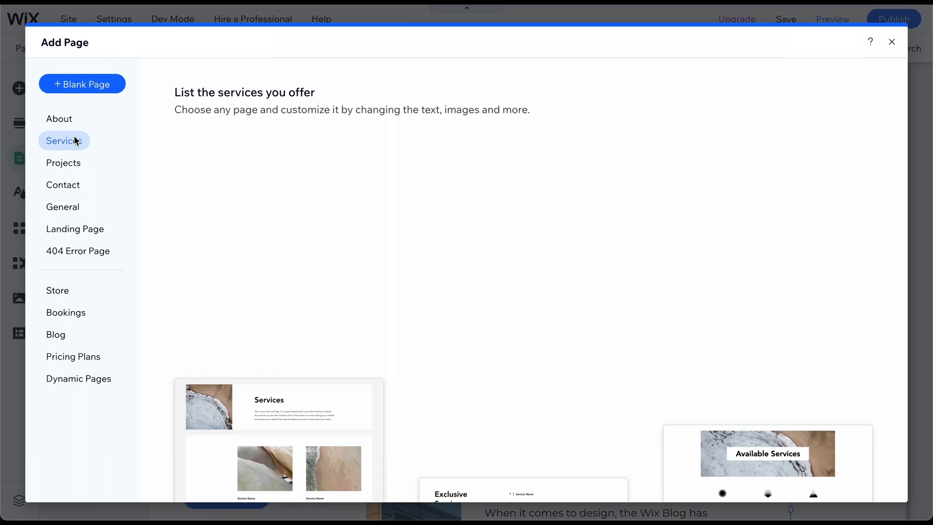
scroll(down, 3)
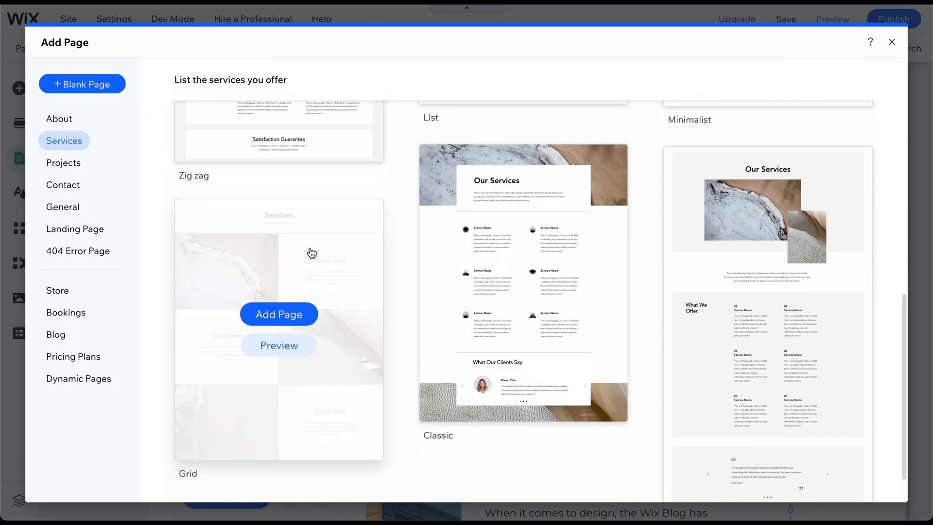
scroll(down, 3)
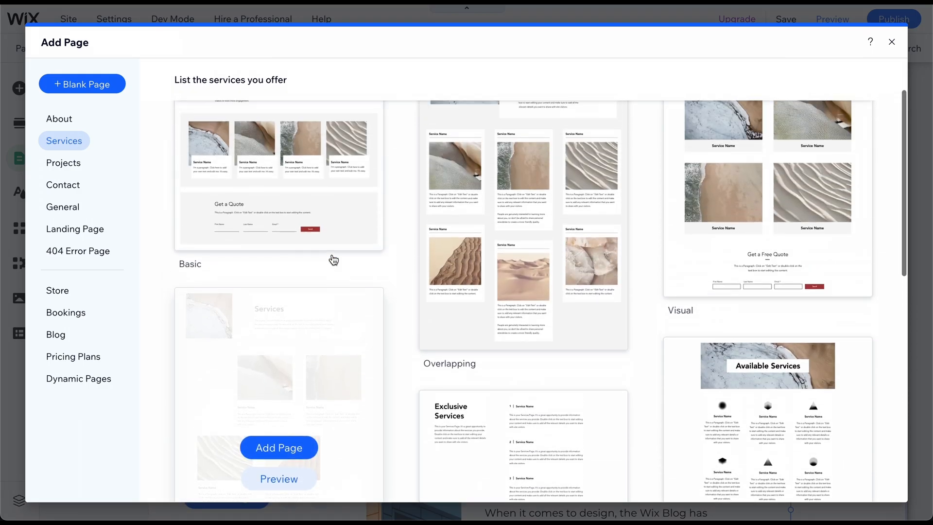
click(278, 447)
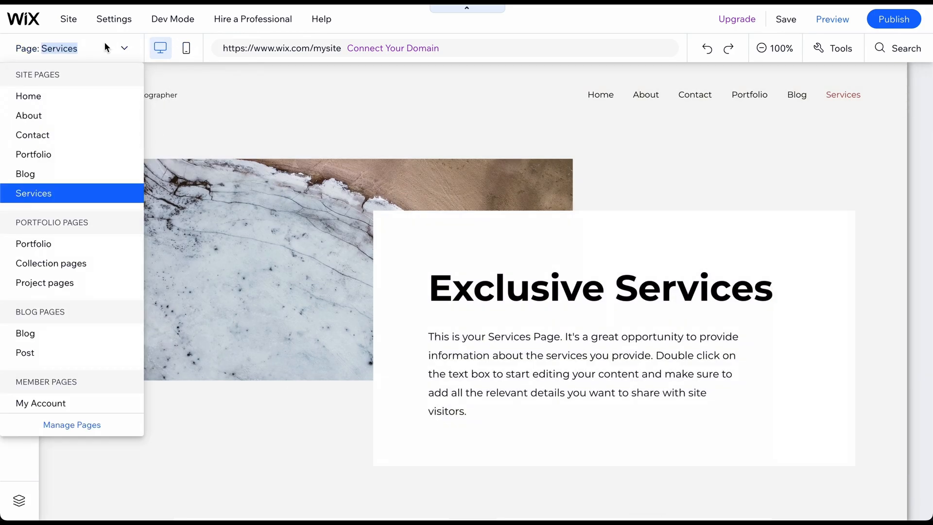
Set the About Me column background to the smiling beanie photo, anchored bottom-left.
click(62, 125)
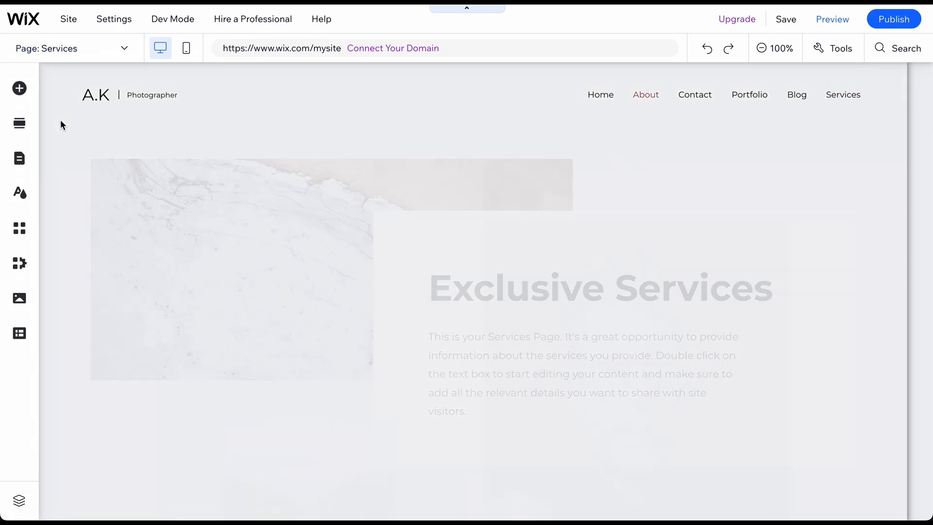
click(645, 94)
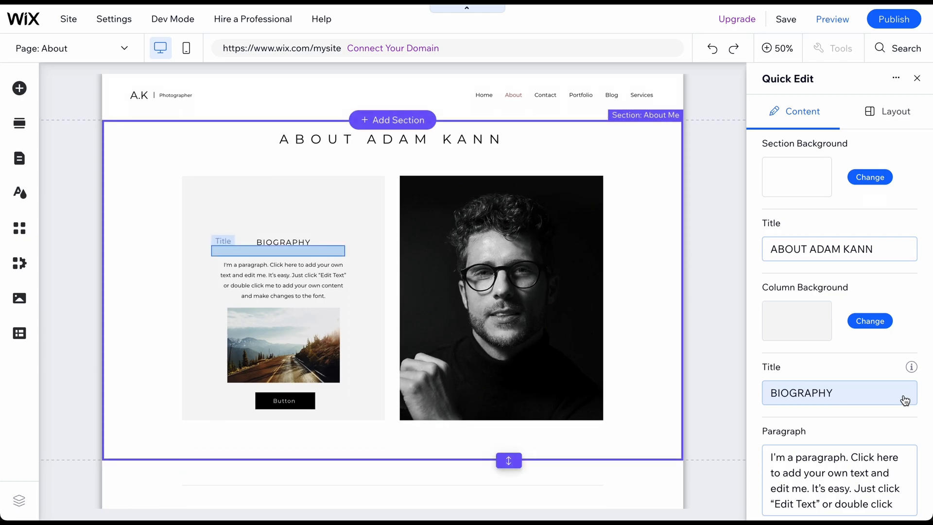
scroll(down, 3)
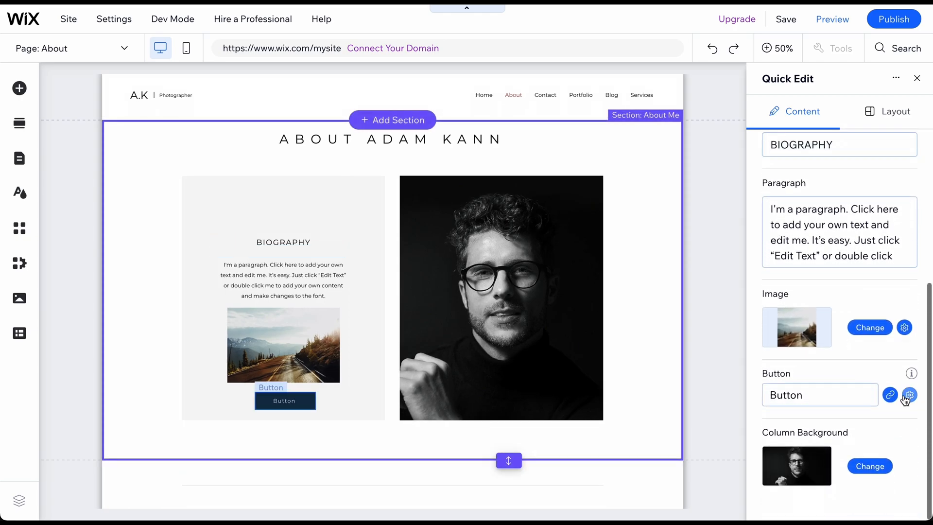
click(869, 466)
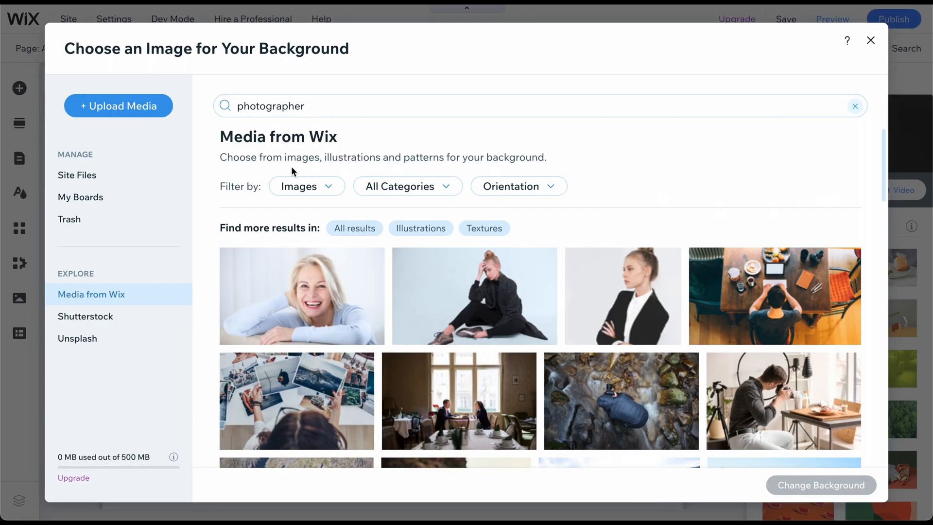
click(280, 106)
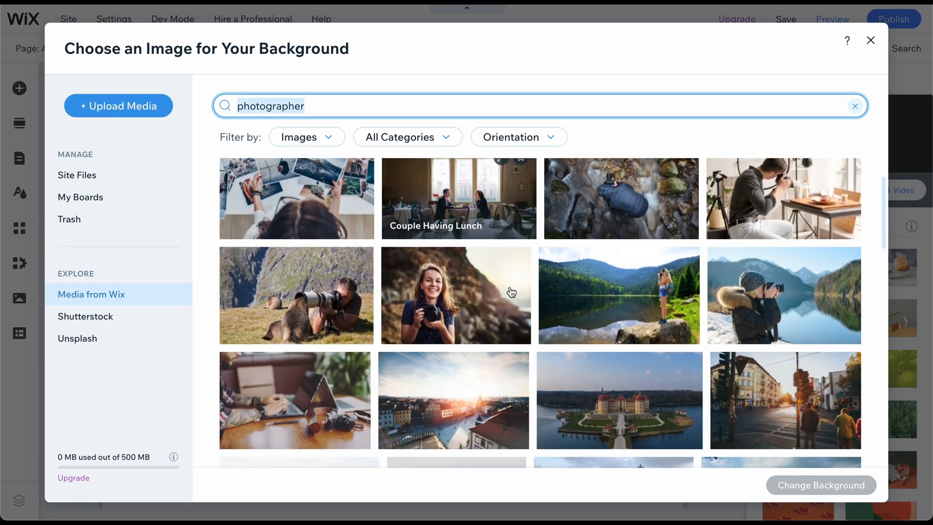
scroll(down, 3)
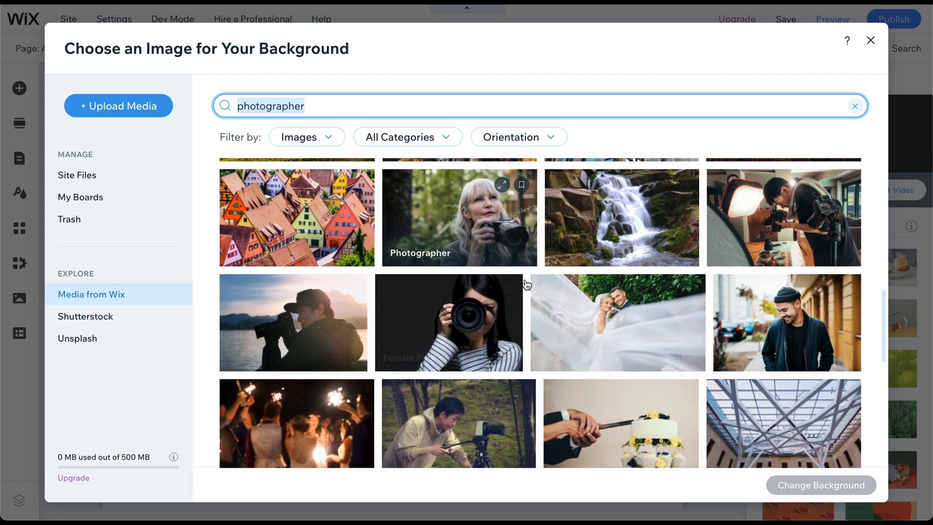
click(785, 322)
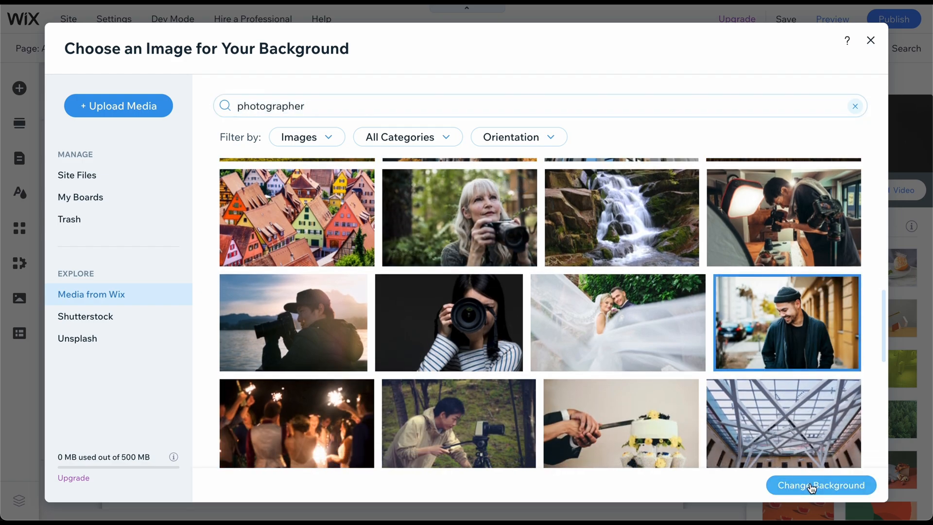
click(820, 485)
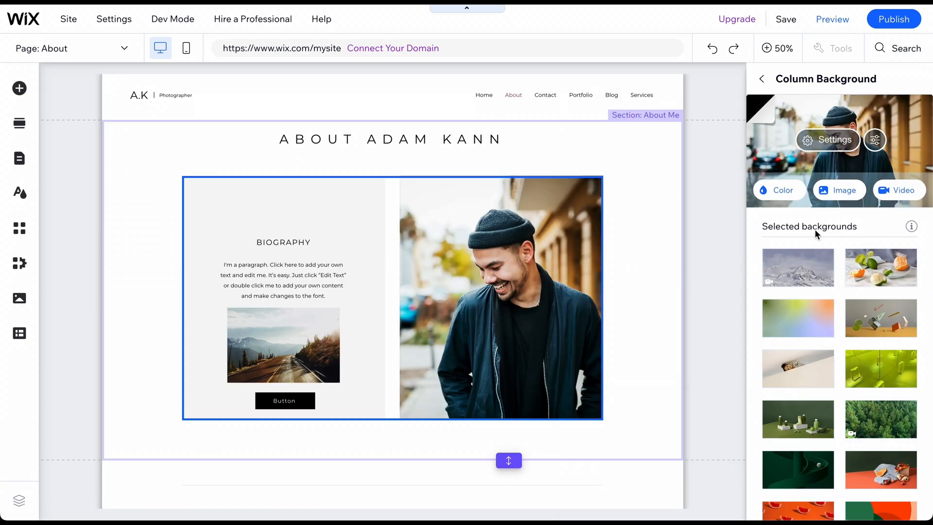
click(827, 139)
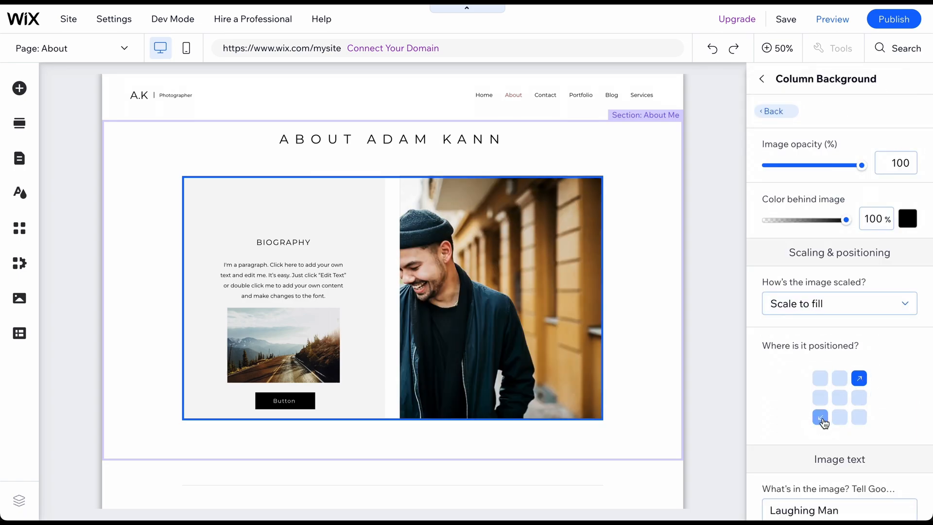
click(840, 398)
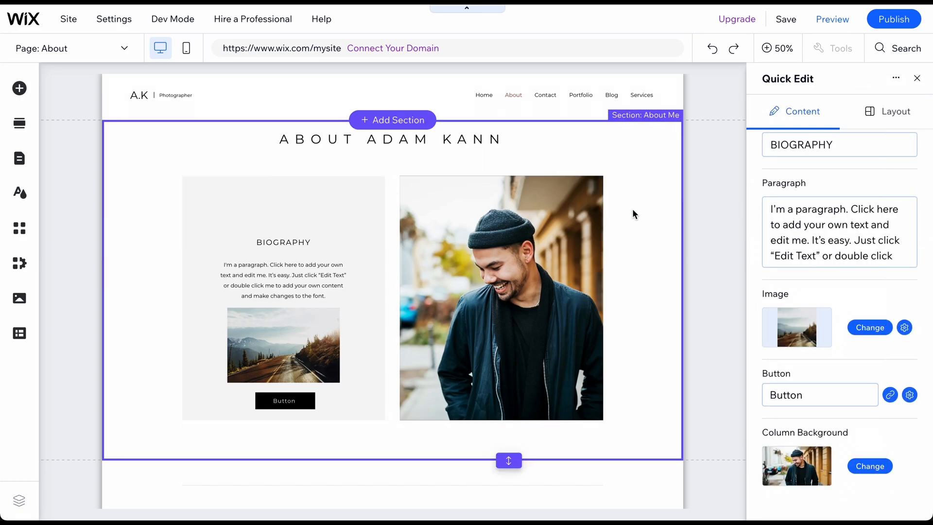
Select the placeholder biography and enter 'photographer' as the business type in Create AI Text.
click(784, 48)
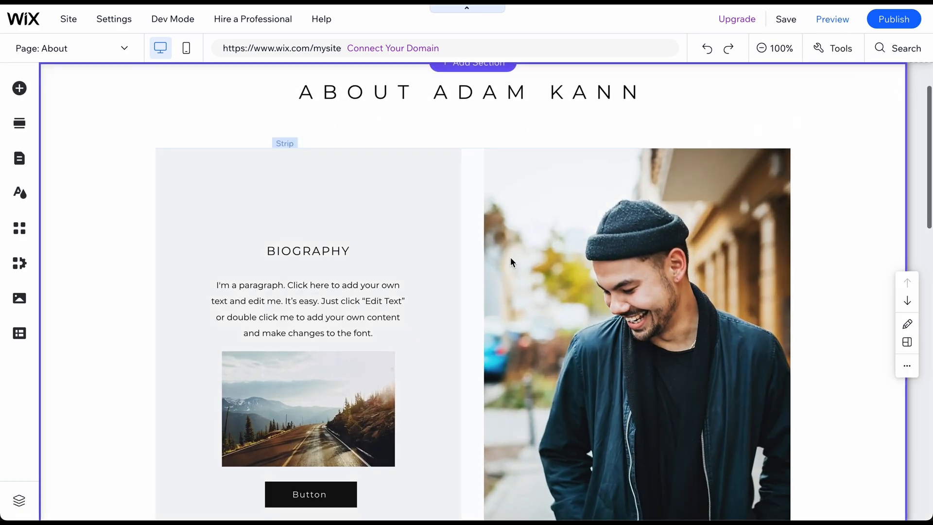
click(307, 309)
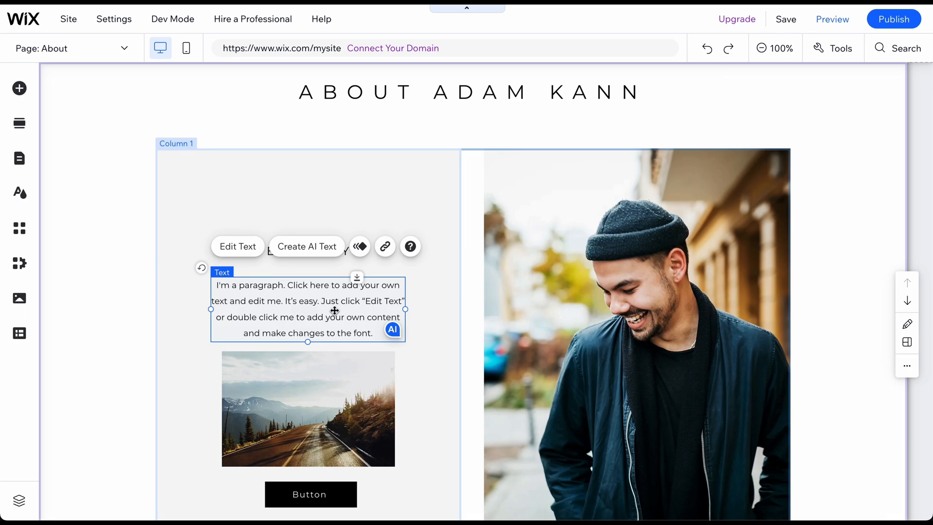
click(307, 246)
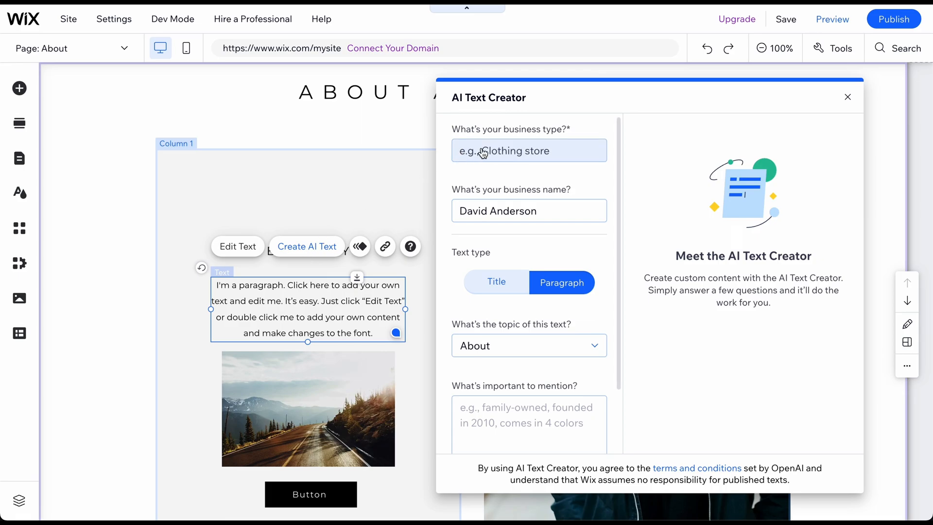
text(photographer)
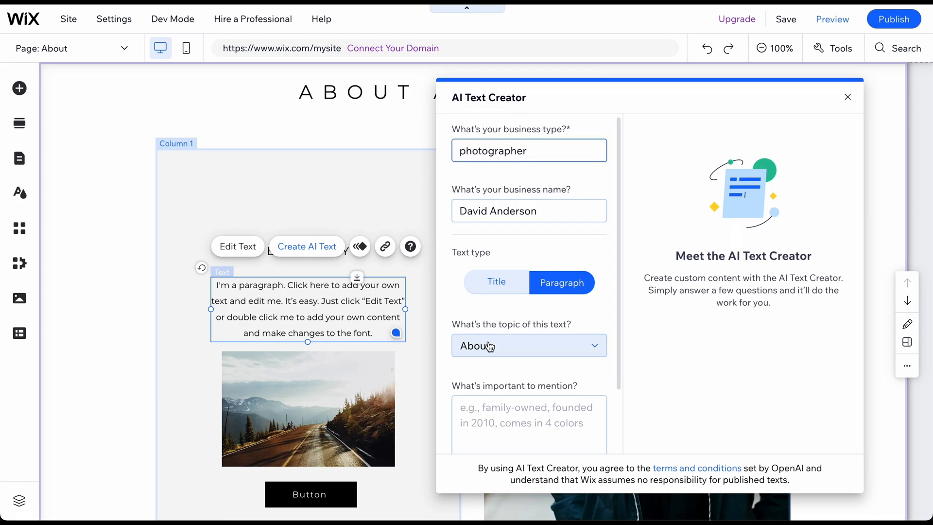
scroll(down, 3)
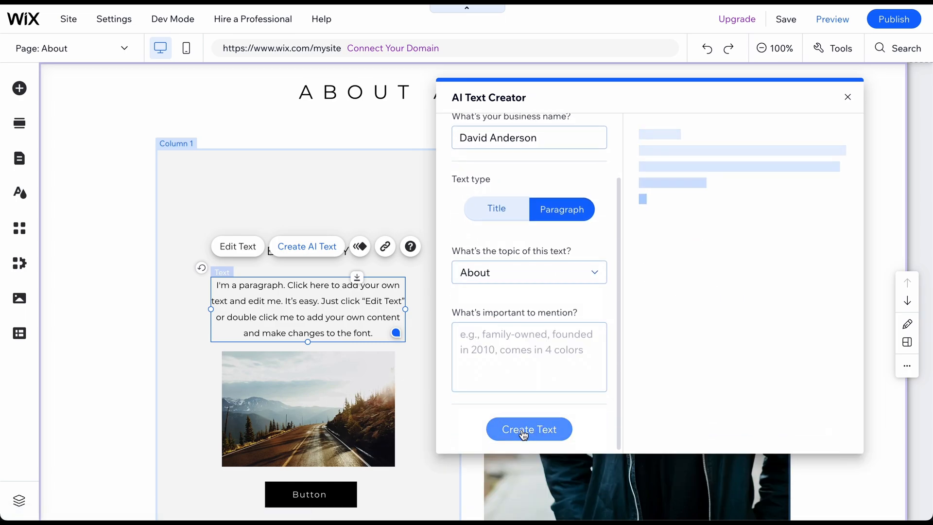
Generate AI paragraphs and apply Option 3 about twenty years of photography.
click(528, 429)
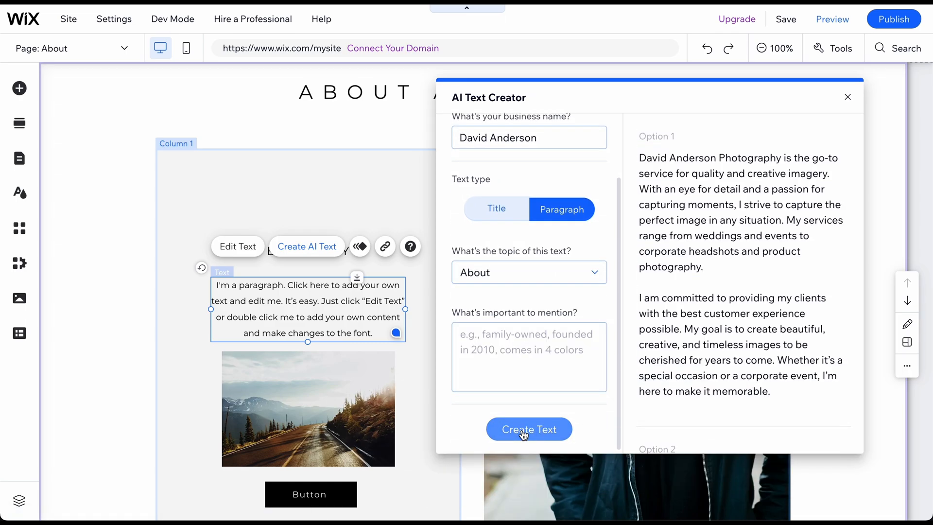
scroll(down, 3)
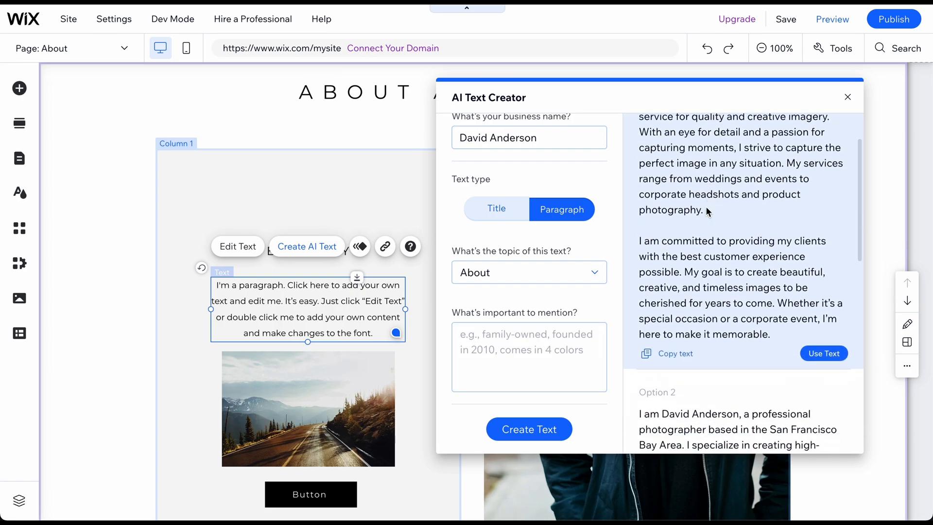
scroll(down, 3)
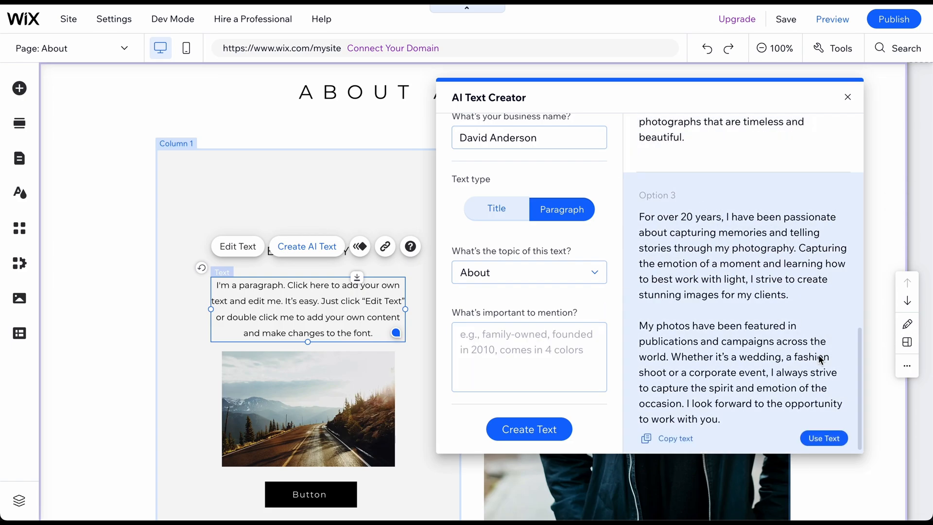
click(824, 438)
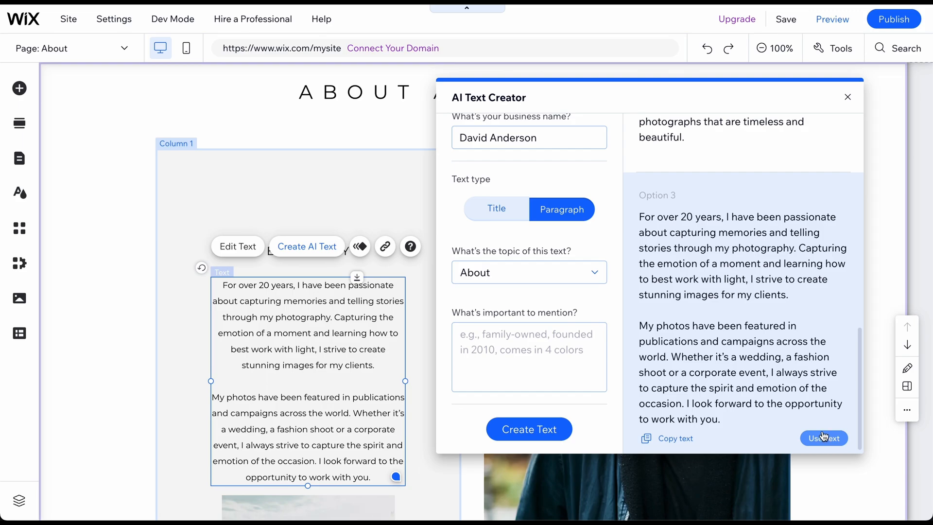
click(822, 438)
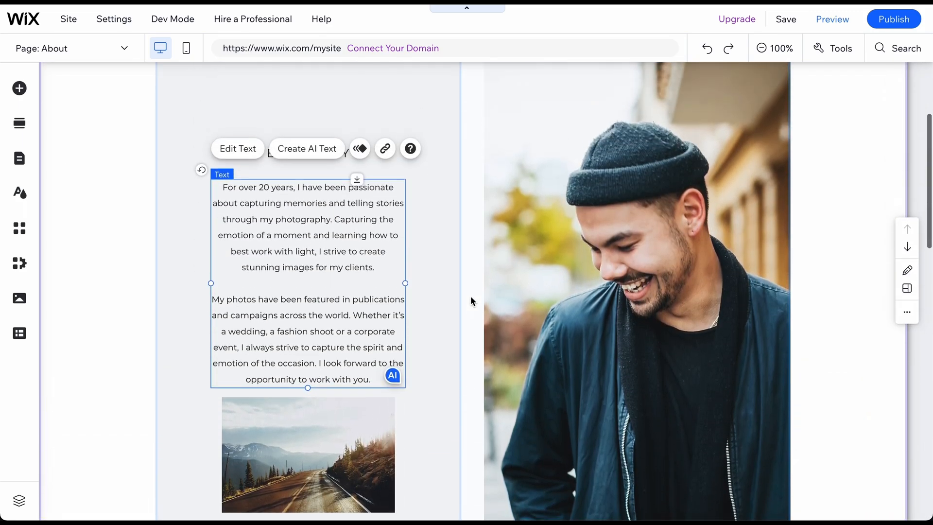
scroll(up, 3)
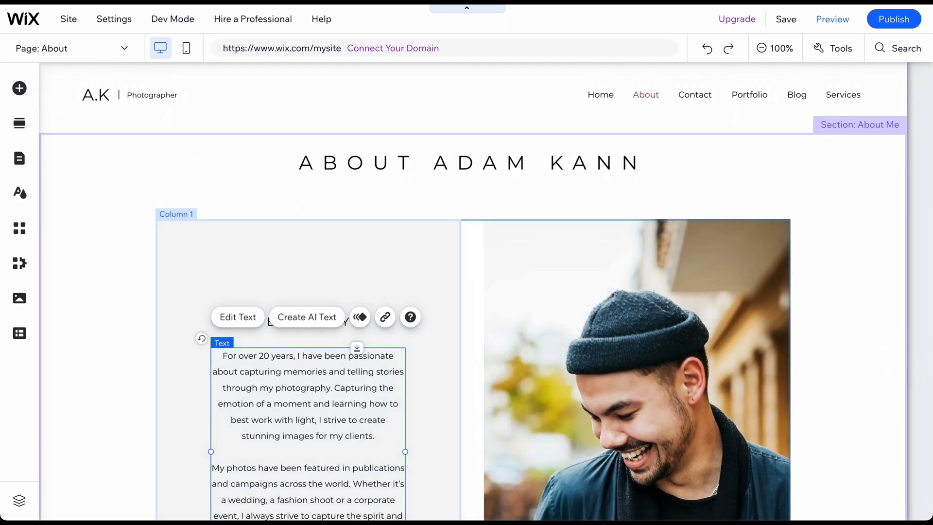
click(600, 95)
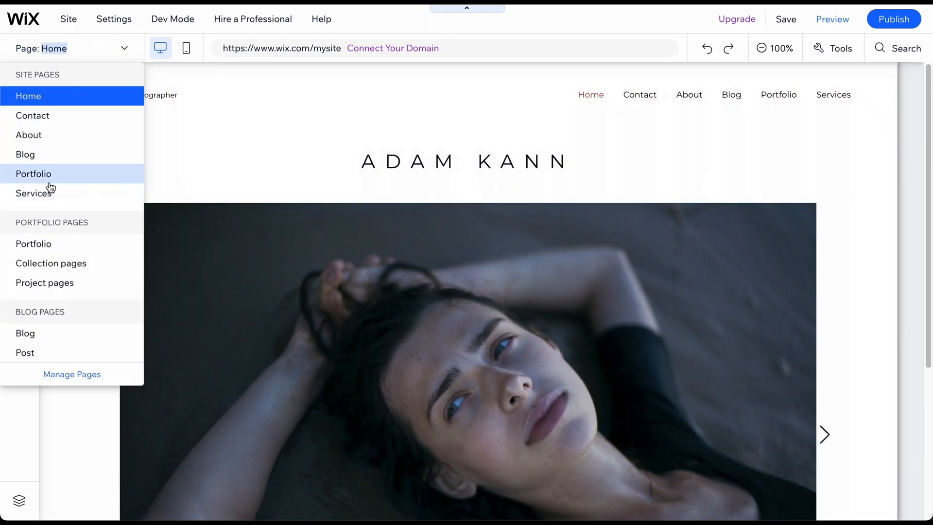
Open the Portfolio page and look at the first portfolio project.
click(34, 174)
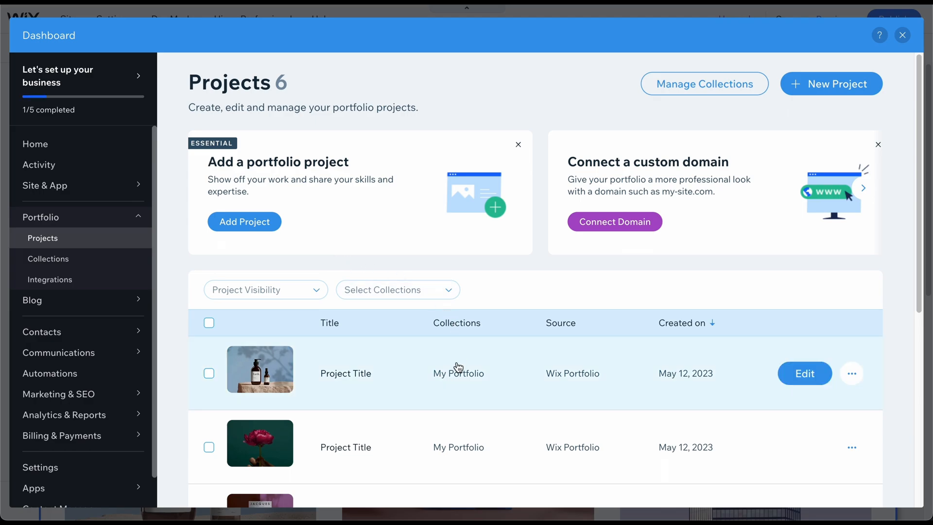
click(803, 373)
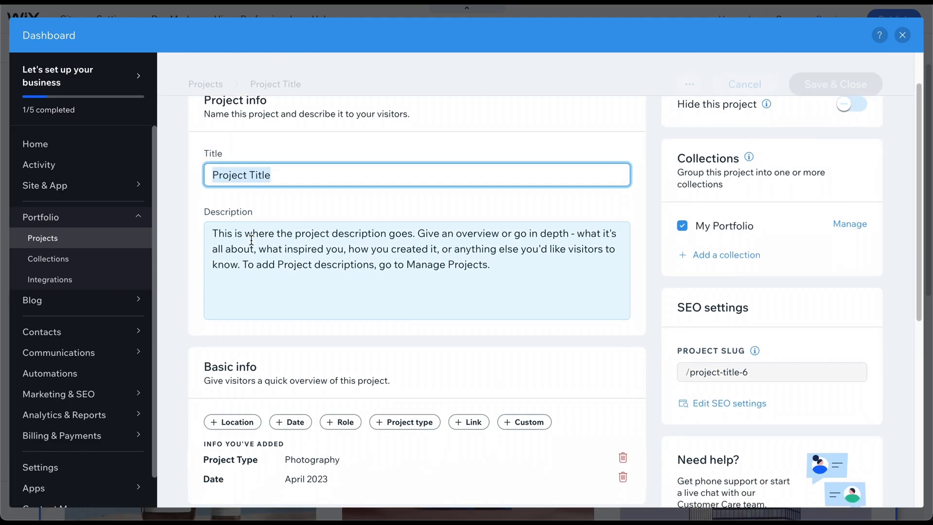
scroll(down, 3)
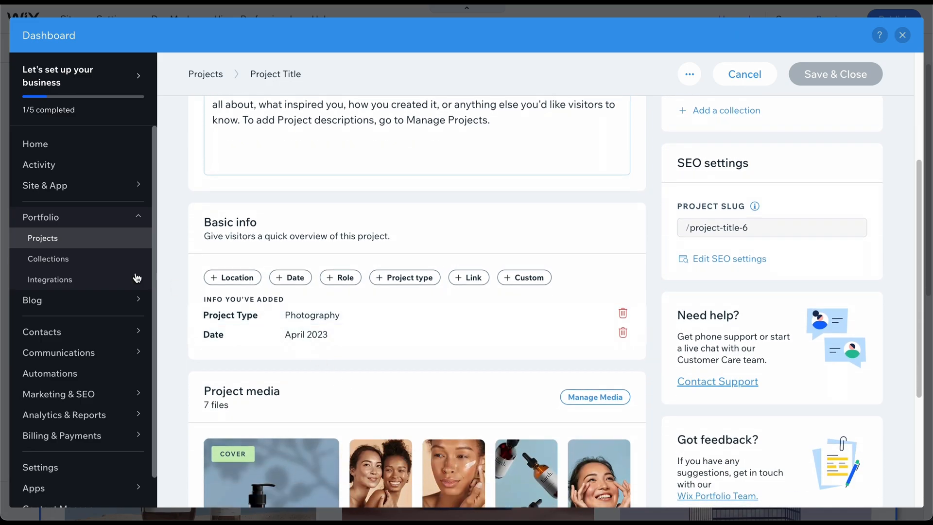
Start a new portfolio collection, then cancel and leave without saving.
click(48, 258)
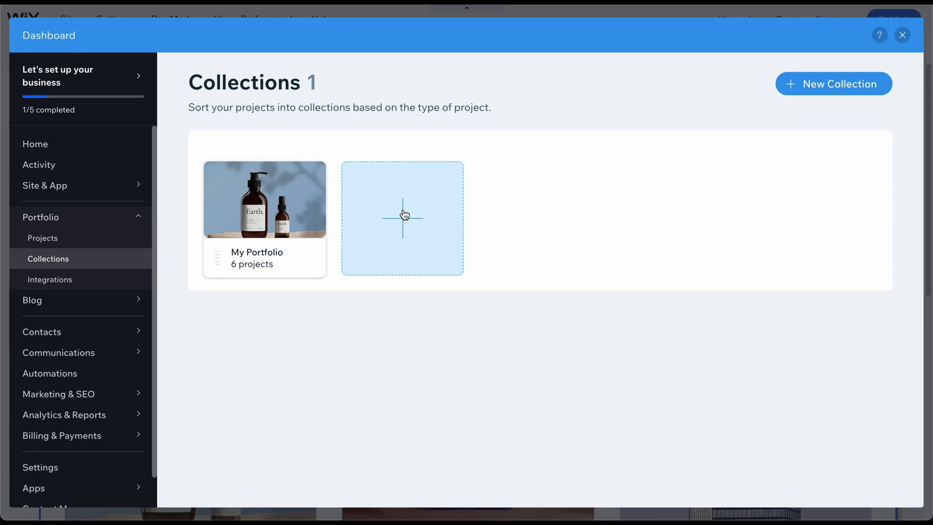
click(402, 218)
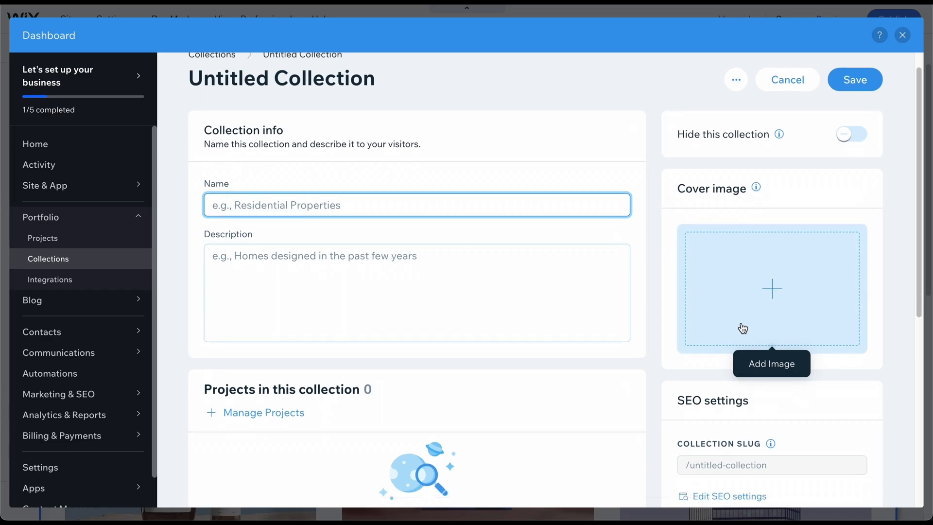
scroll(down, 3)
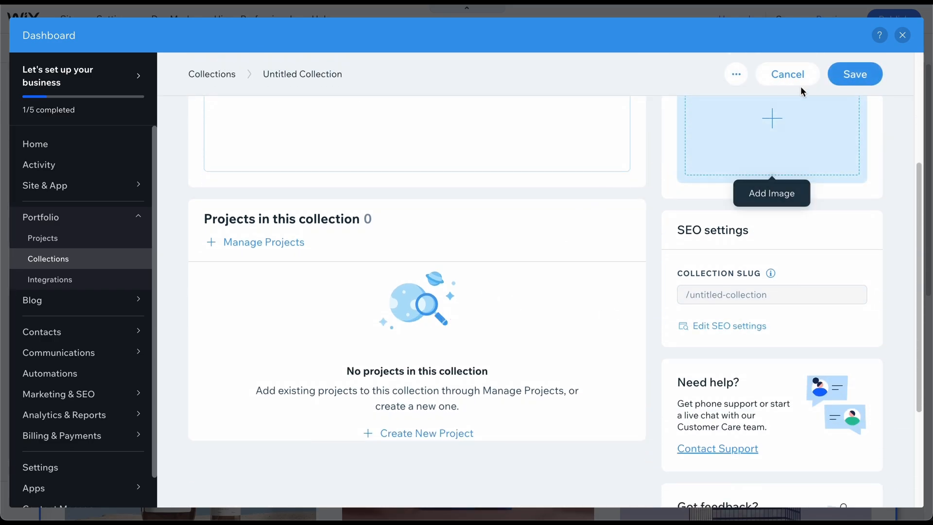
click(787, 74)
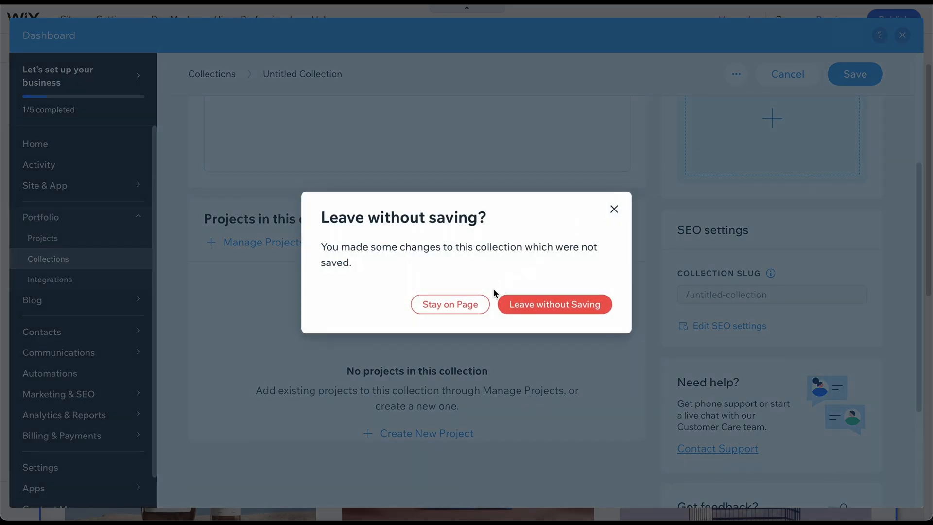
click(554, 304)
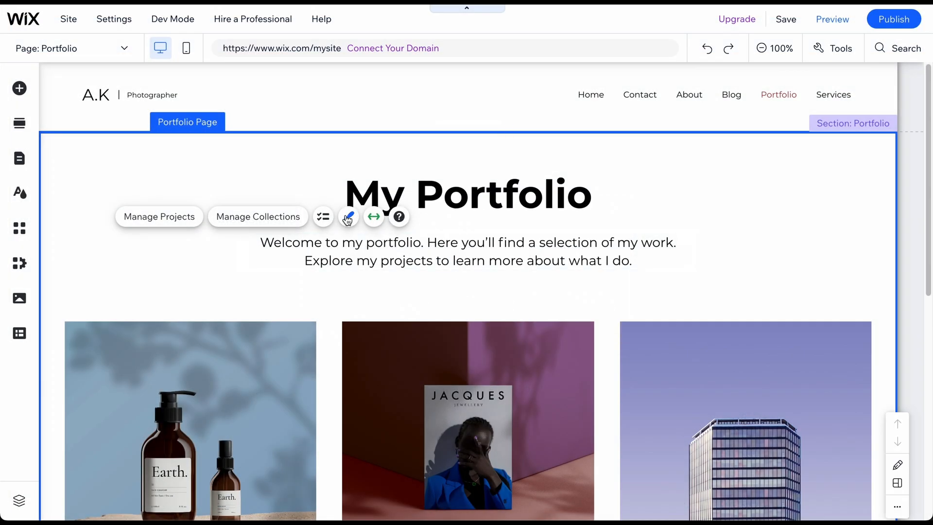
Browse the Portfolio Design layout thumbnails without applying a new layout.
click(348, 216)
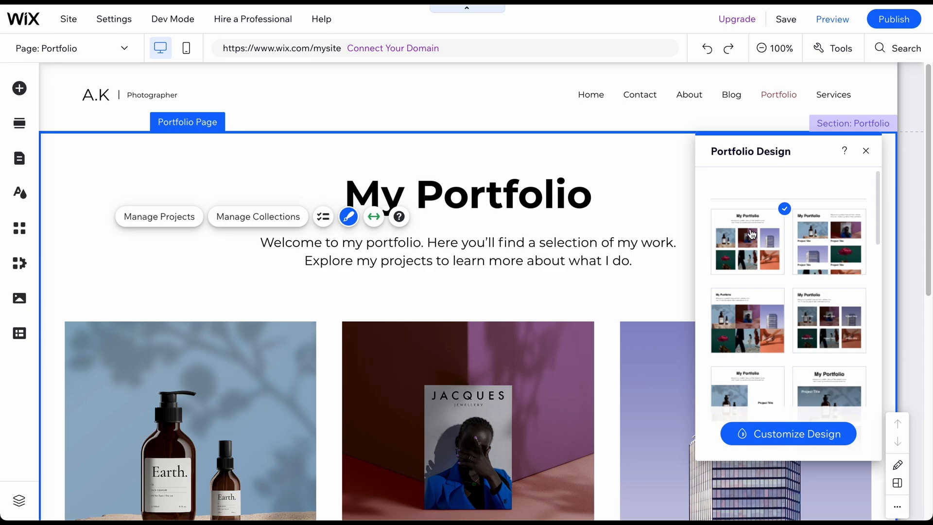
scroll(down, 3)
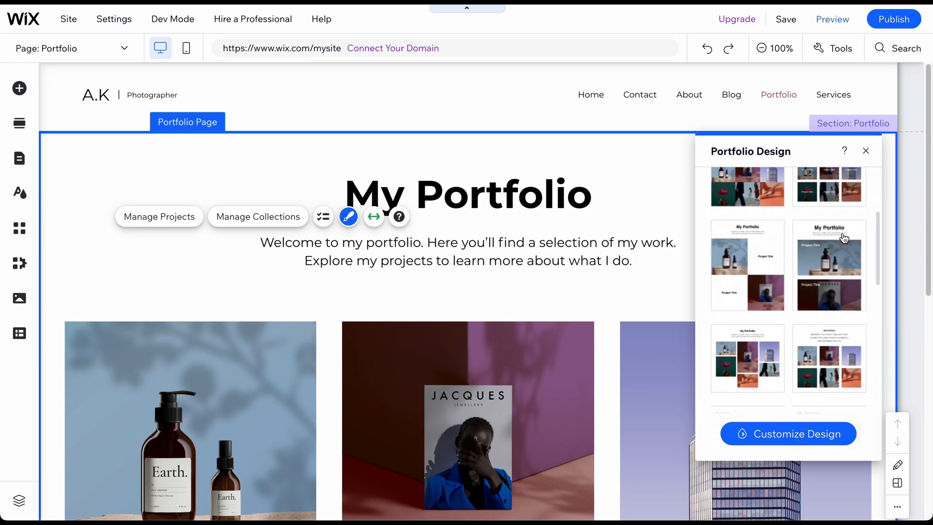
scroll(down, 3)
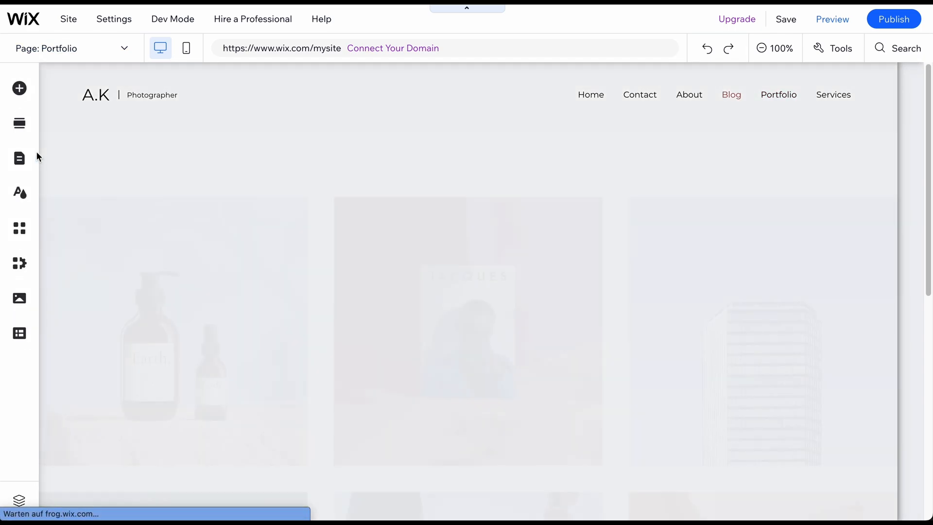
Go to blog post management and start a new blog post.
click(731, 95)
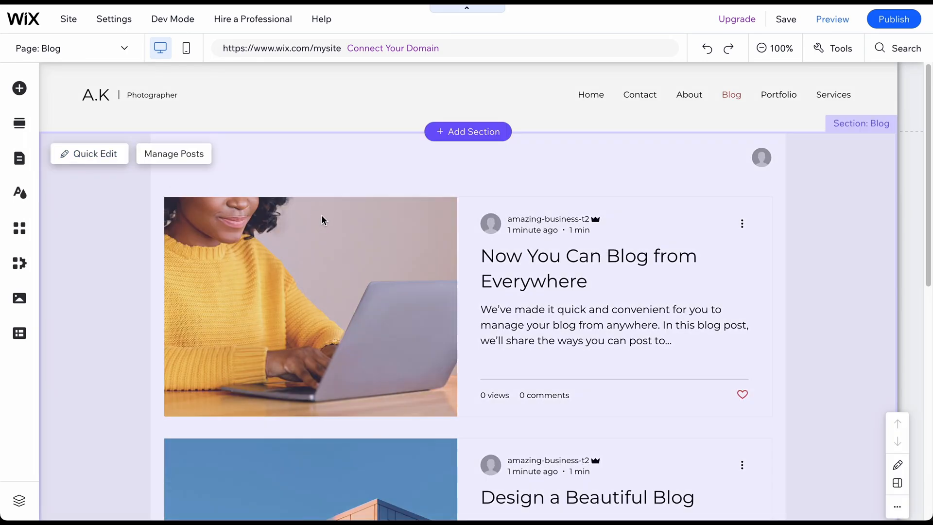
click(174, 153)
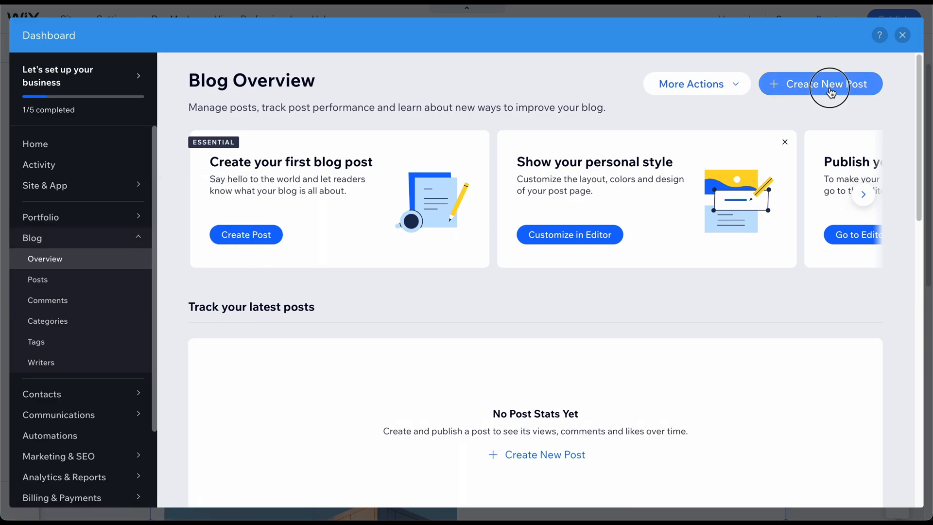
click(829, 83)
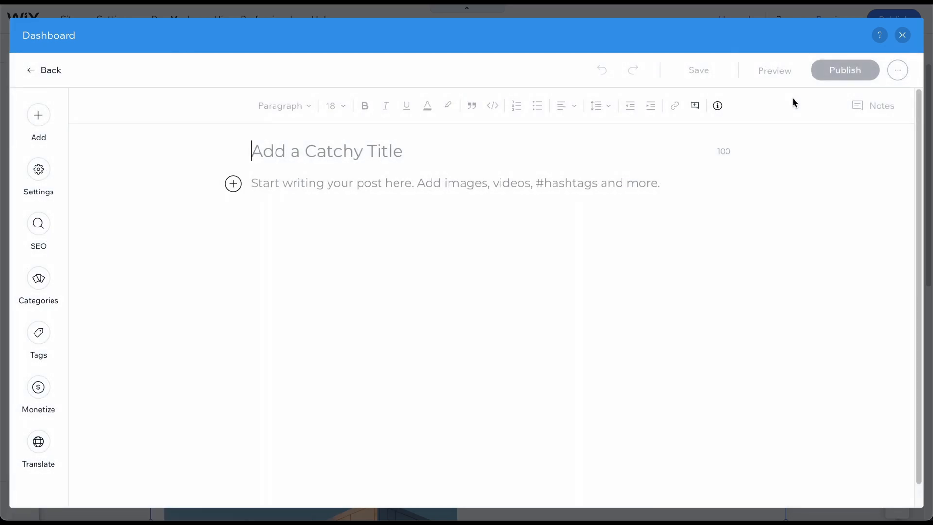
Write 'My first post' with body text 'text' and return to the Blog page.
text(My first)
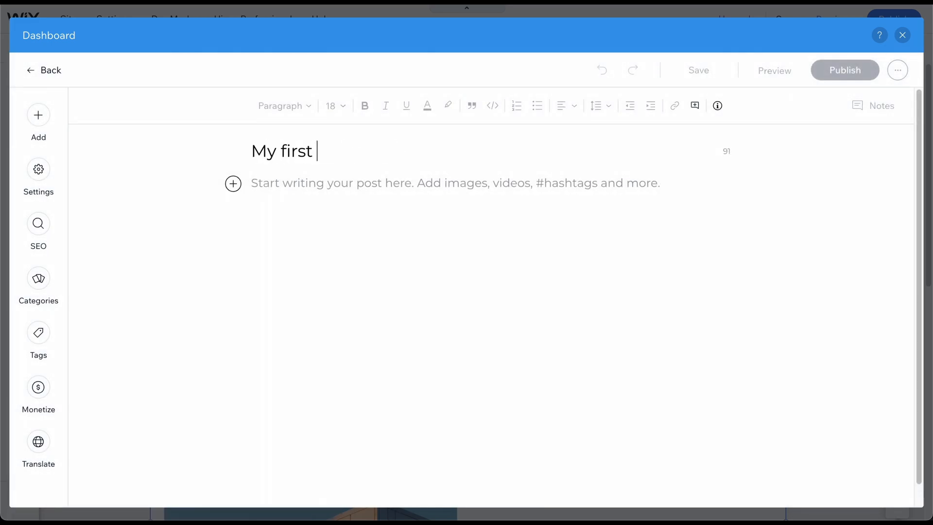
text(post)
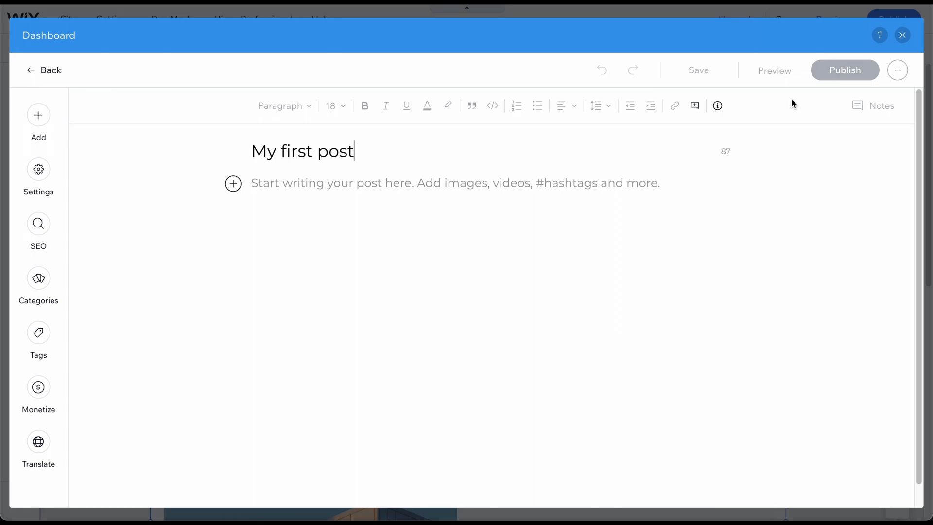
text(te)
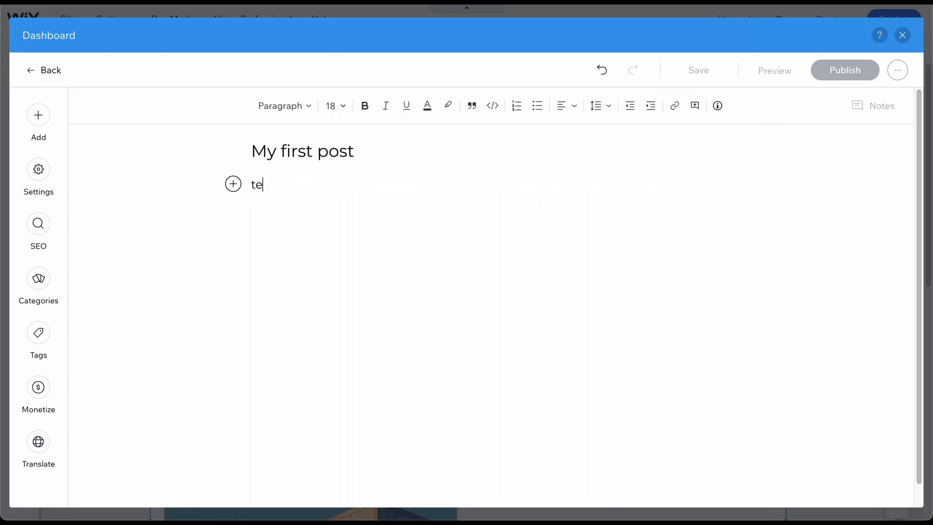
text(xt)
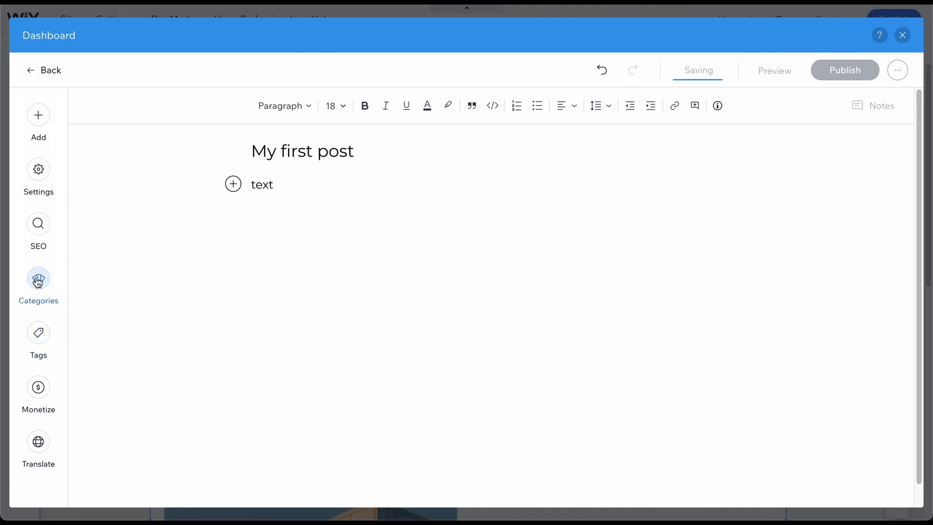
mouse_move(76, 271)
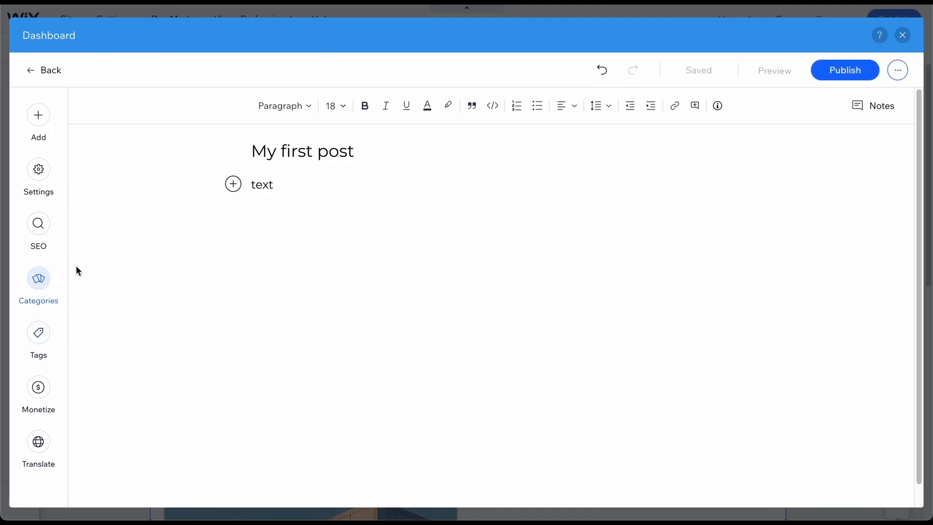
click(844, 70)
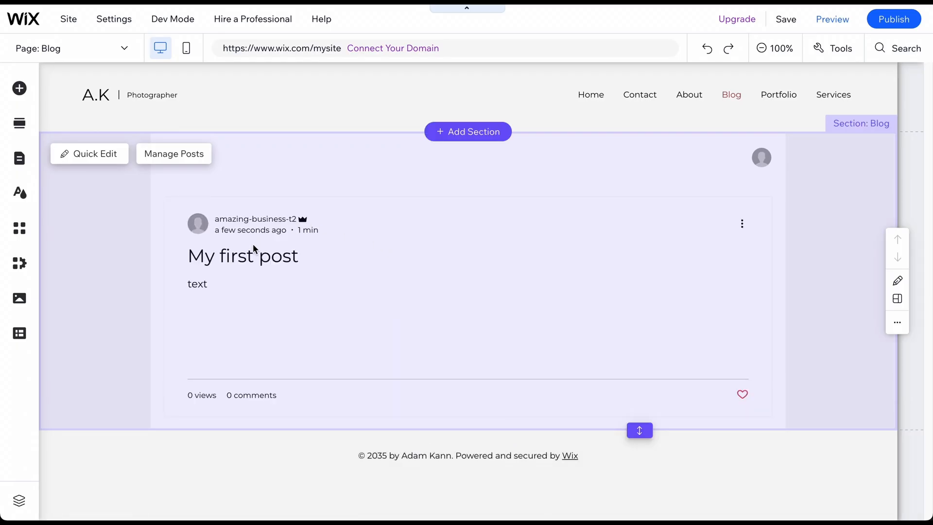
mouse_move(328, 254)
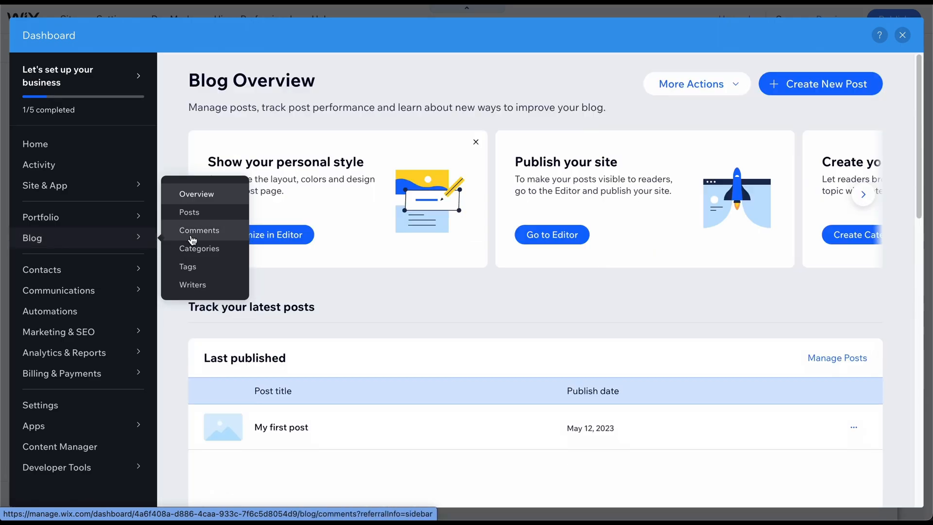
click(200, 231)
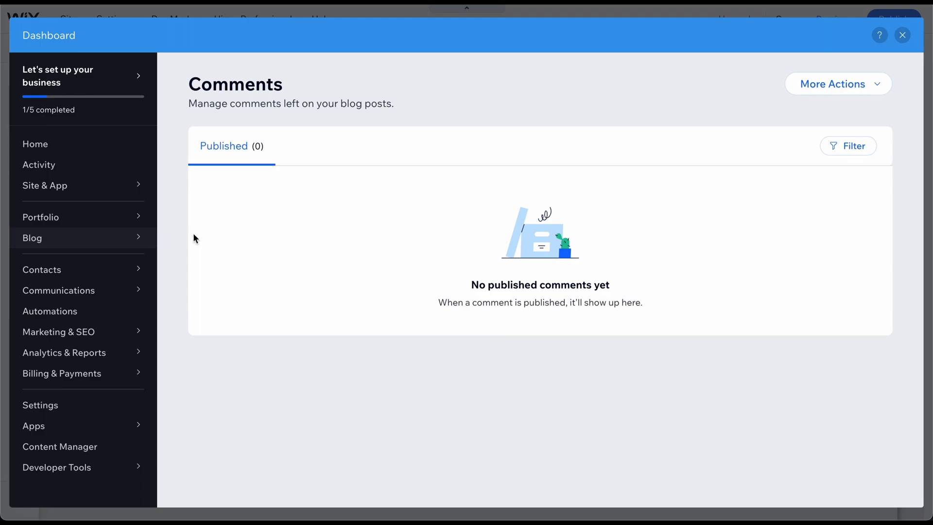
mouse_move(842, 184)
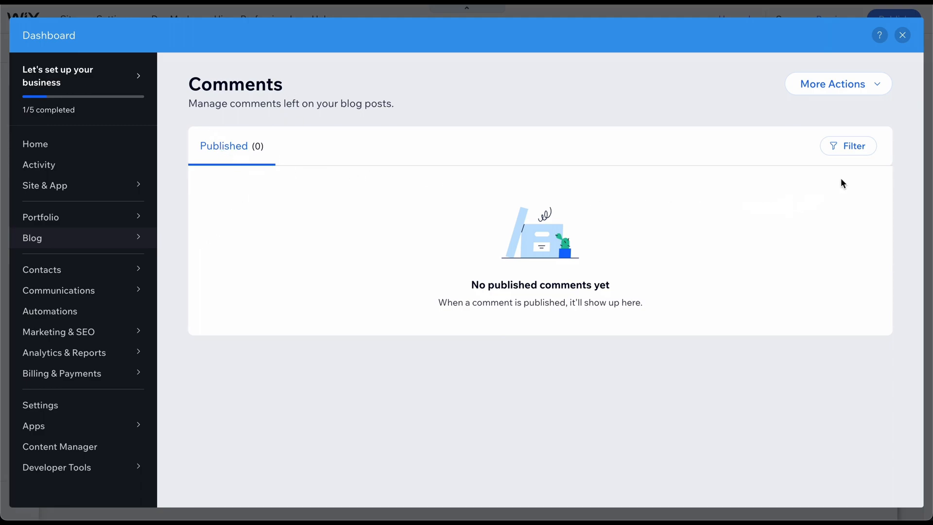
mouse_move(590, 249)
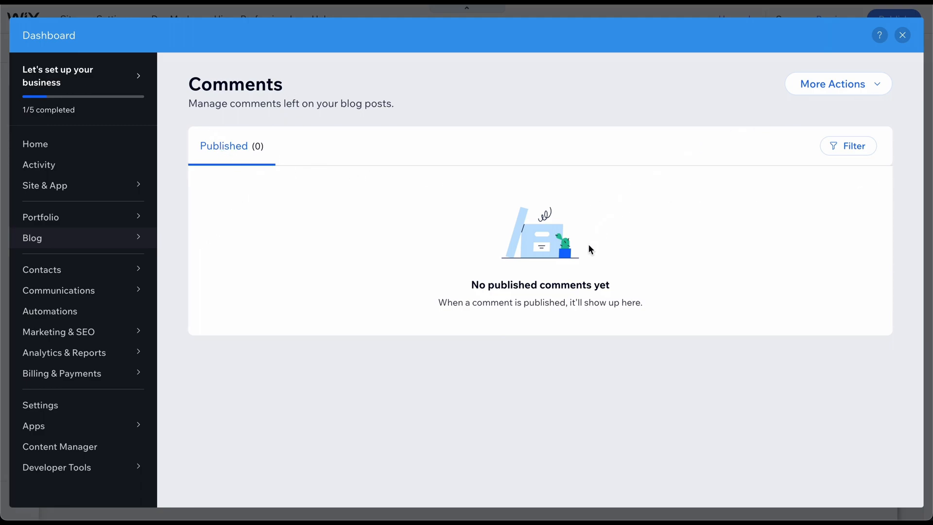
click(902, 34)
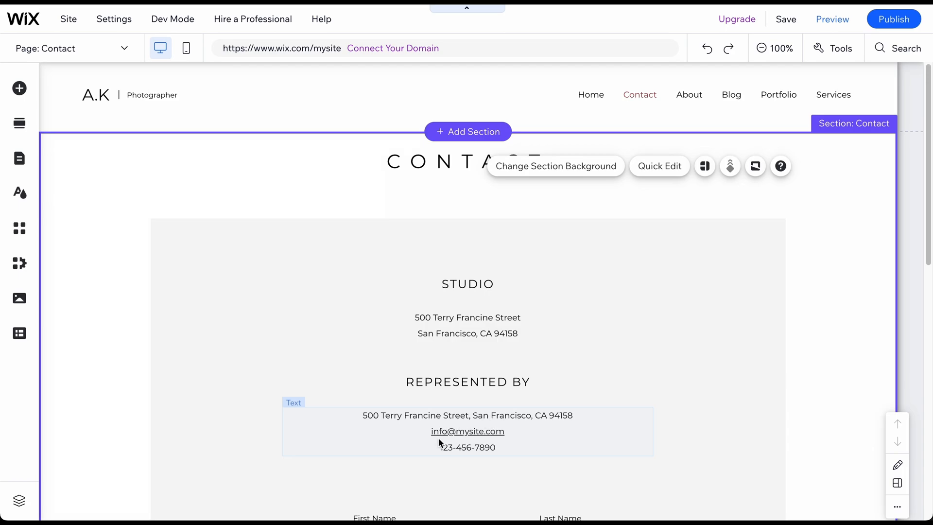
Select the Contact page's Wix form and add a Phone field from Contact Fields.
scroll(down, 3)
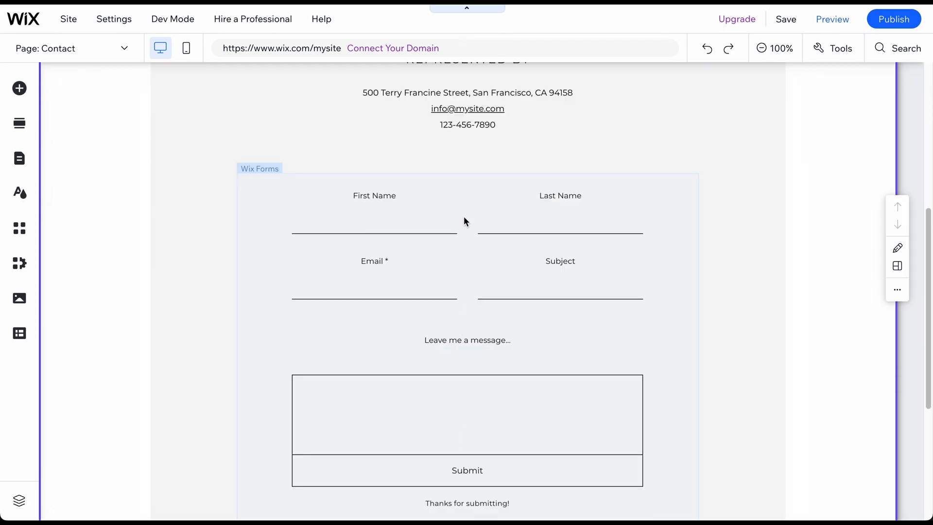
click(467, 238)
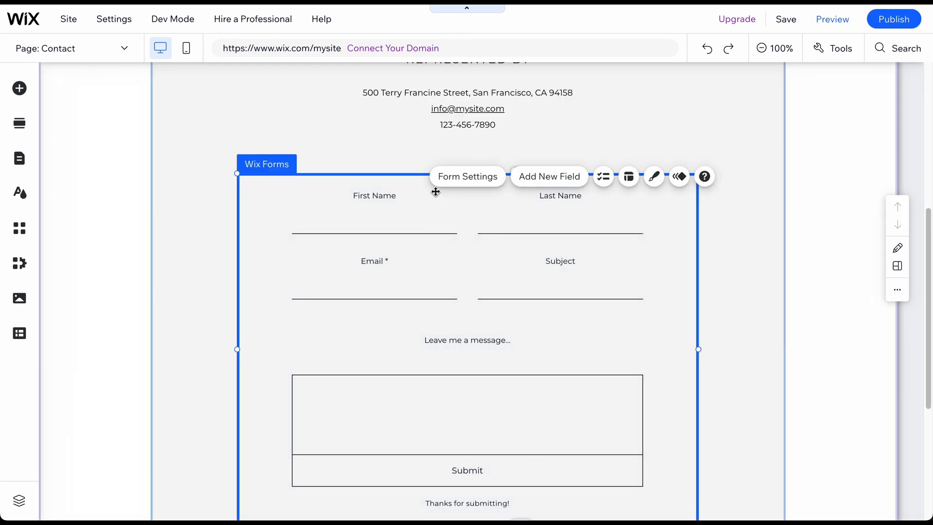
click(373, 211)
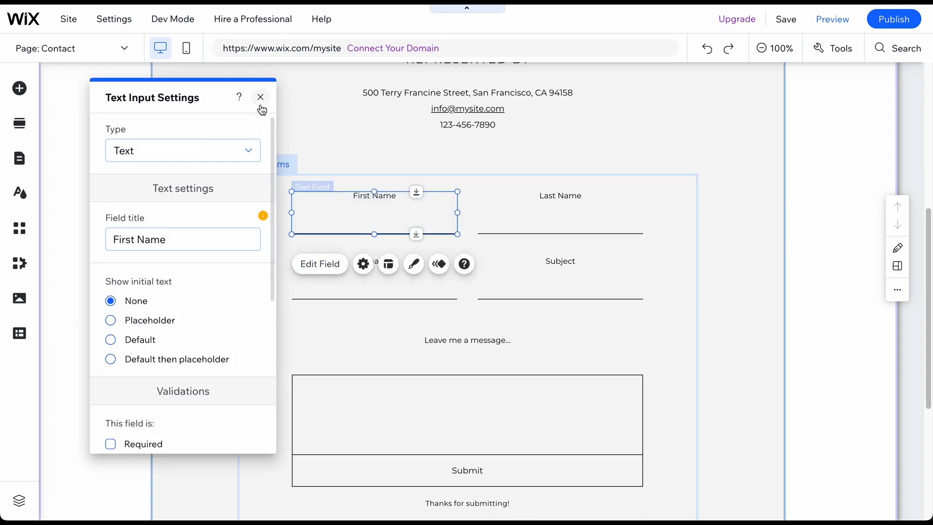
click(260, 97)
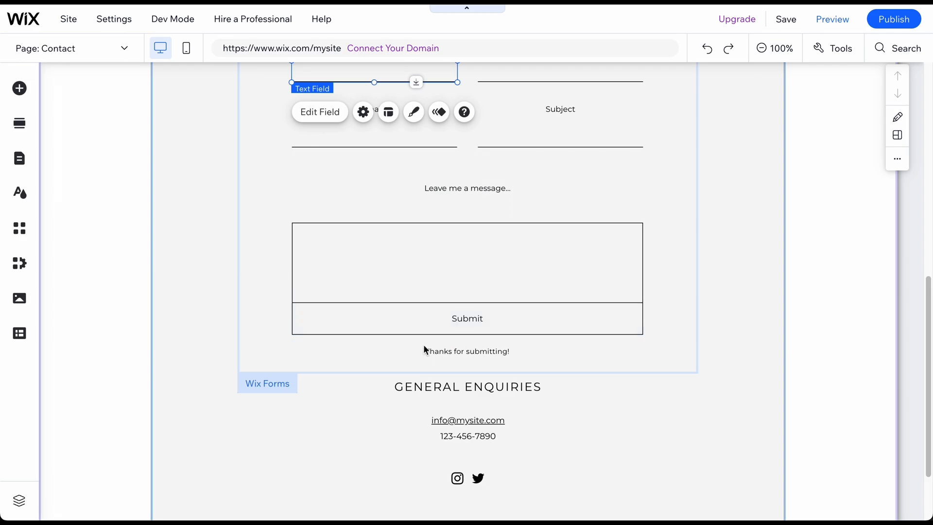
click(467, 351)
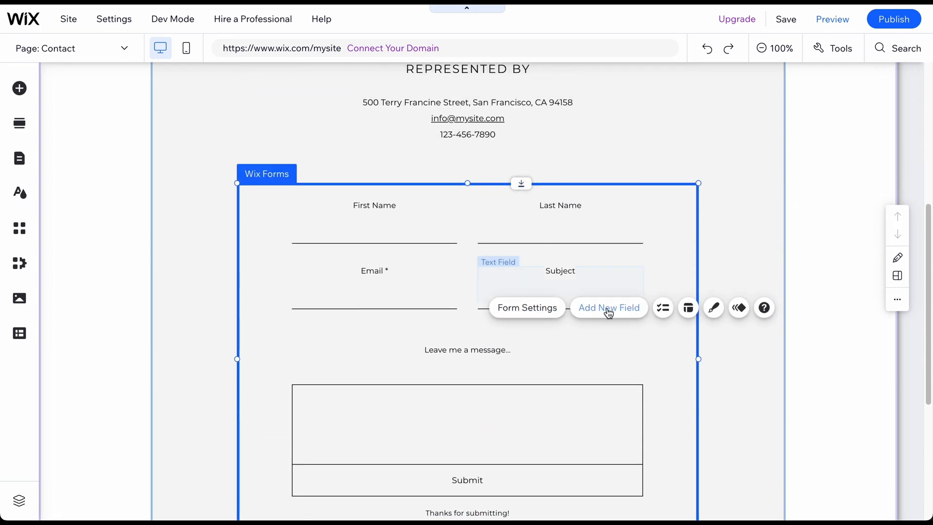
click(607, 308)
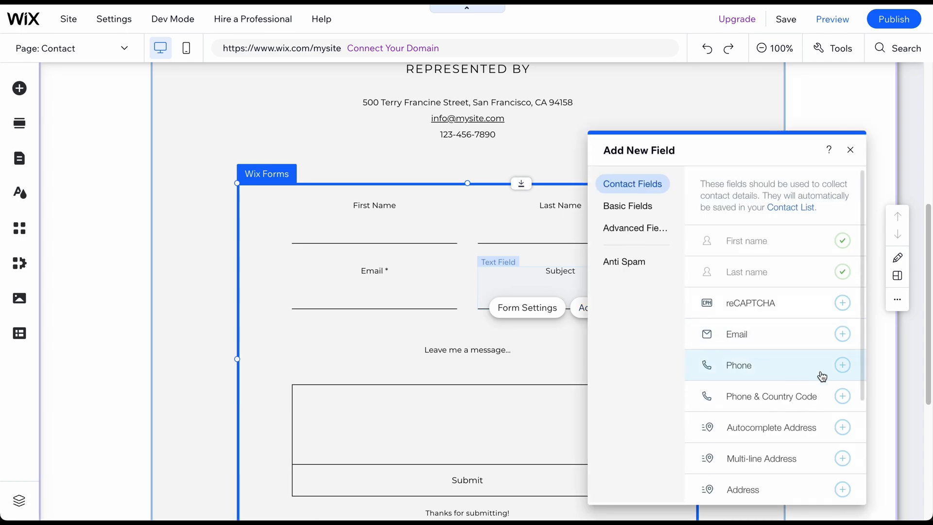
click(842, 365)
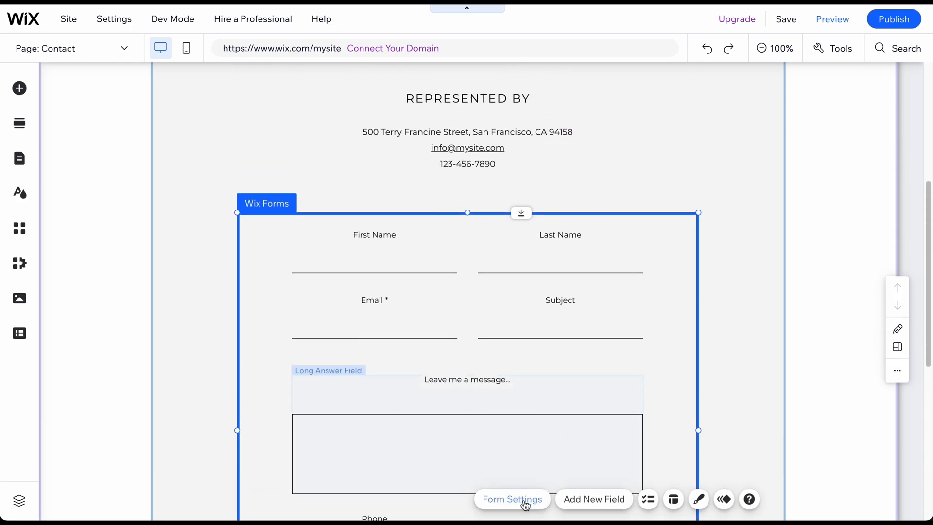
click(512, 499)
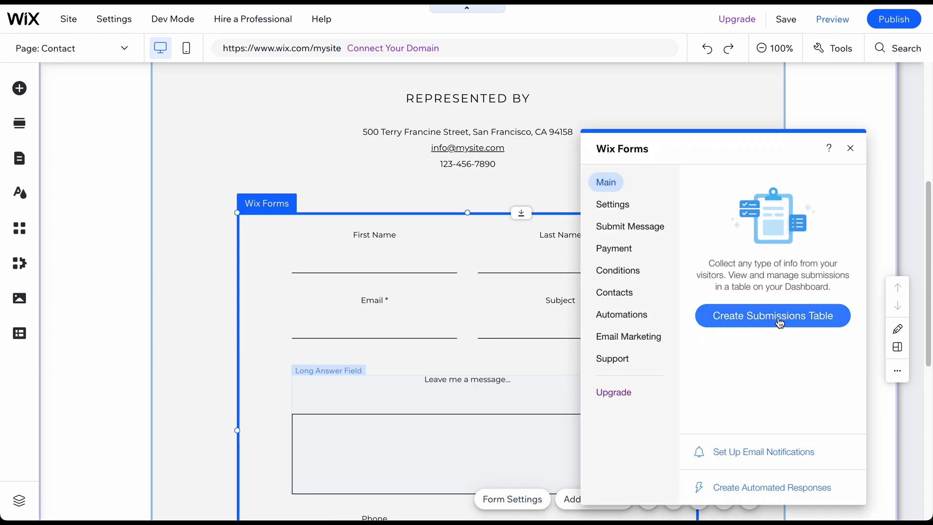
Create the contact form's submissions table, dismiss the popup, and close Form Settings.
click(771, 315)
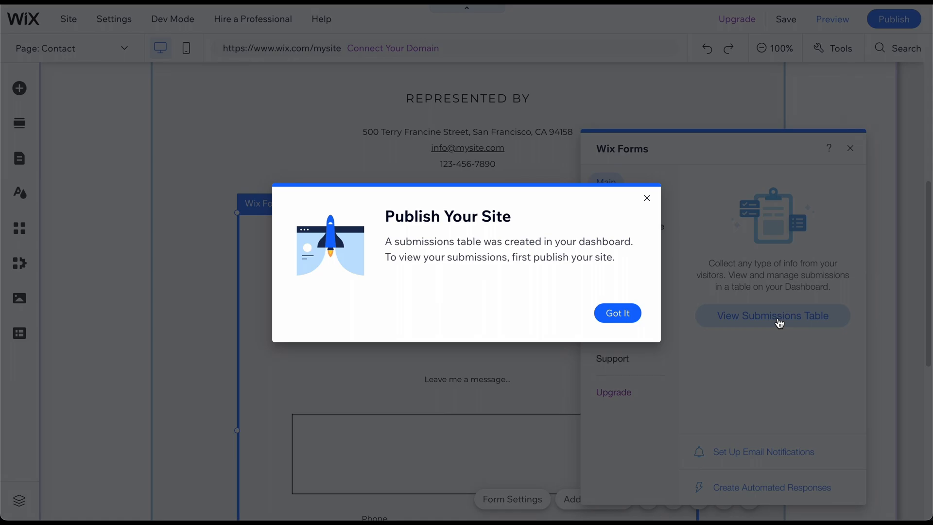
click(617, 313)
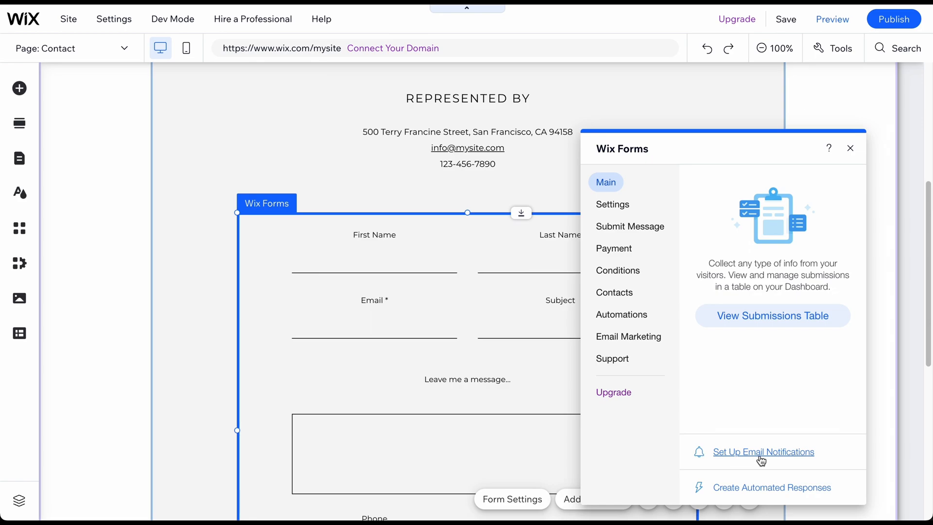
mouse_move(850, 158)
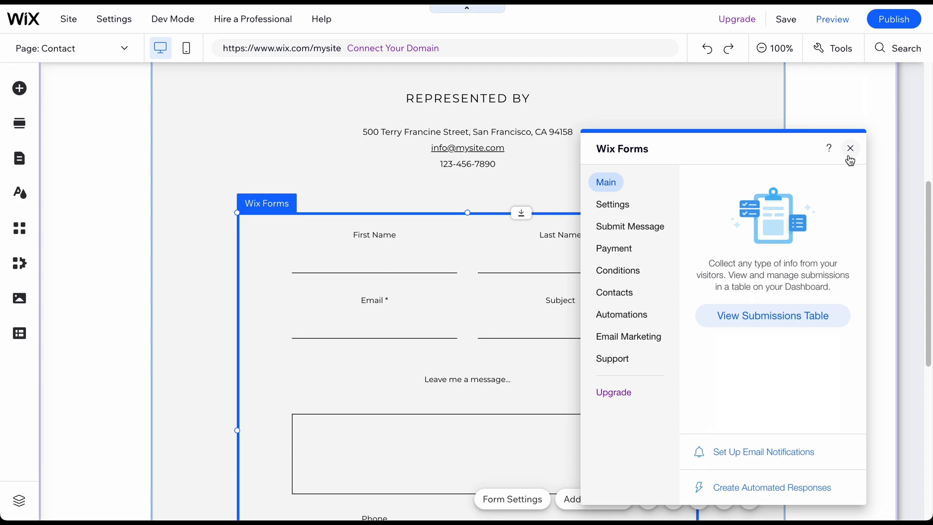
click(850, 147)
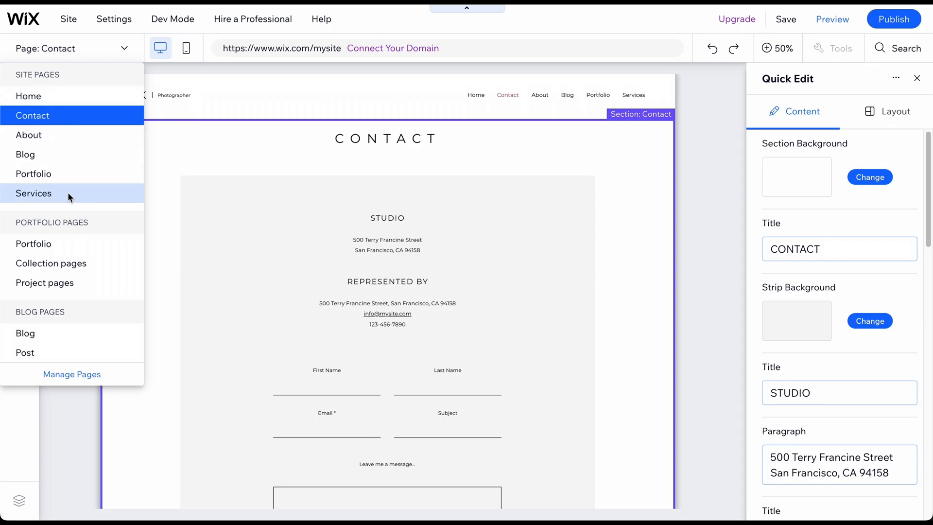
Swap the Exclusive Services column's marble background for the blue modern building photo.
click(33, 192)
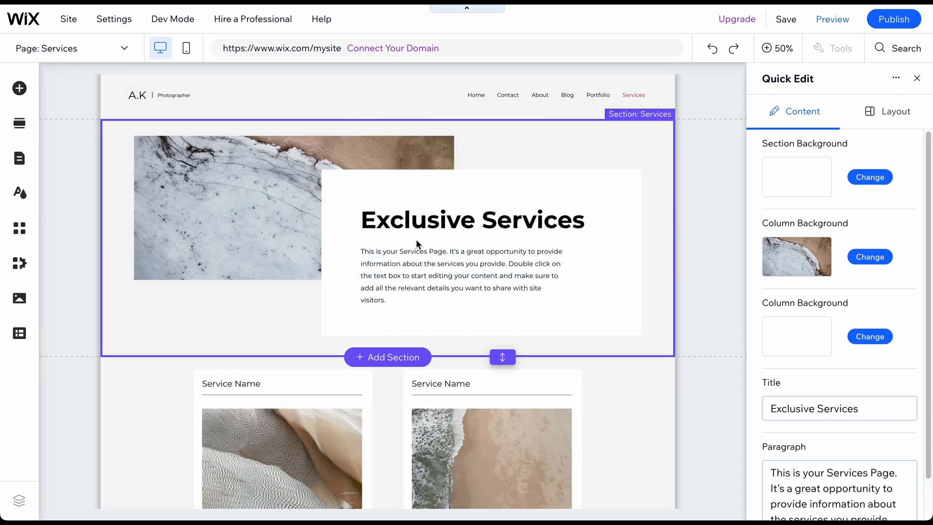
mouse_move(247, 161)
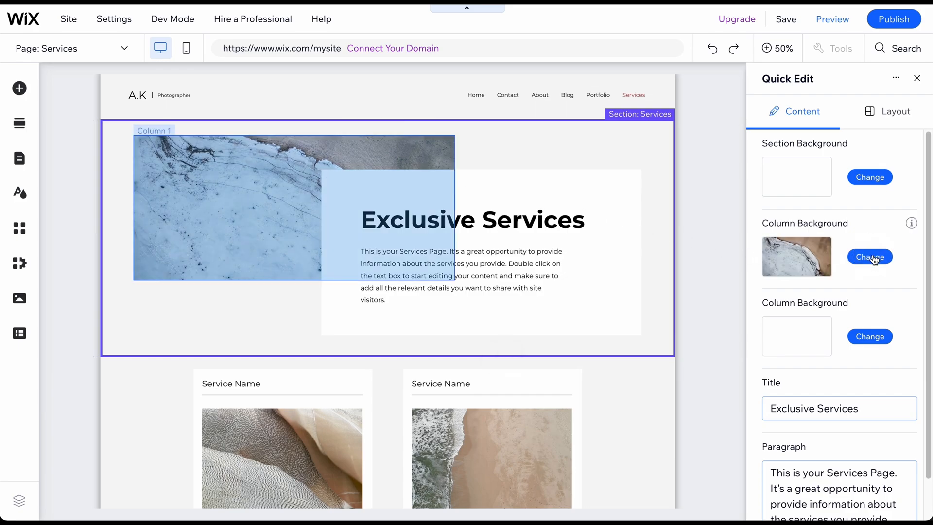
click(868, 256)
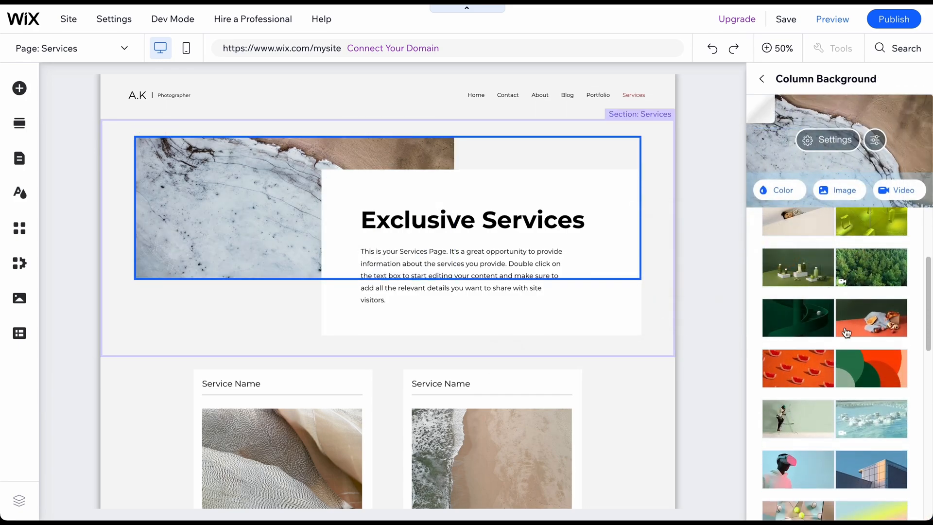
scroll(down, 3)
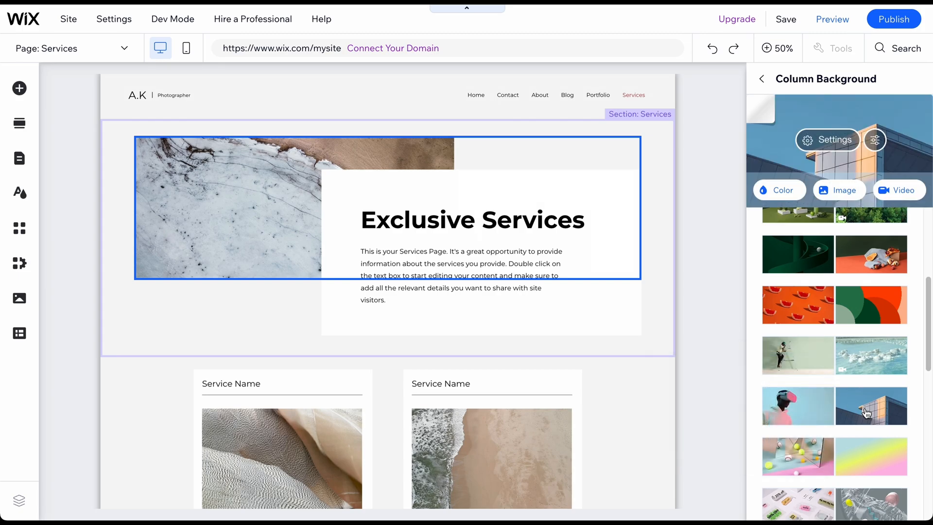
click(871, 406)
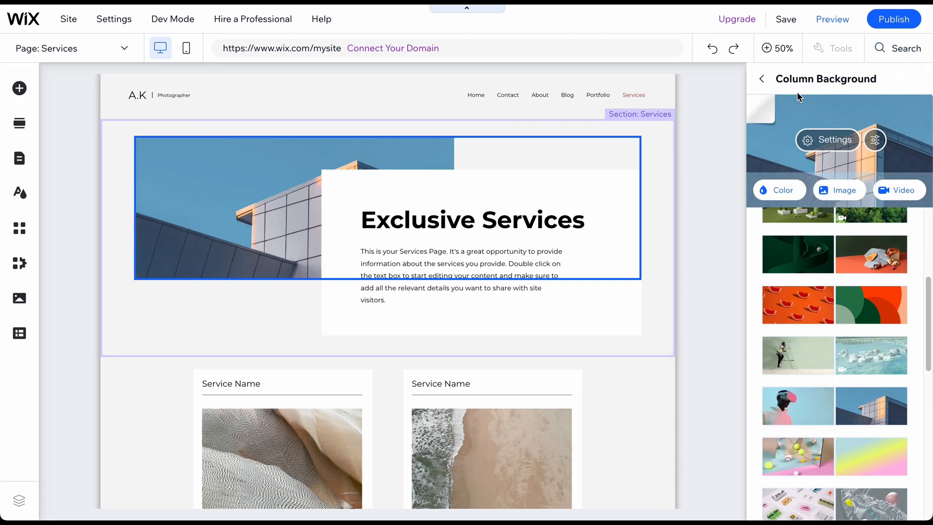
click(762, 78)
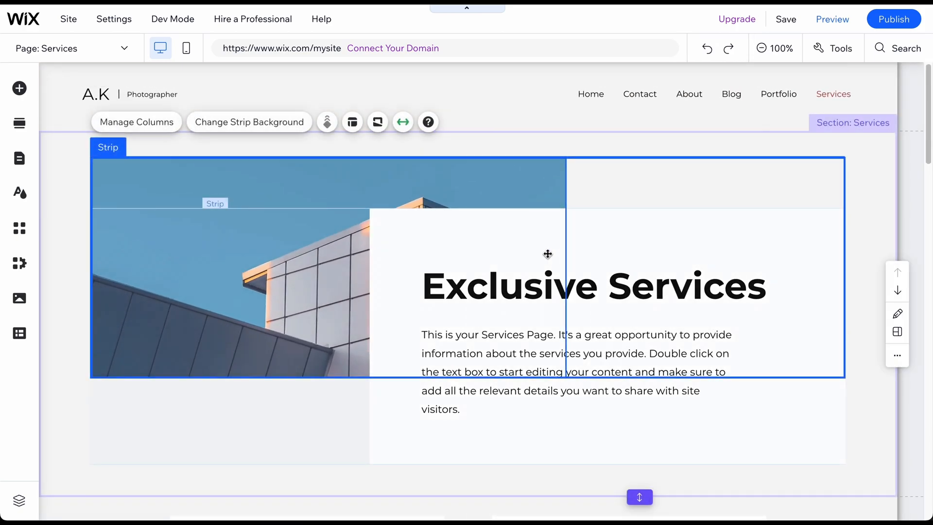
Add the three-column Testimonials quote design at the bottom of the page, above the footer.
scroll(down, 3)
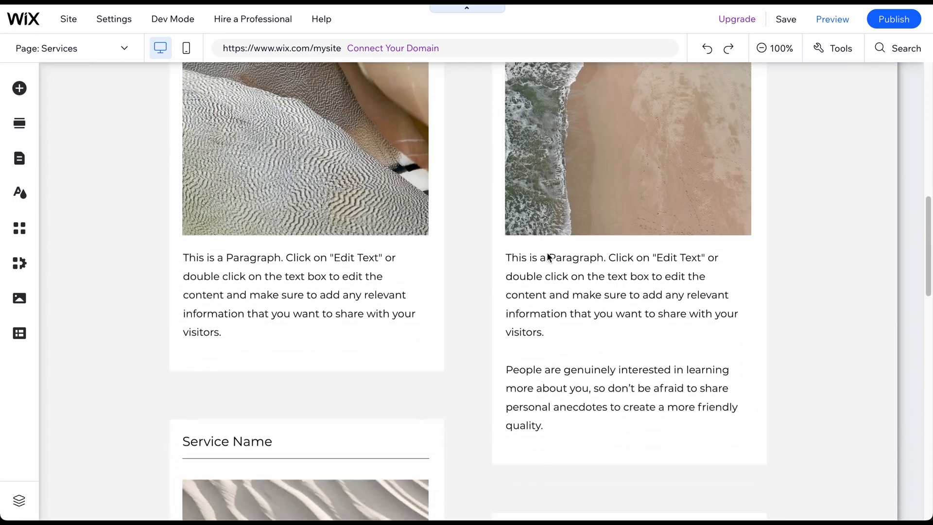
scroll(down, 3)
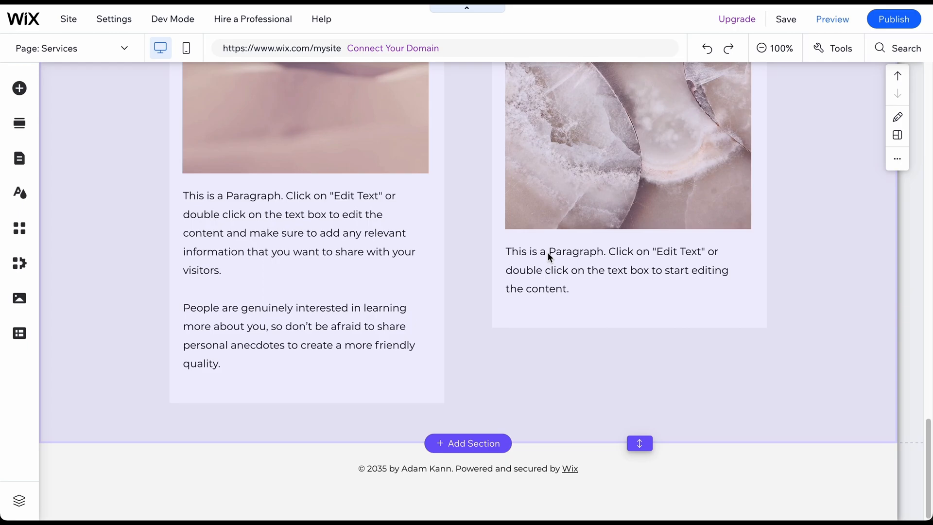
mouse_move(466, 443)
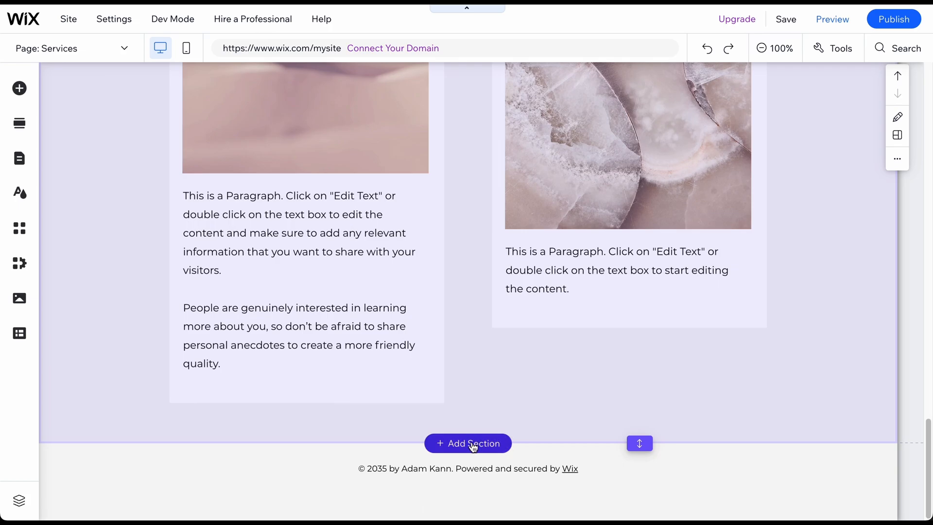
click(467, 442)
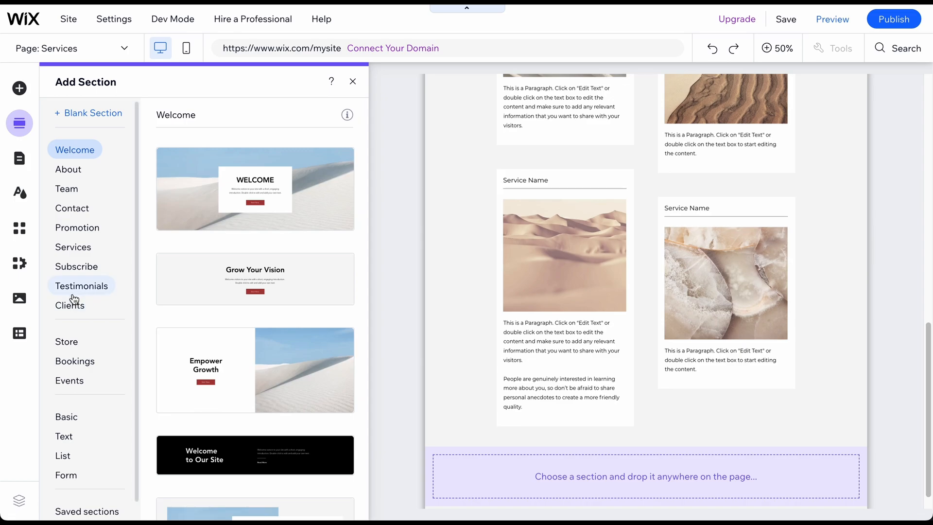
click(81, 286)
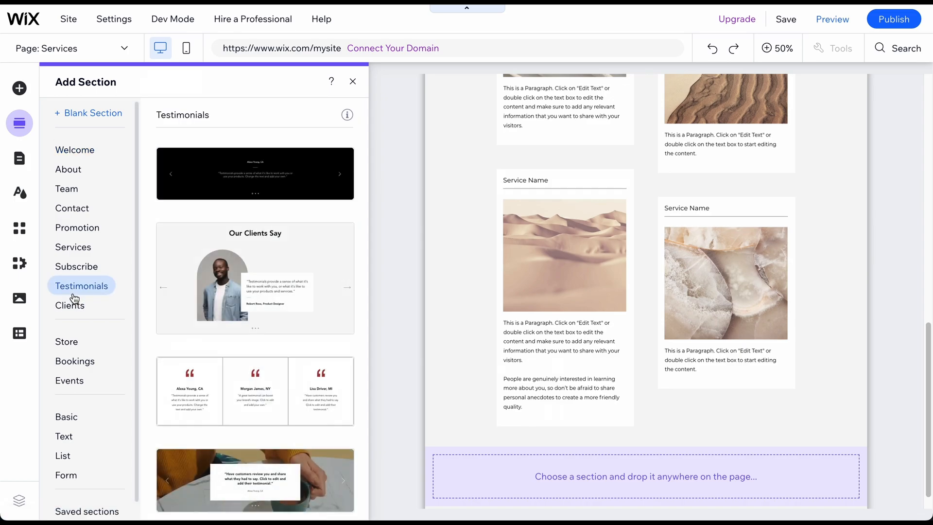
scroll(down, 3)
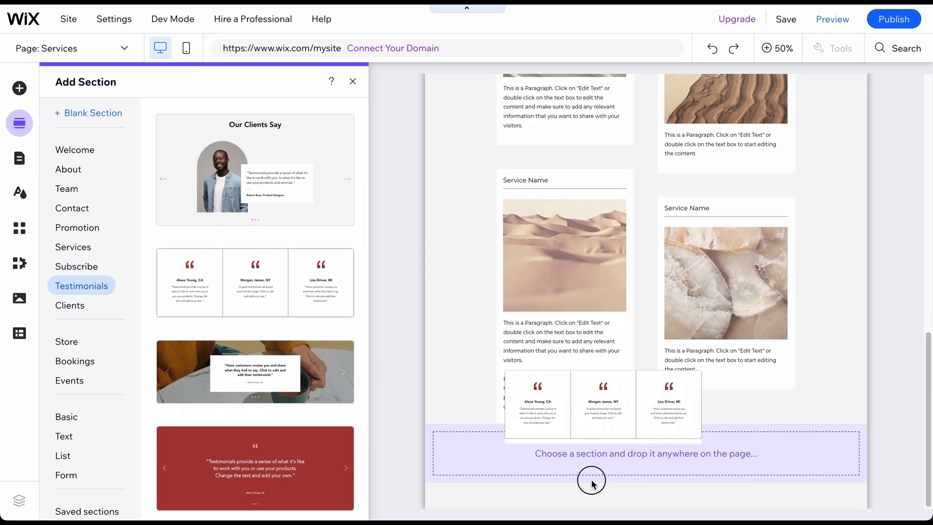
click(352, 82)
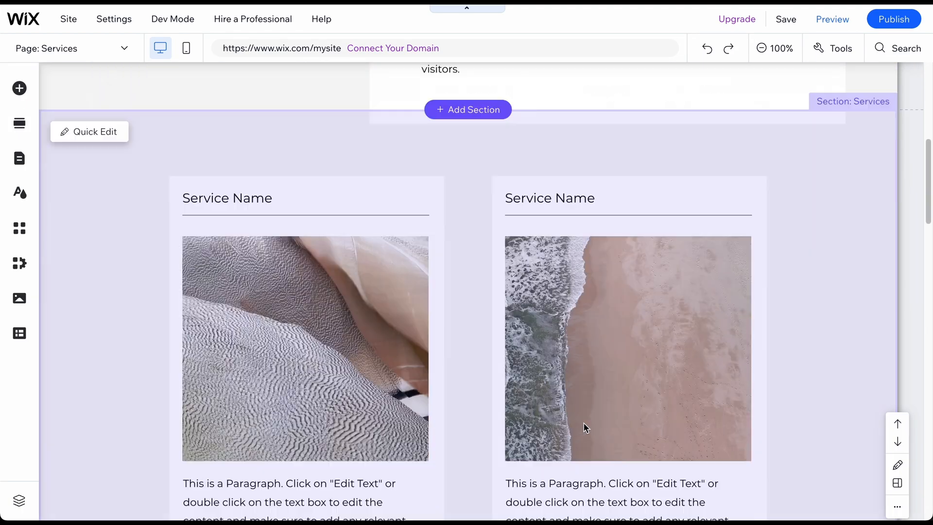
scroll(down, 3)
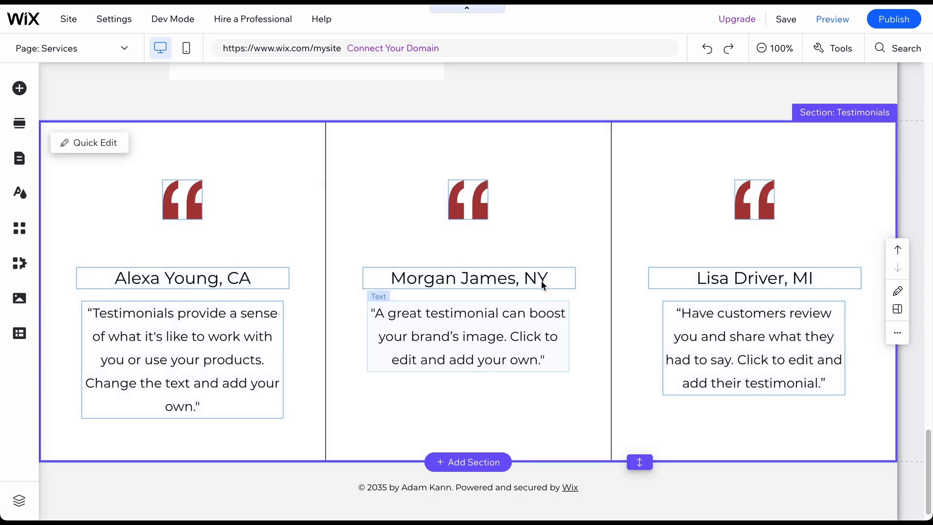
Preview the Portfolio page in the mobile view, then return to the mobile editor.
click(186, 48)
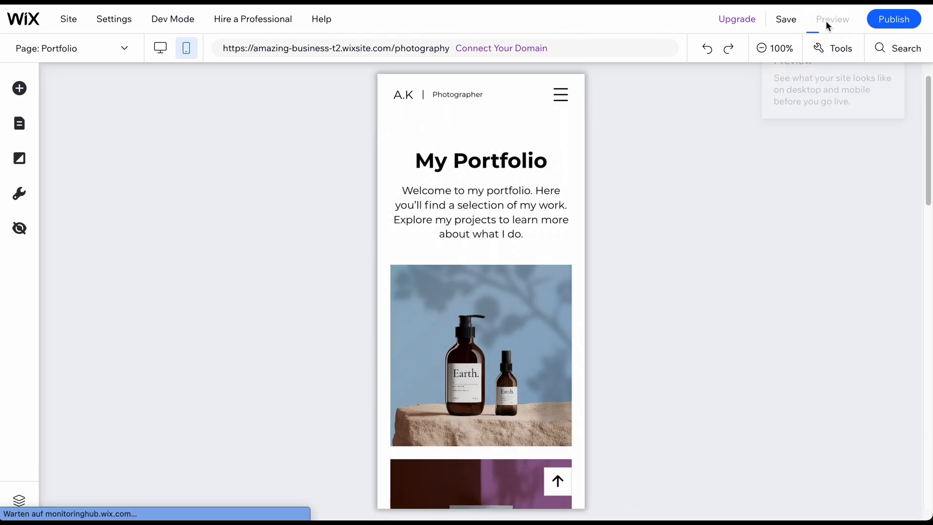
click(832, 19)
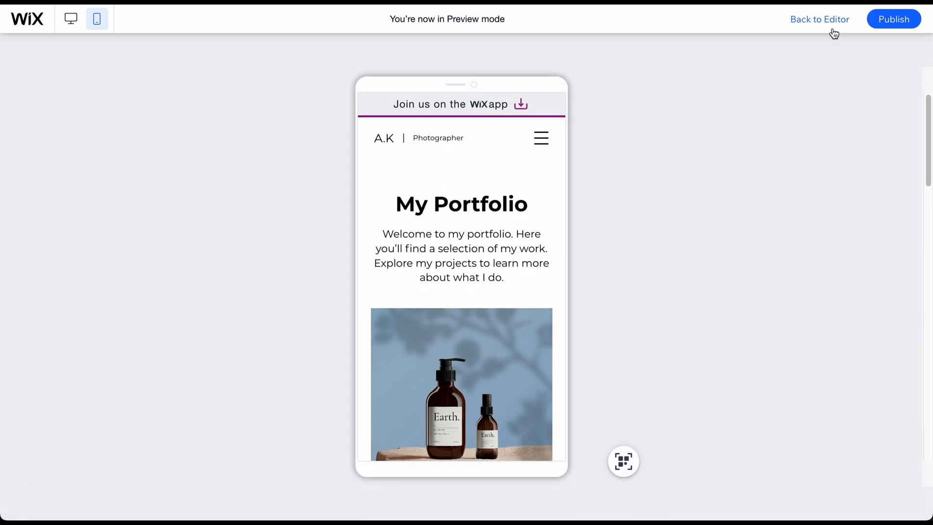
mouse_move(484, 231)
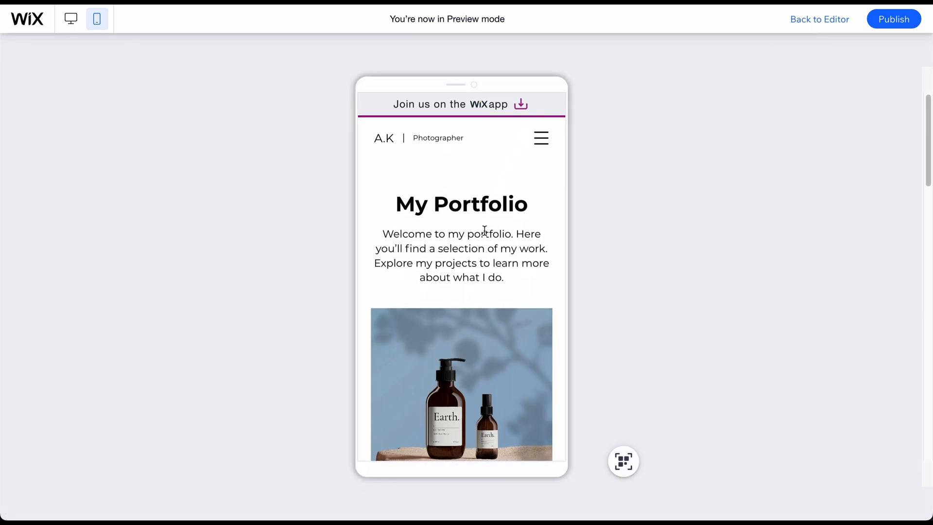
scroll(down, 3)
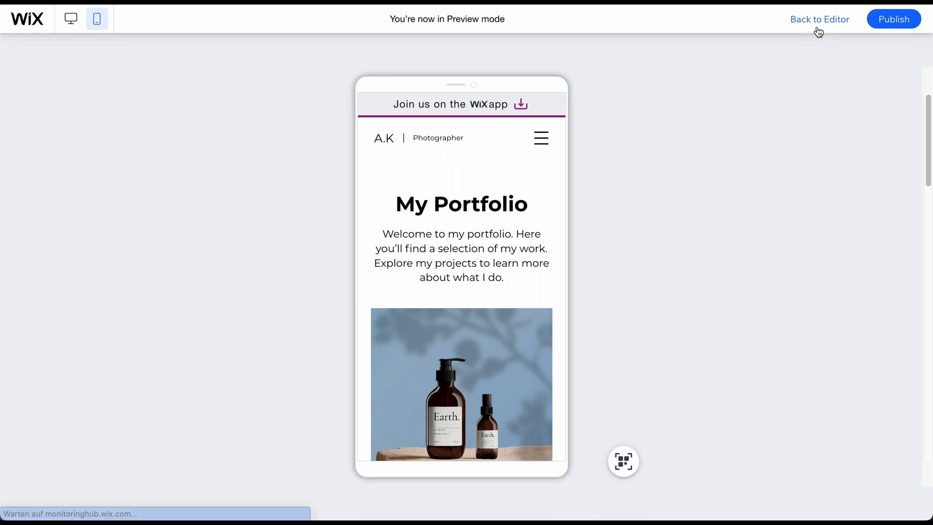
click(819, 19)
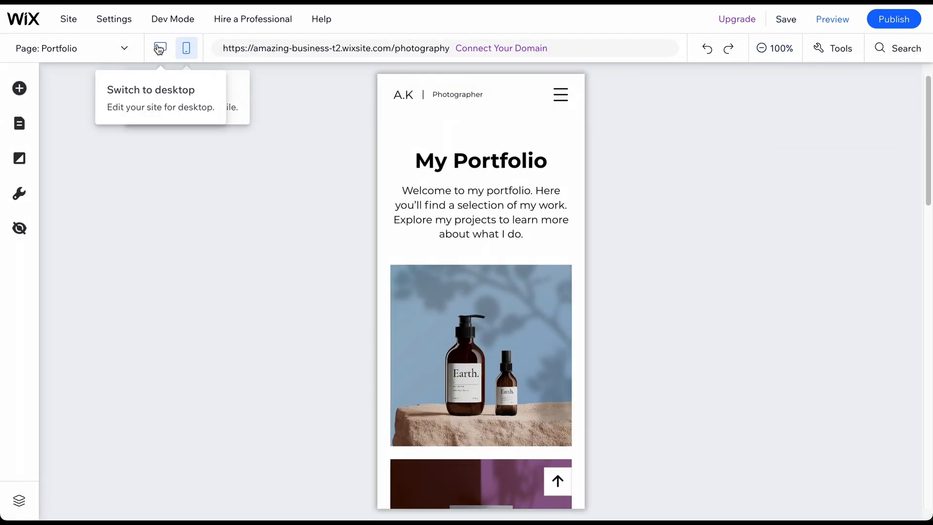
Hide the Photographer tagline beside A.K in the mobile header and preview the result.
click(159, 48)
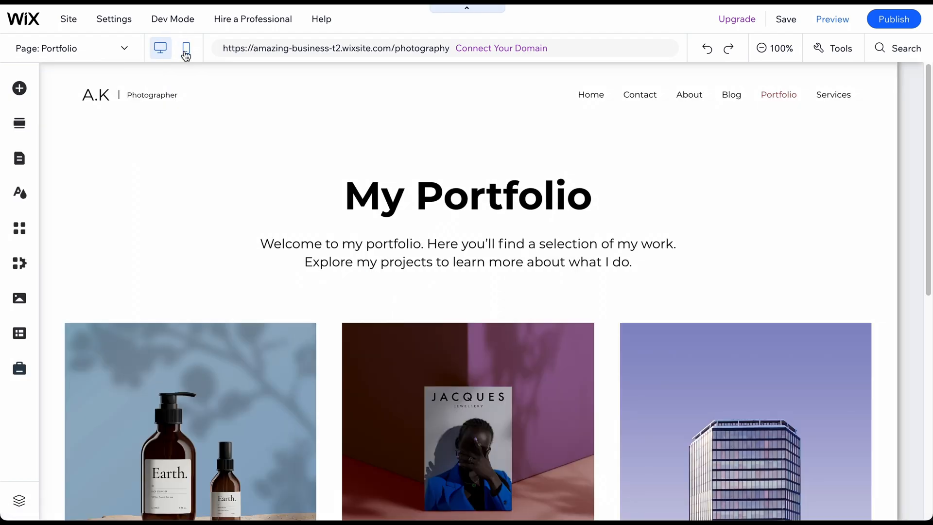
click(186, 48)
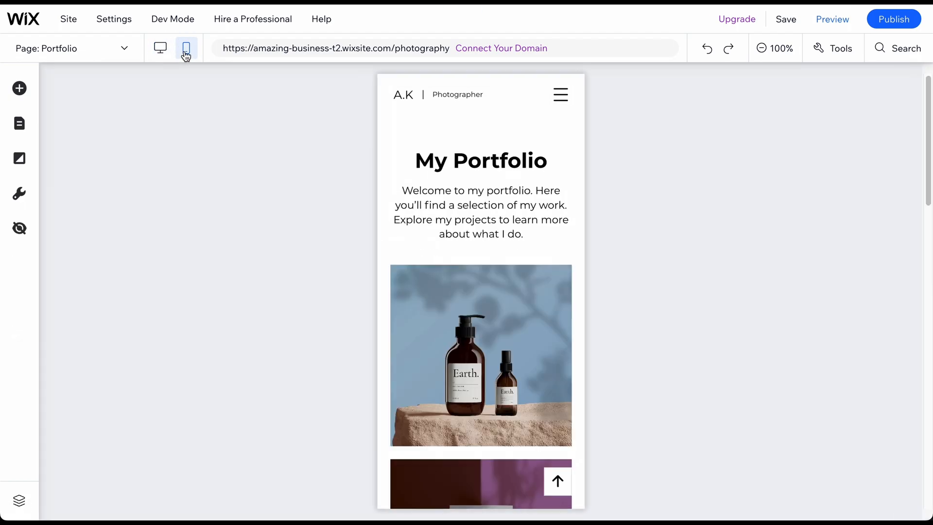
click(456, 94)
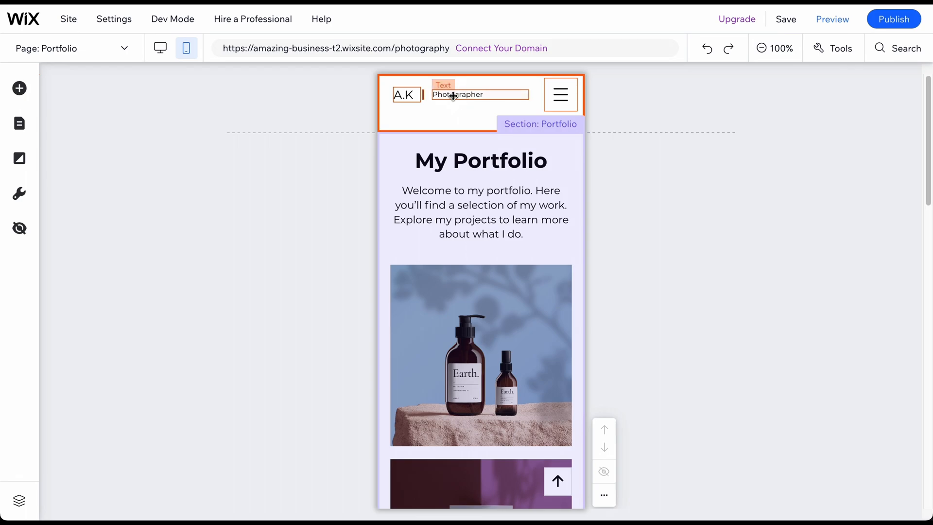
click(19, 228)
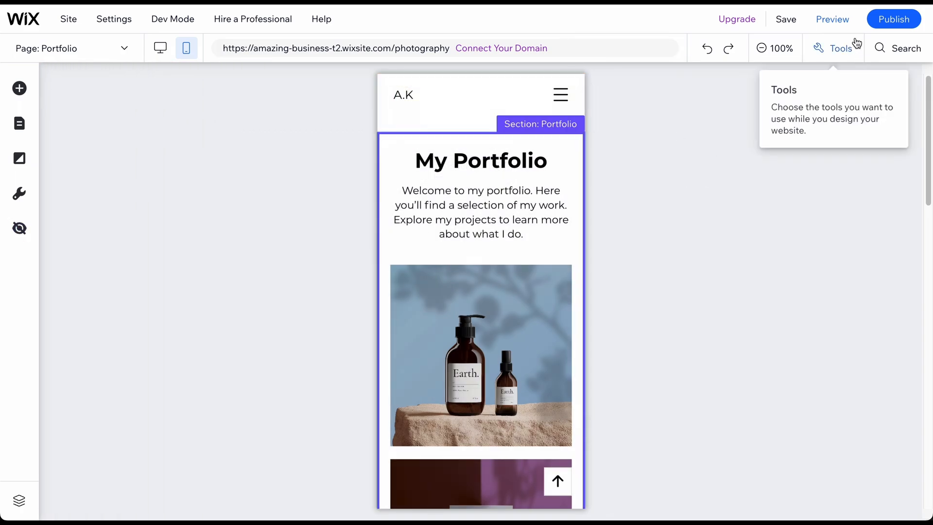
mouse_move(833, 19)
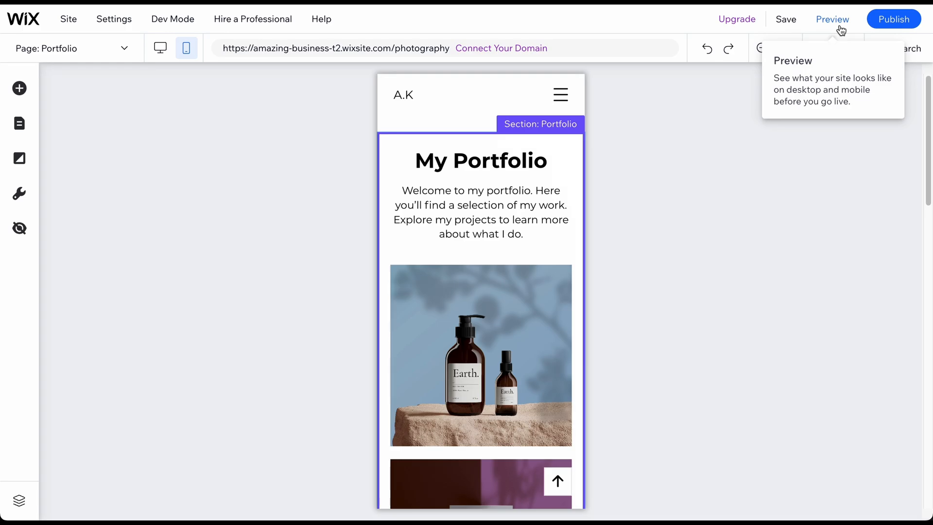
click(831, 19)
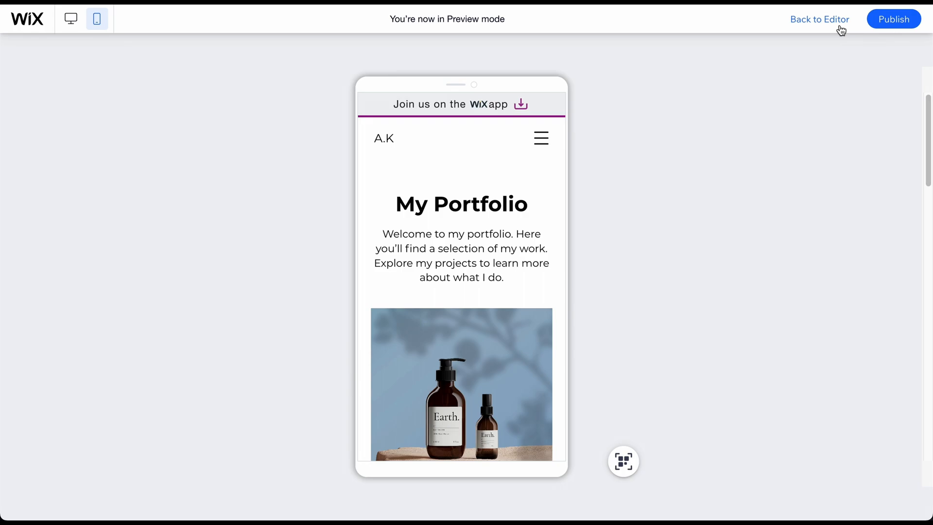
mouse_move(506, 267)
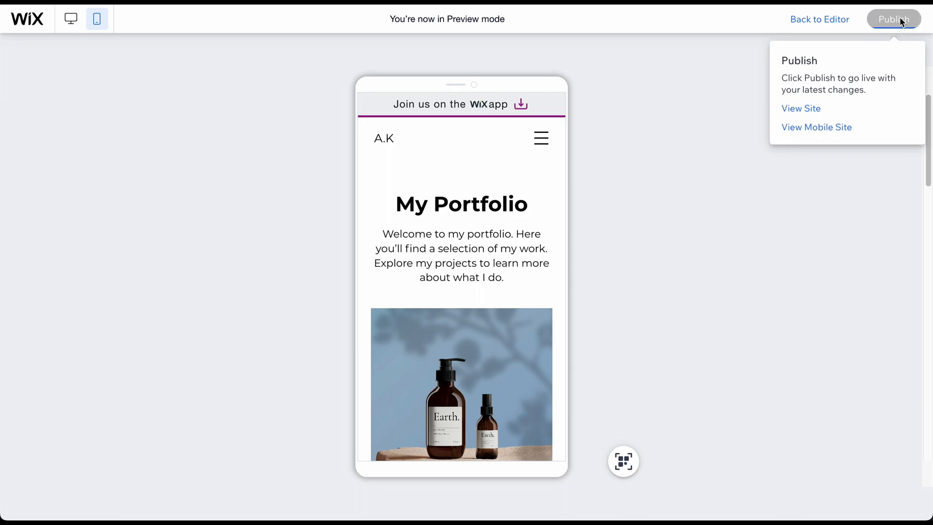
Publish the site, bringing up the Connect Your Domain options.
click(893, 18)
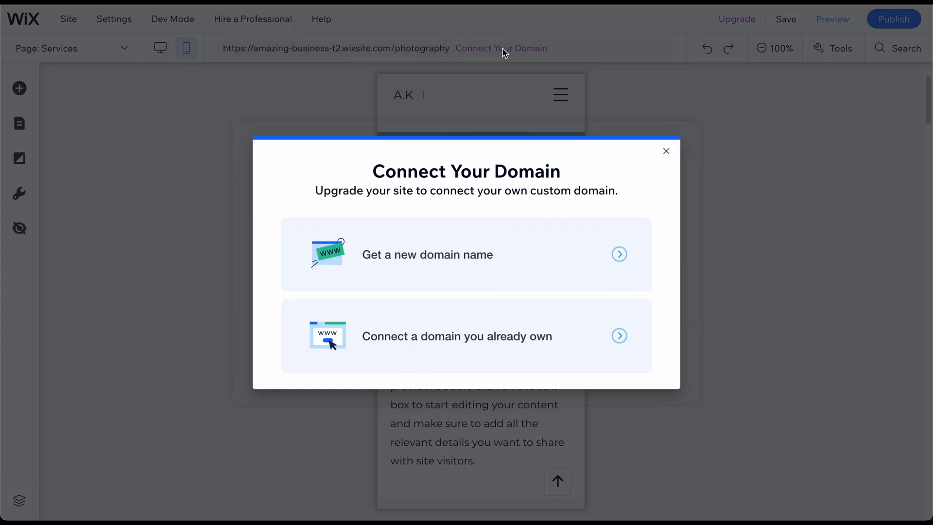
mouse_move(502, 346)
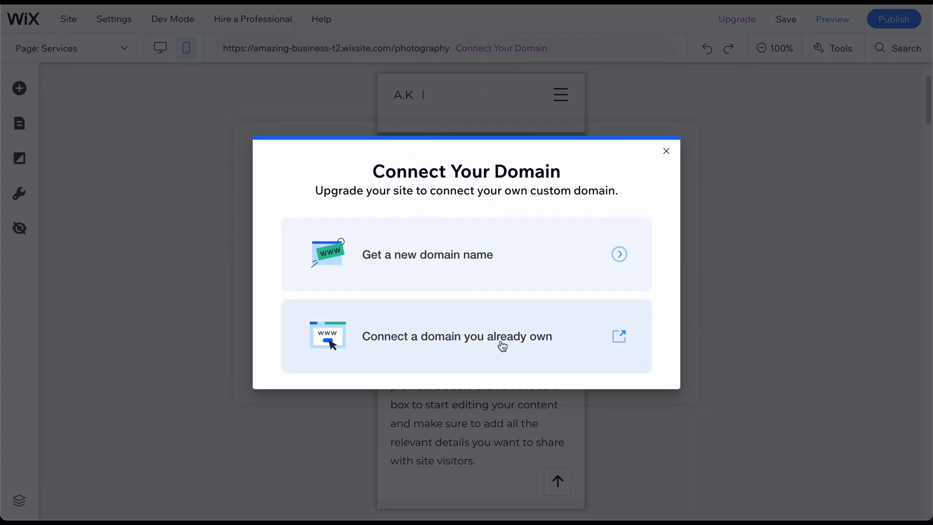
mouse_move(453, 347)
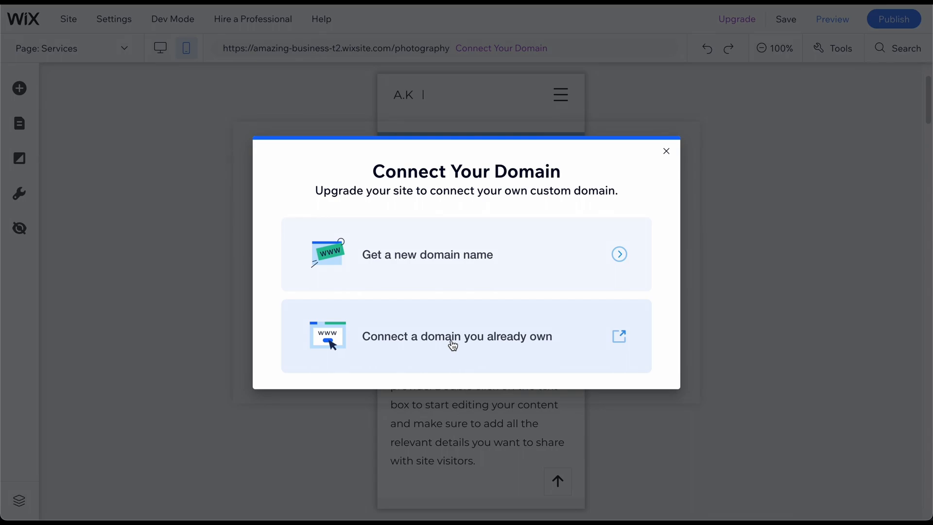
mouse_move(488, 276)
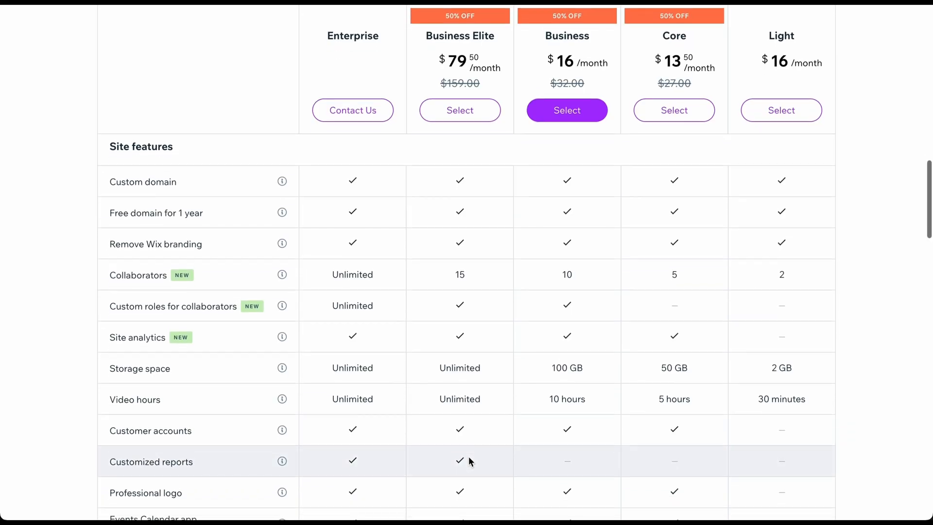
Scroll up through the Premium plan comparison showing the 50%-off offer.
scroll(up, 3)
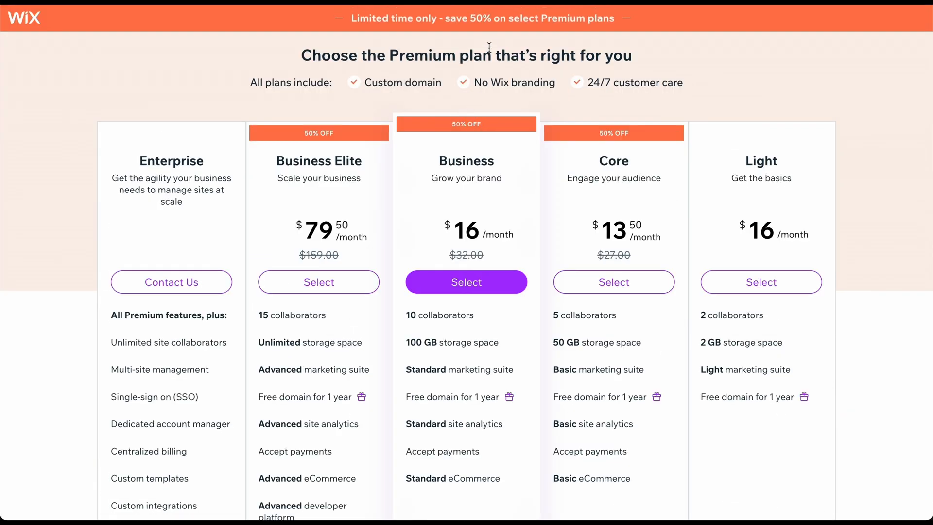
mouse_move(464, 9)
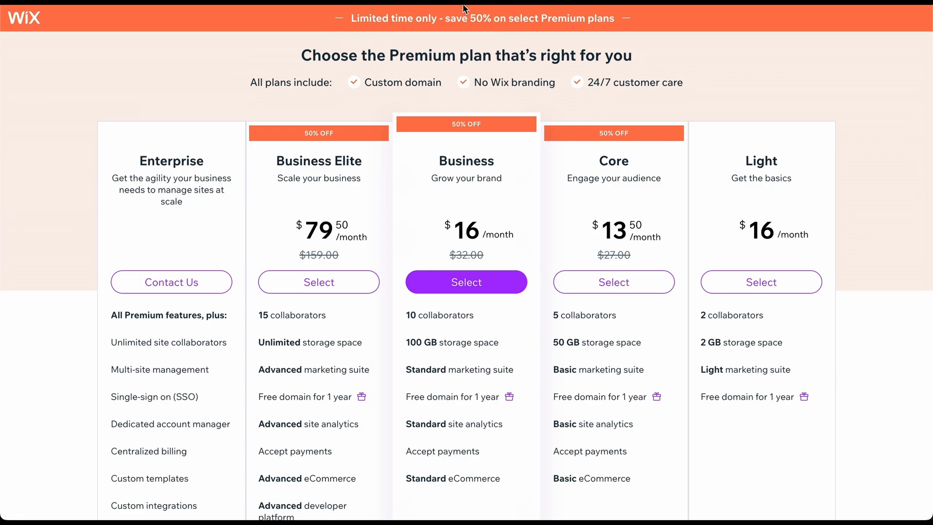